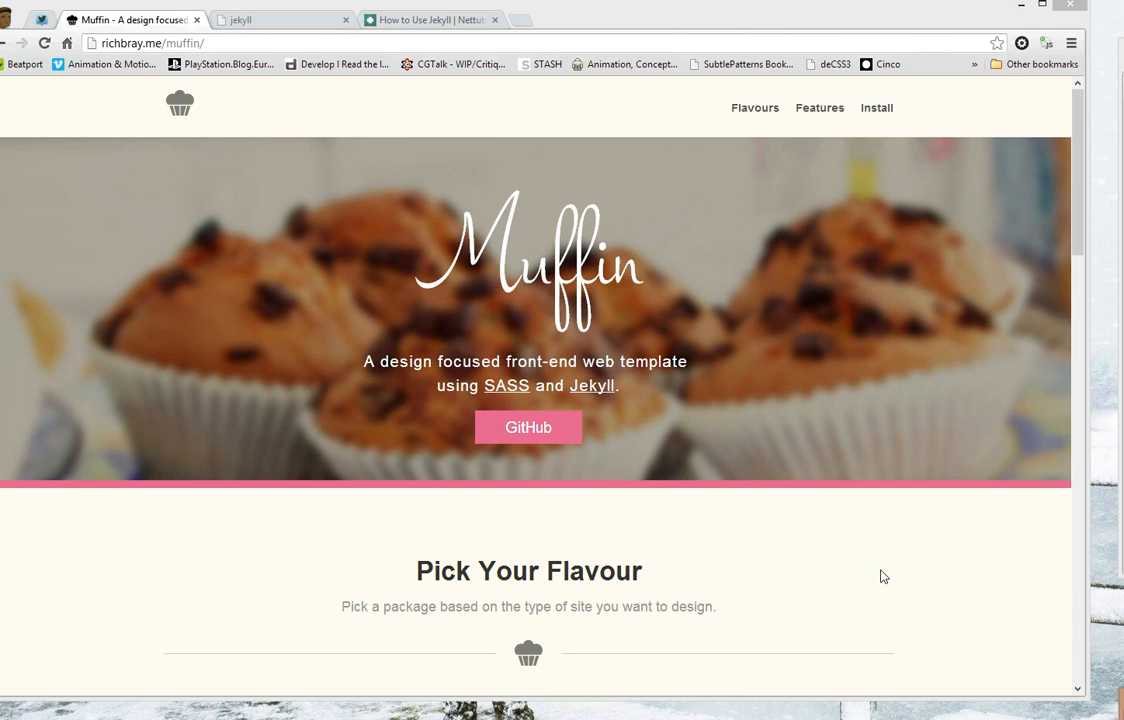
mouse_move(872, 488)
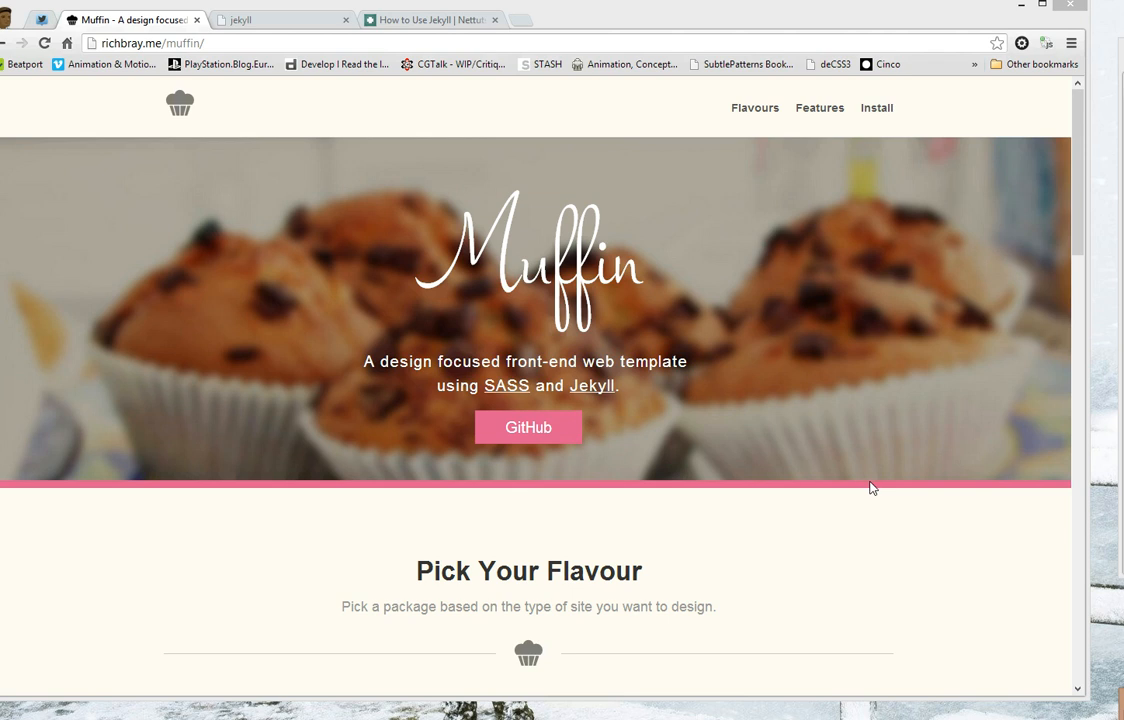
- Glance at the Jekyll homepage, then return to the Muffin template page
click(280, 19)
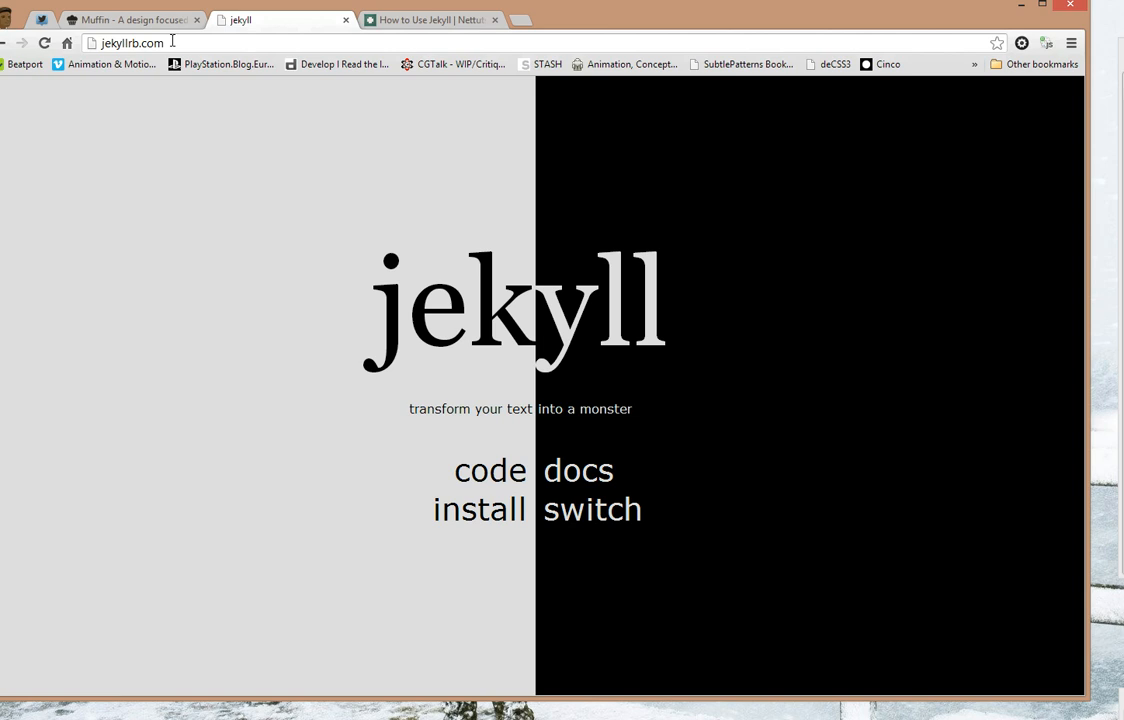
click(130, 19)
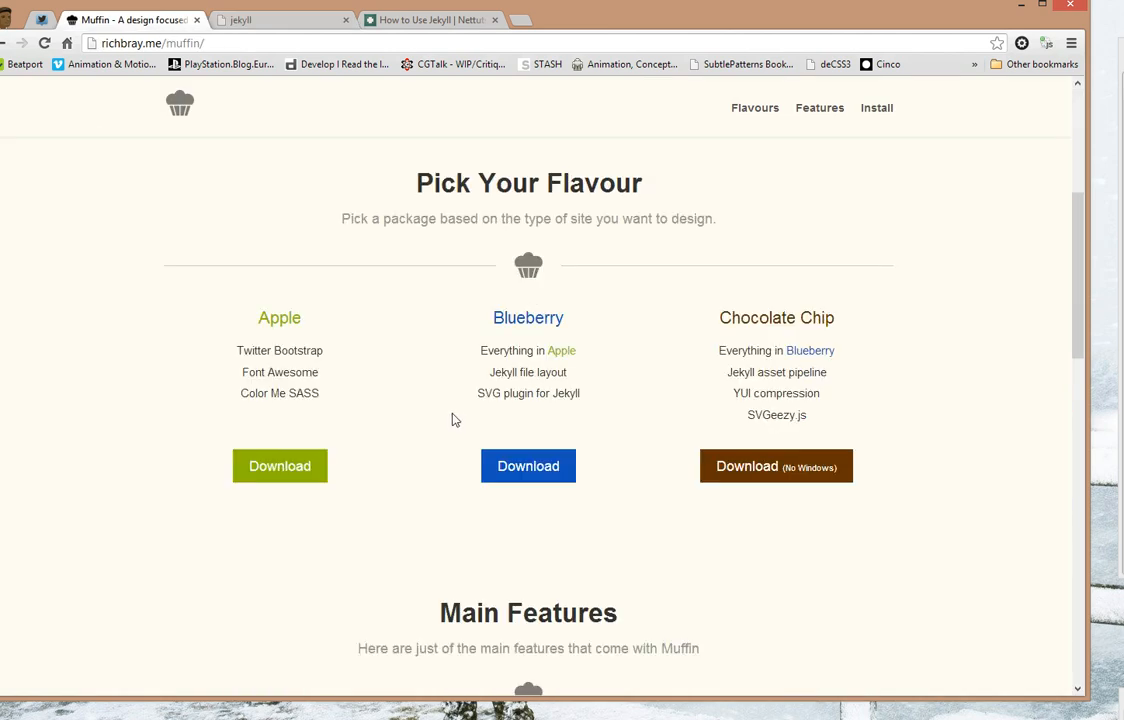
click(528, 465)
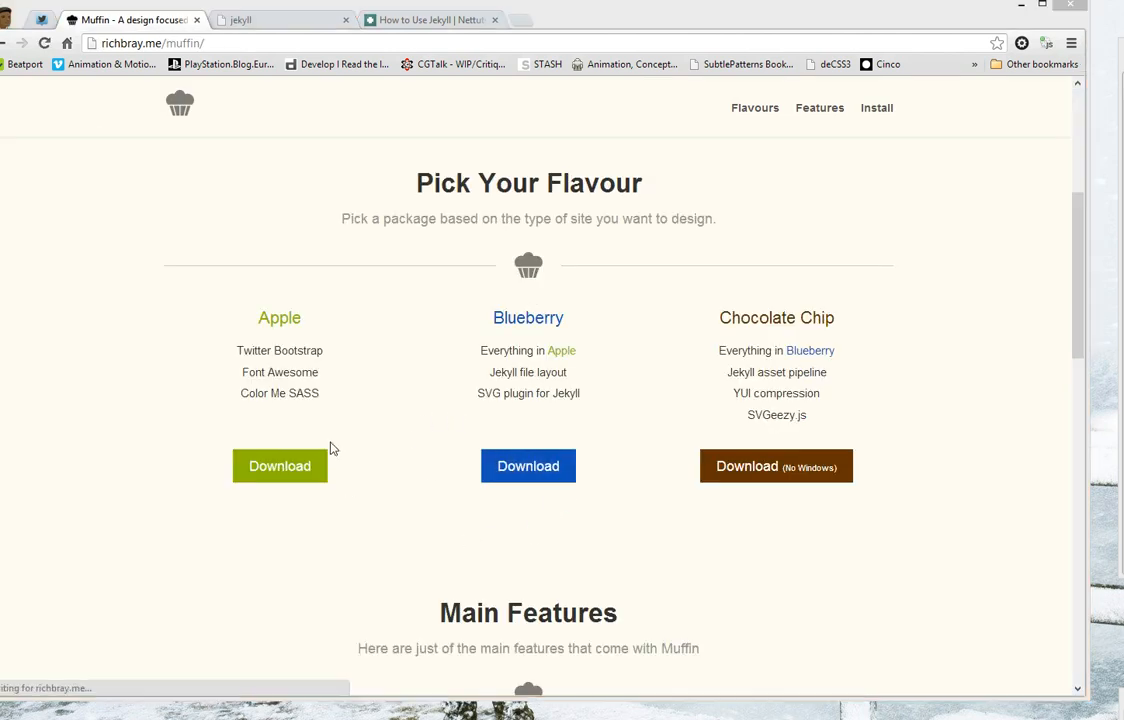
- Save blueberry.zip into the GitHub folder, extract it and open the blueberry folder
click(528, 465)
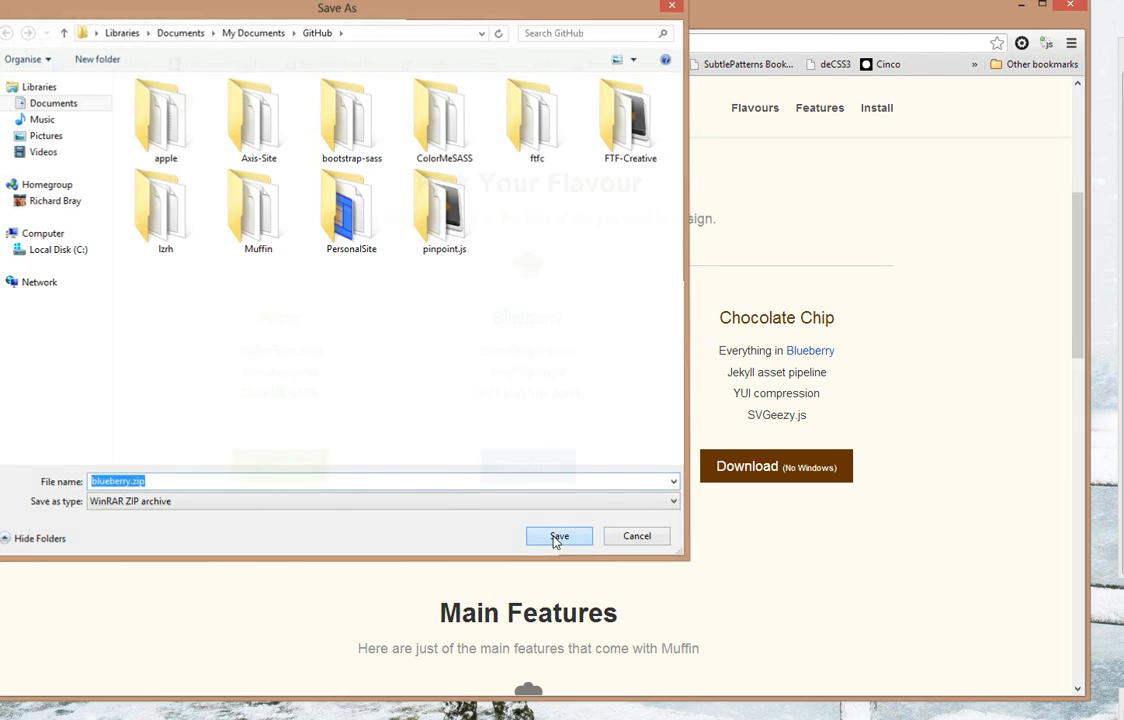
click(558, 536)
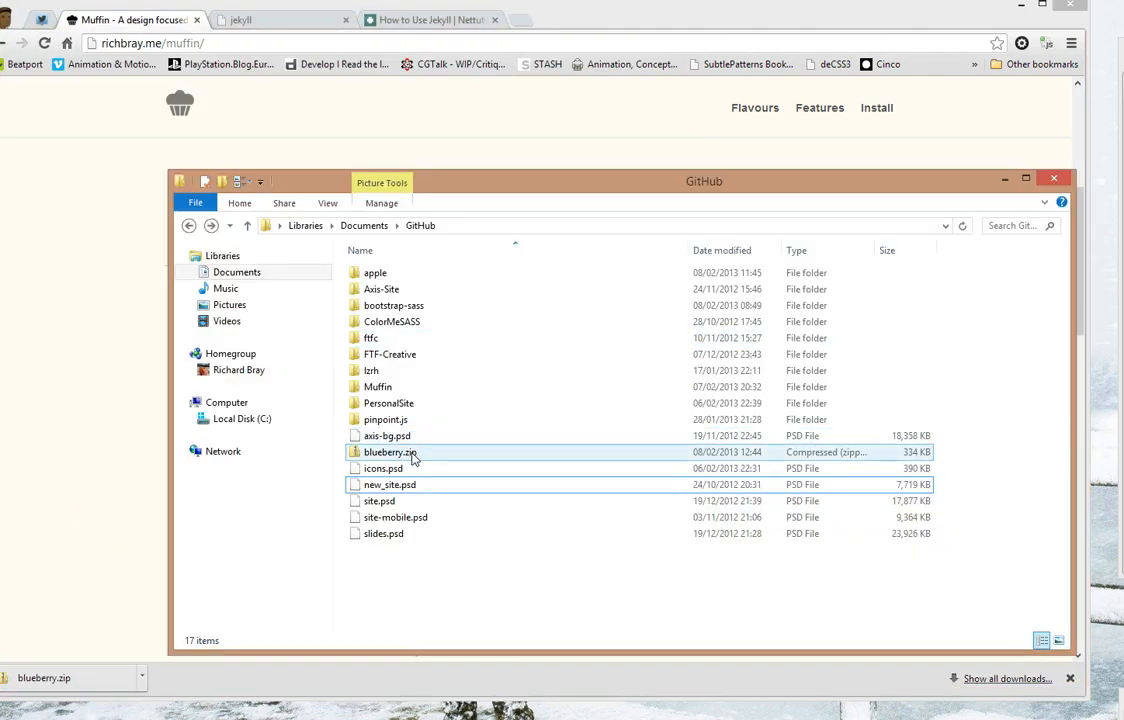
double_click(390, 452)
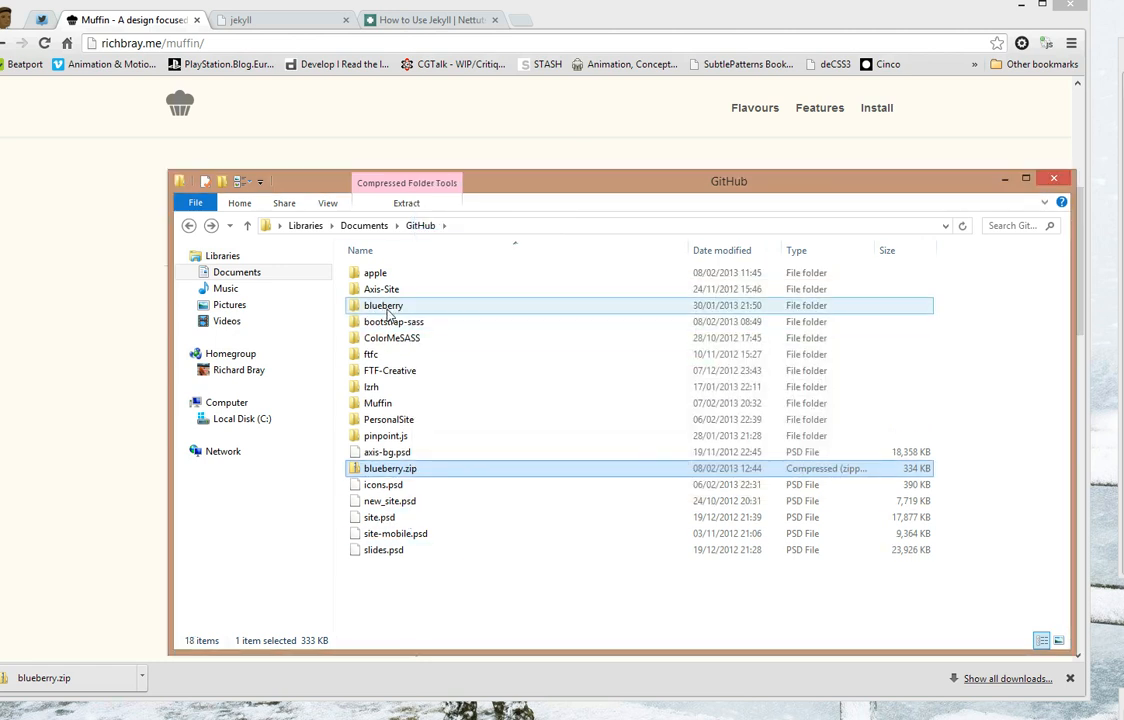
double_click(384, 305)
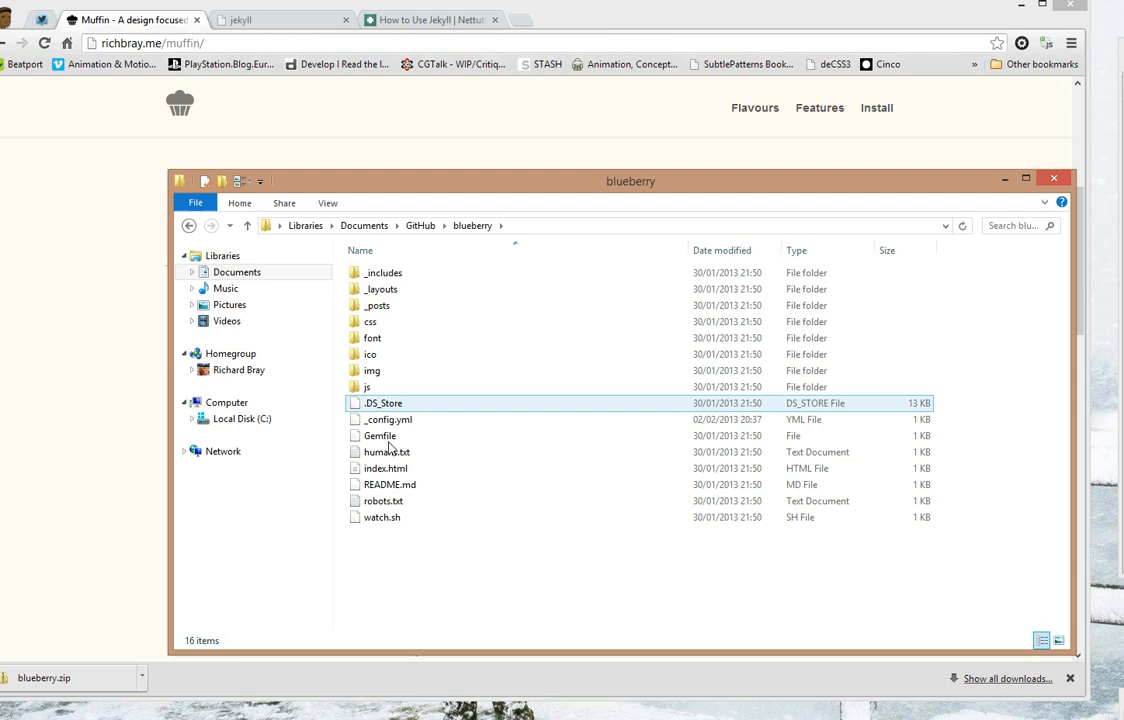
click(390, 448)
text(cd .\blueberry)
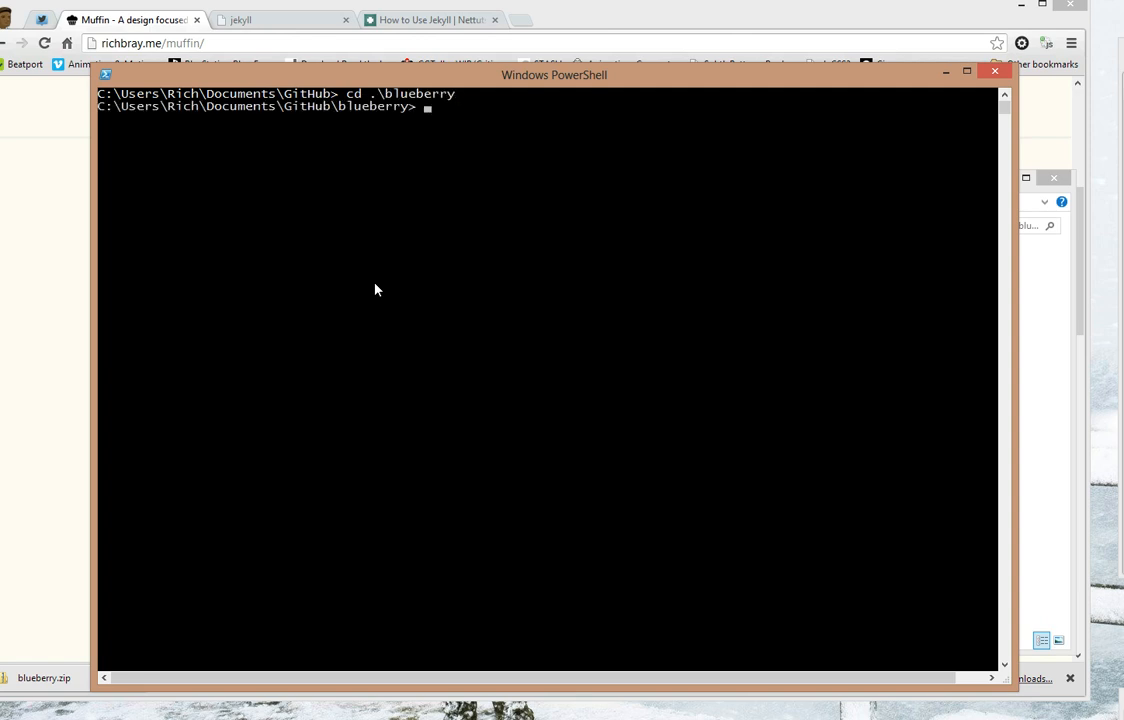
- Run bundle in PowerShell inside the blueberry folder to install gem dependencies
text(bundle)
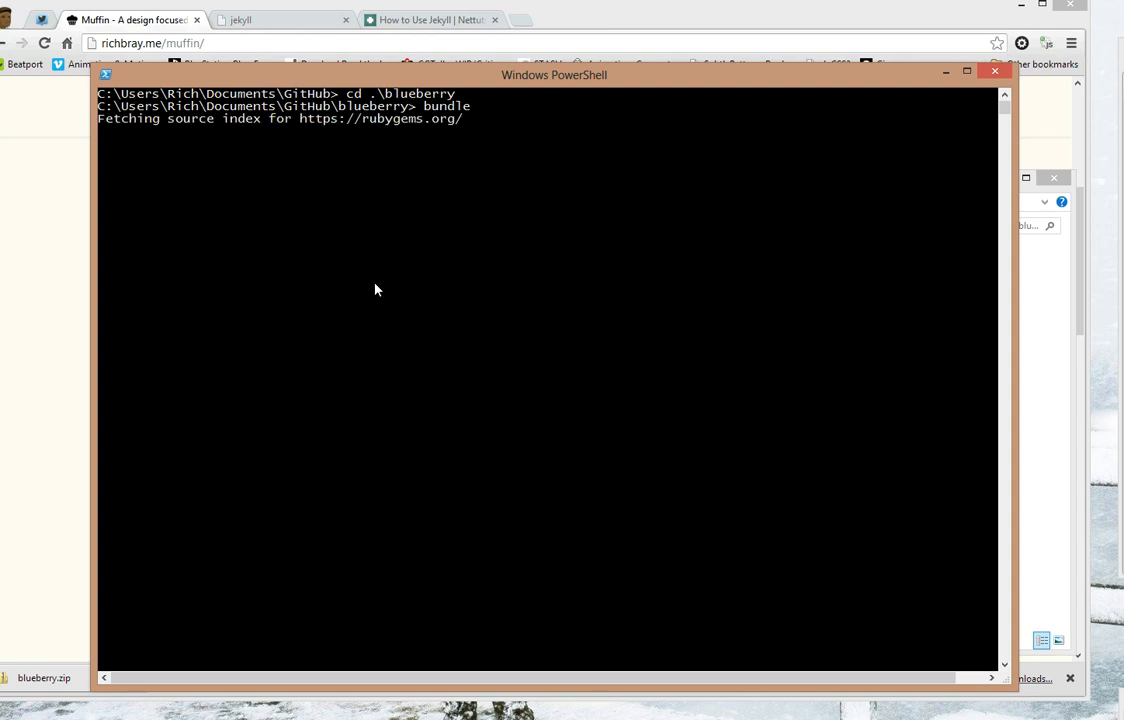
mouse_move(381, 257)
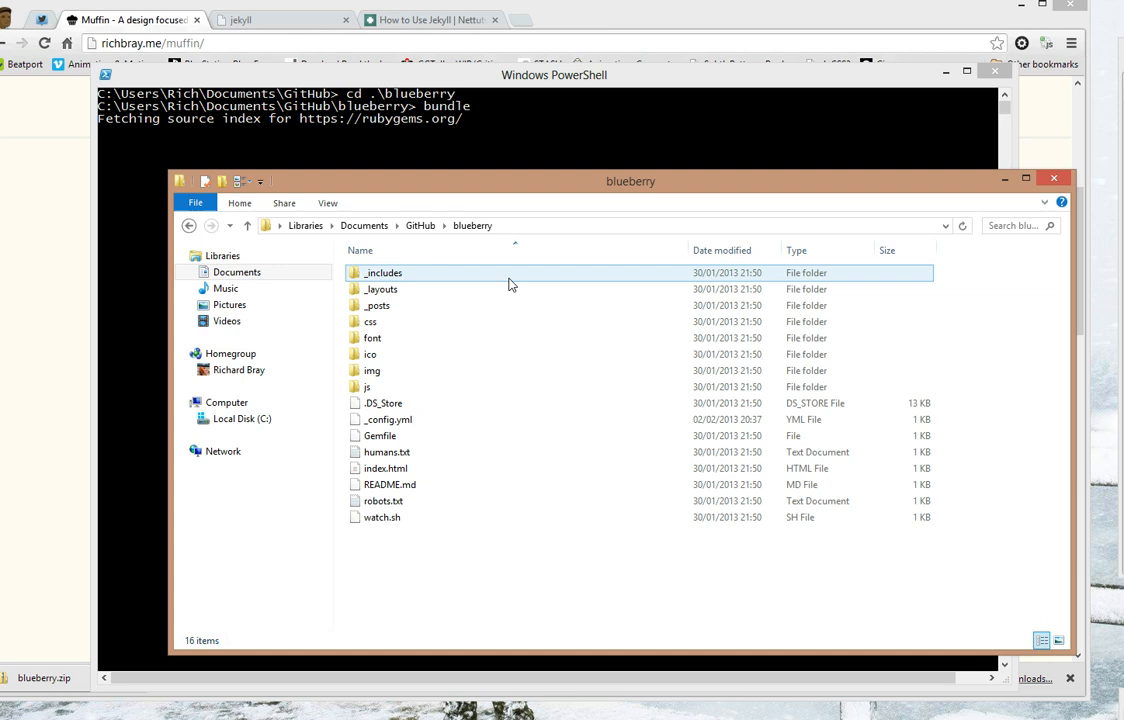
- Show the blueberry folder as Large icons and inspect the _posts and _layouts folders
click(1058, 640)
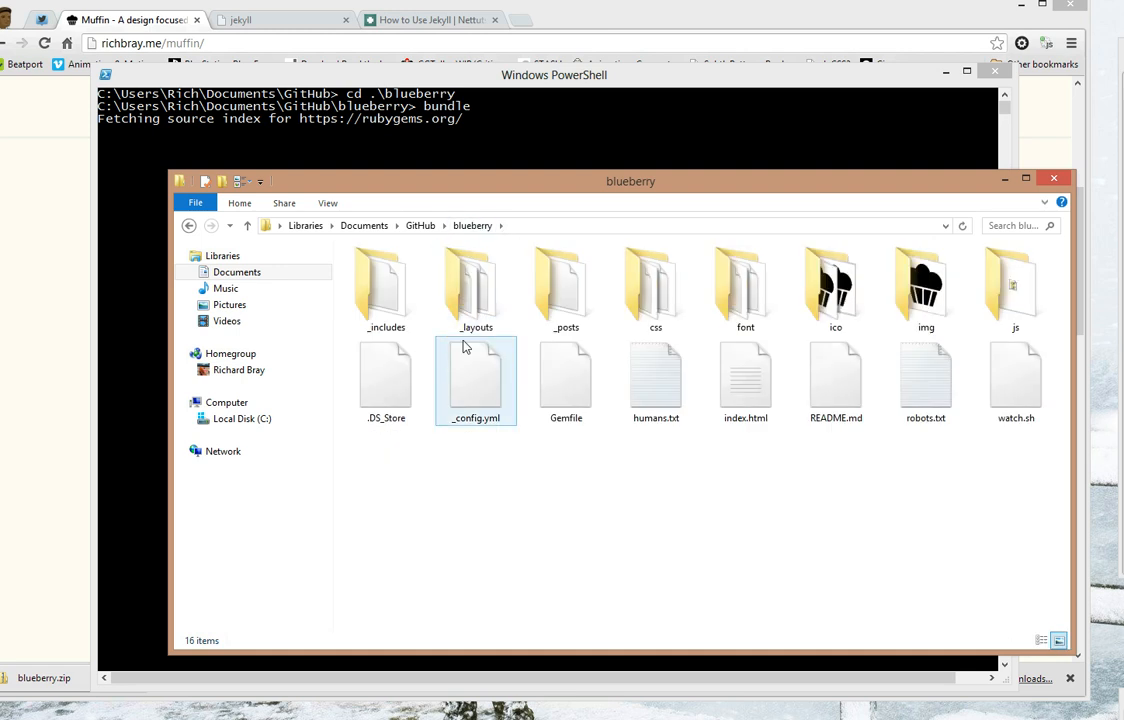
click(745, 380)
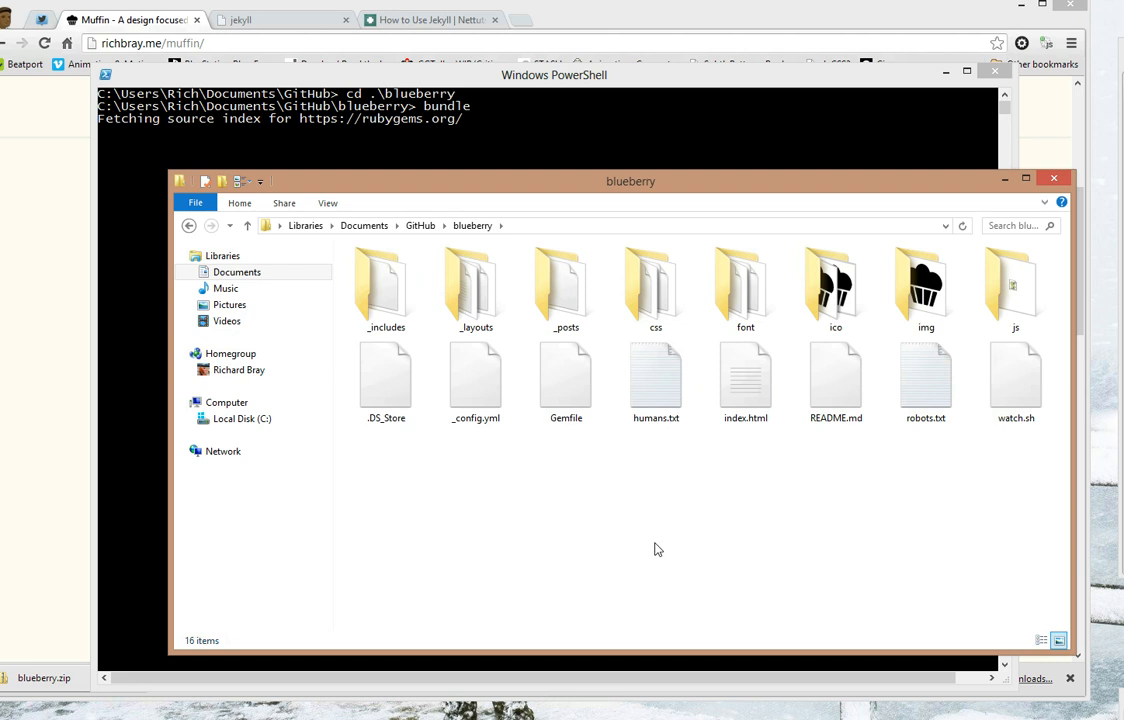
mouse_move(660, 528)
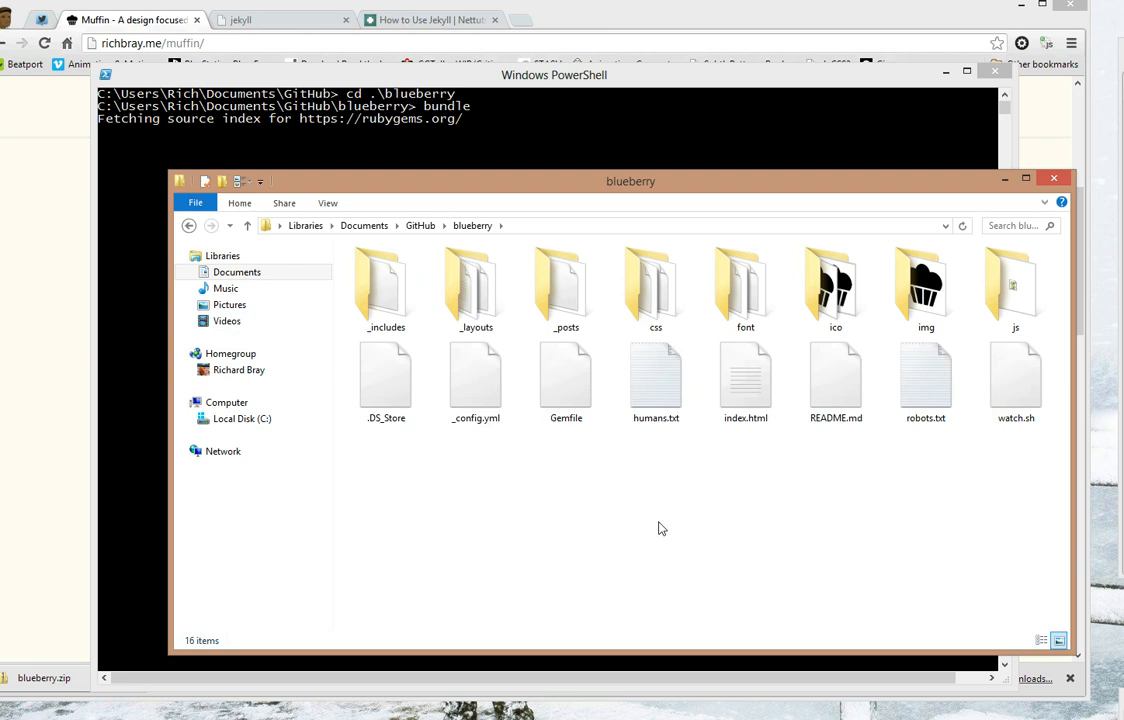
mouse_move(618, 513)
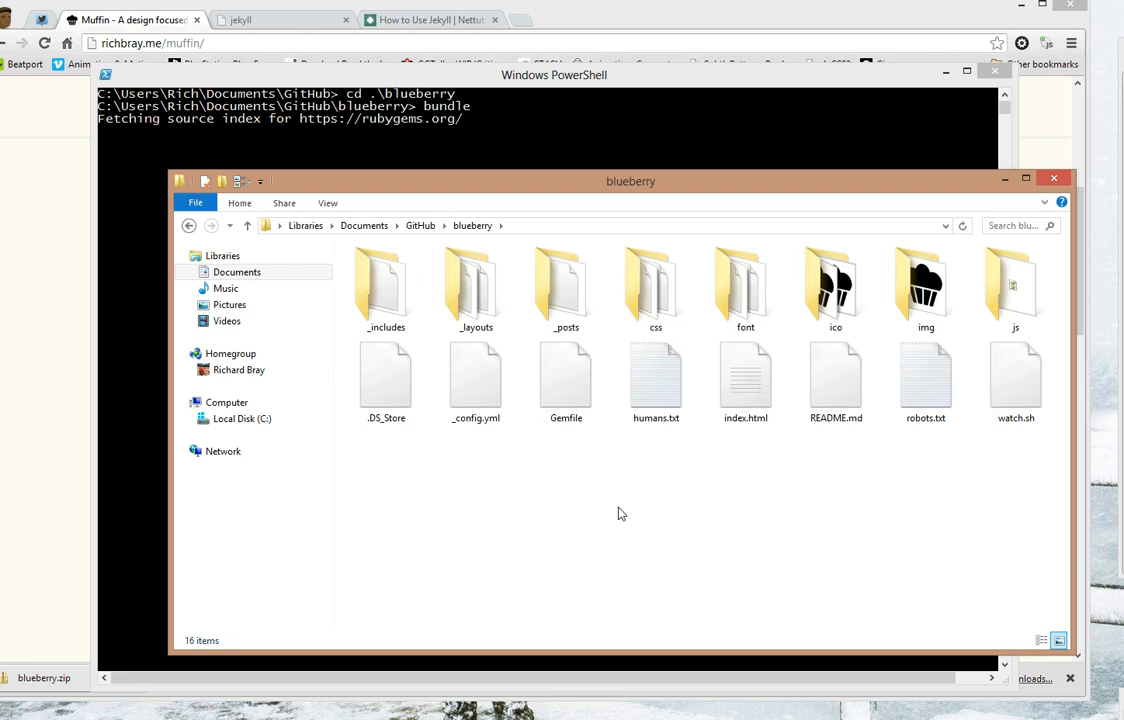
click(566, 380)
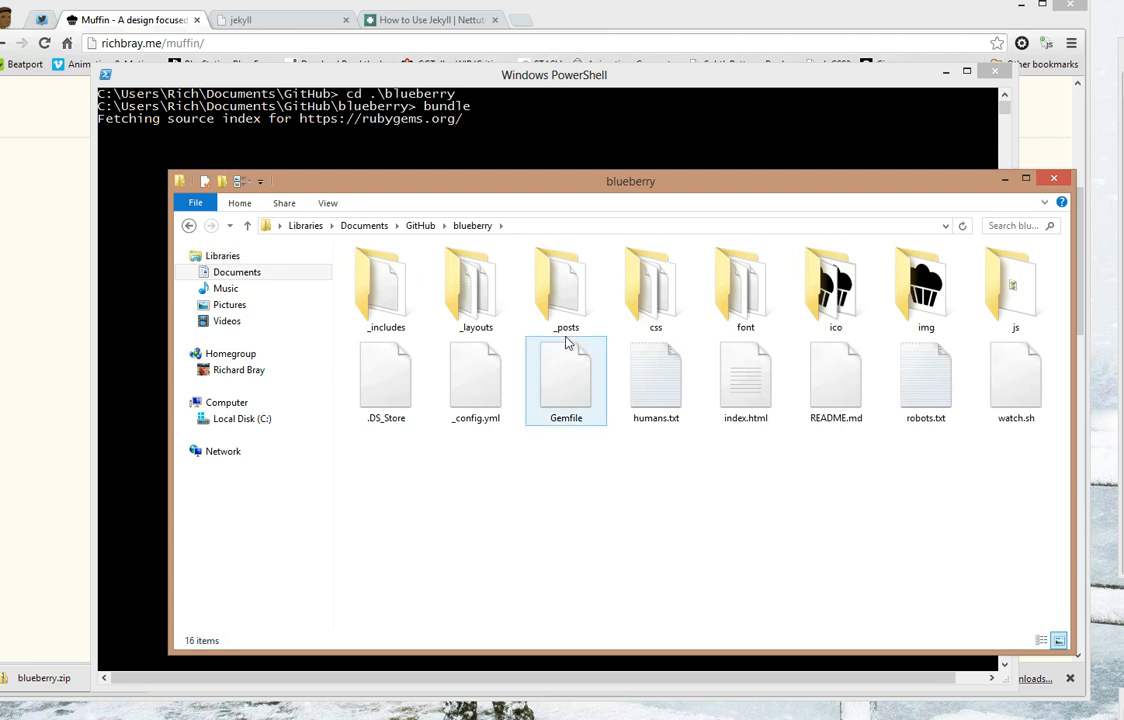
click(566, 290)
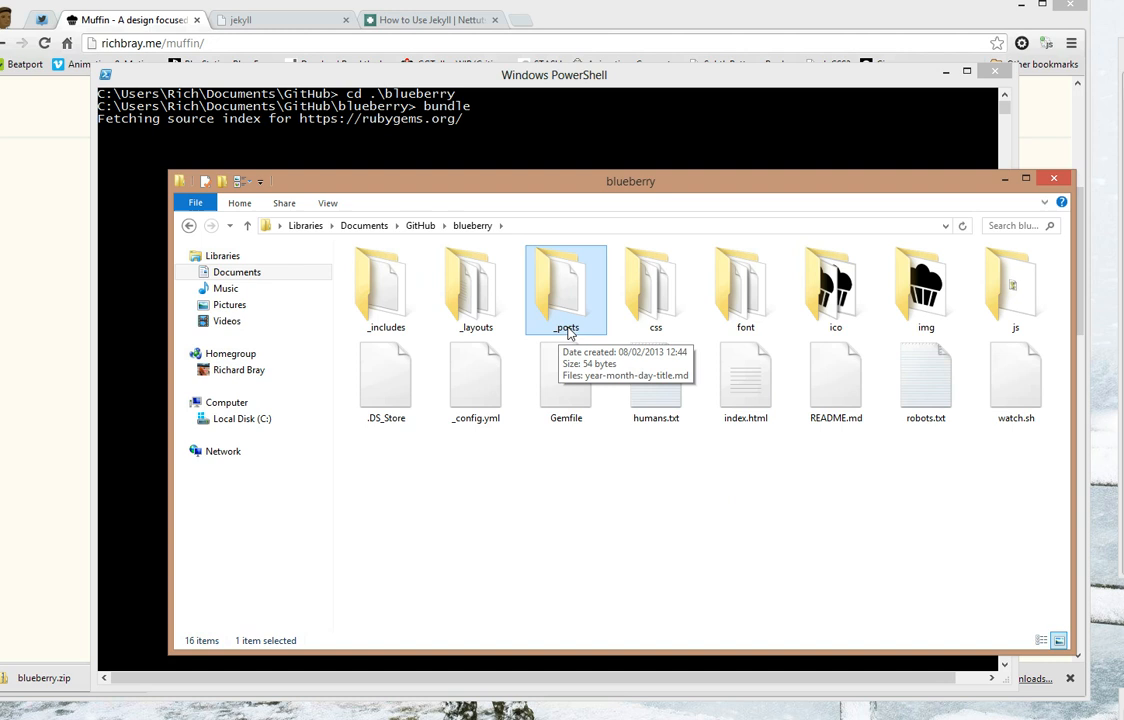
click(476, 290)
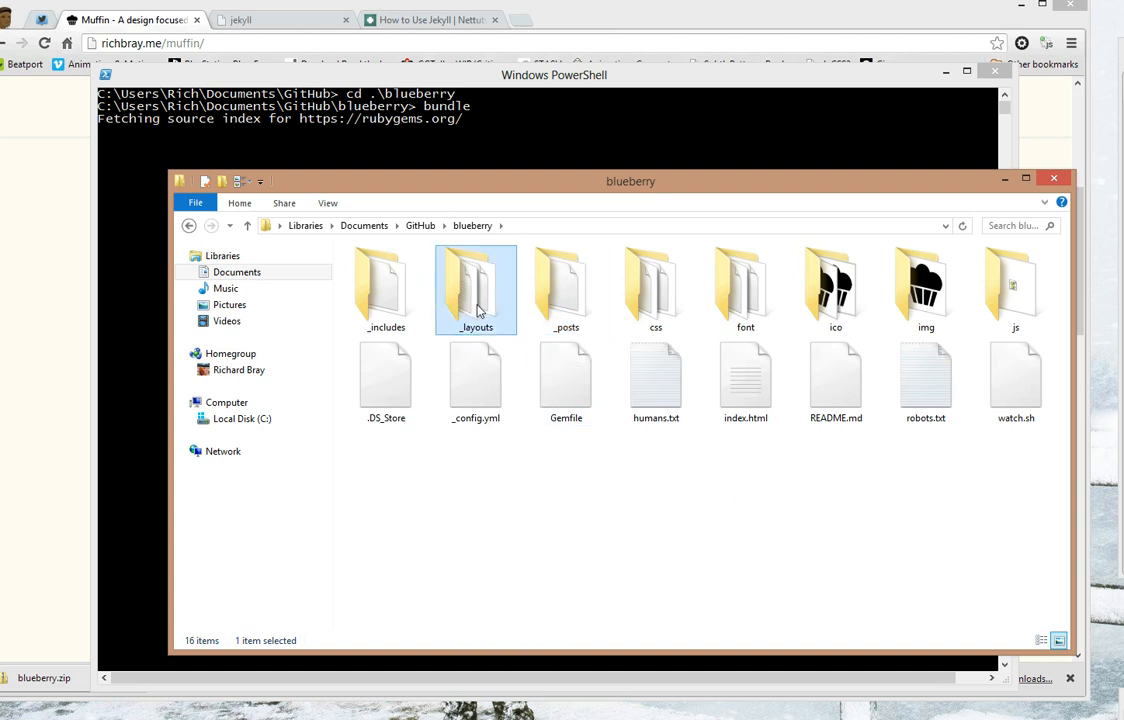
mouse_move(475, 295)
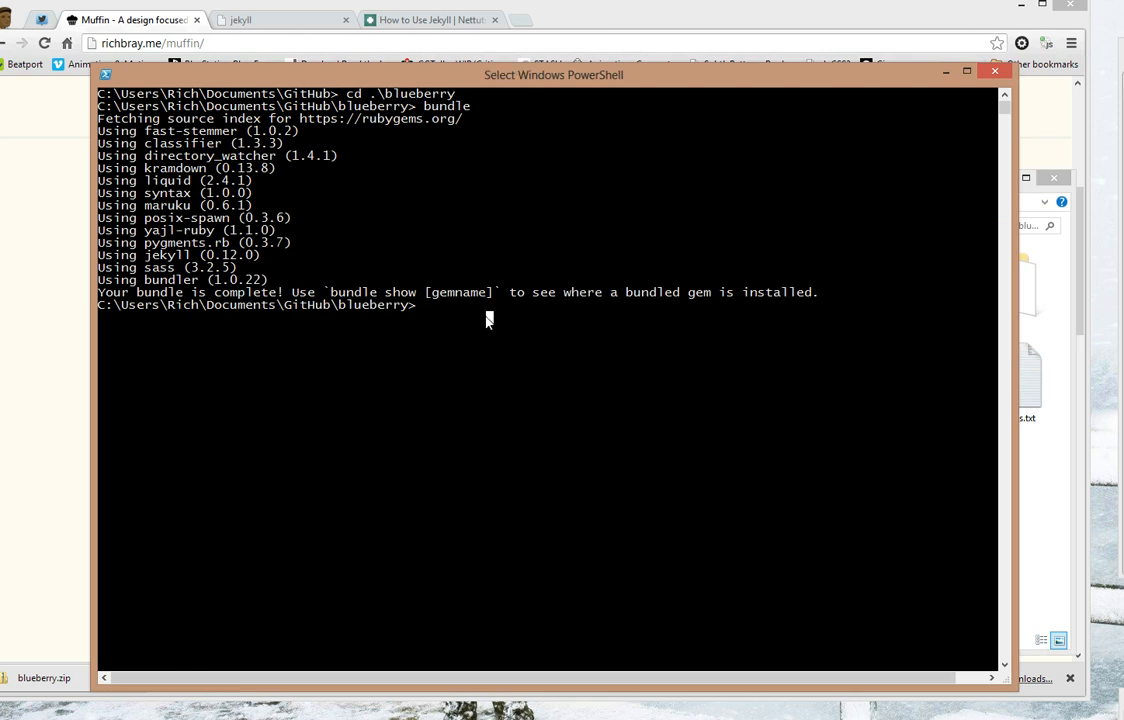
mouse_move(460, 308)
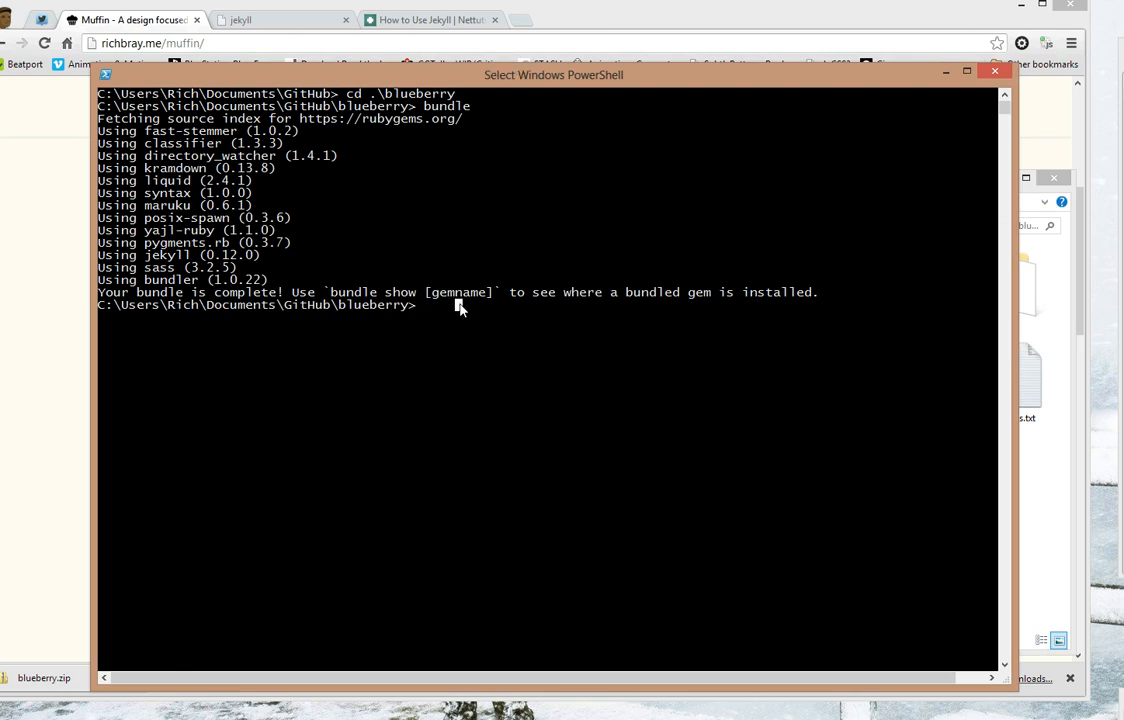
- Once bundle finishes, run jekyll to serve the site on port 4000
text(jekyll)
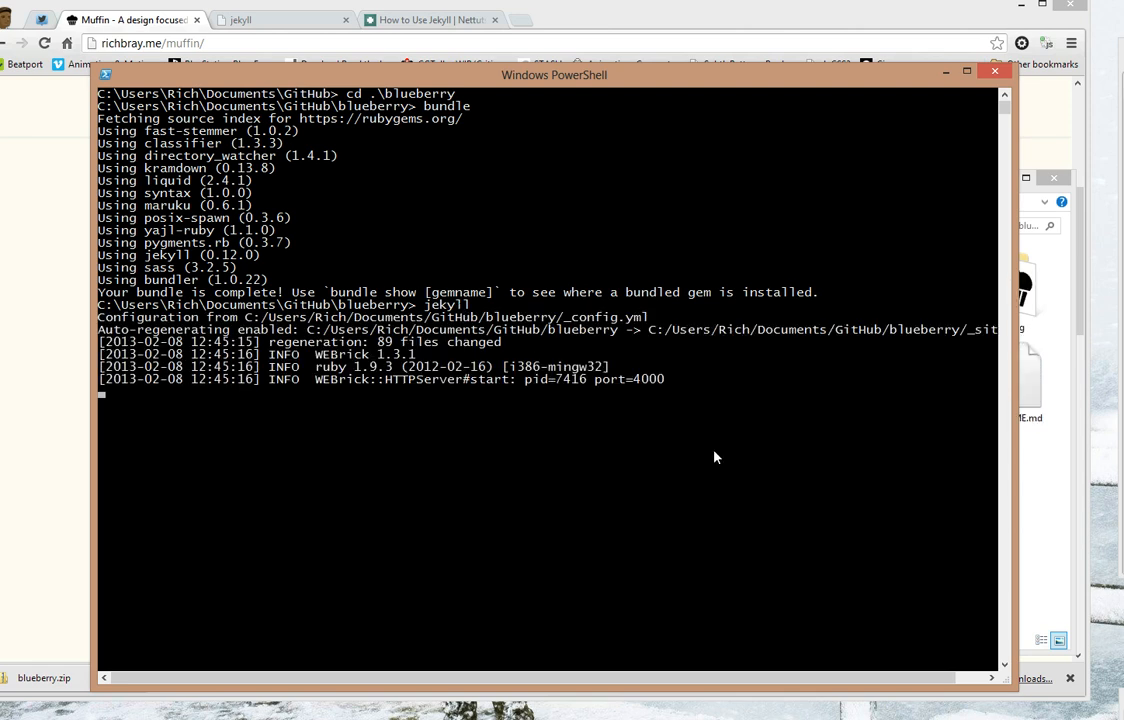
mouse_move(388, 409)
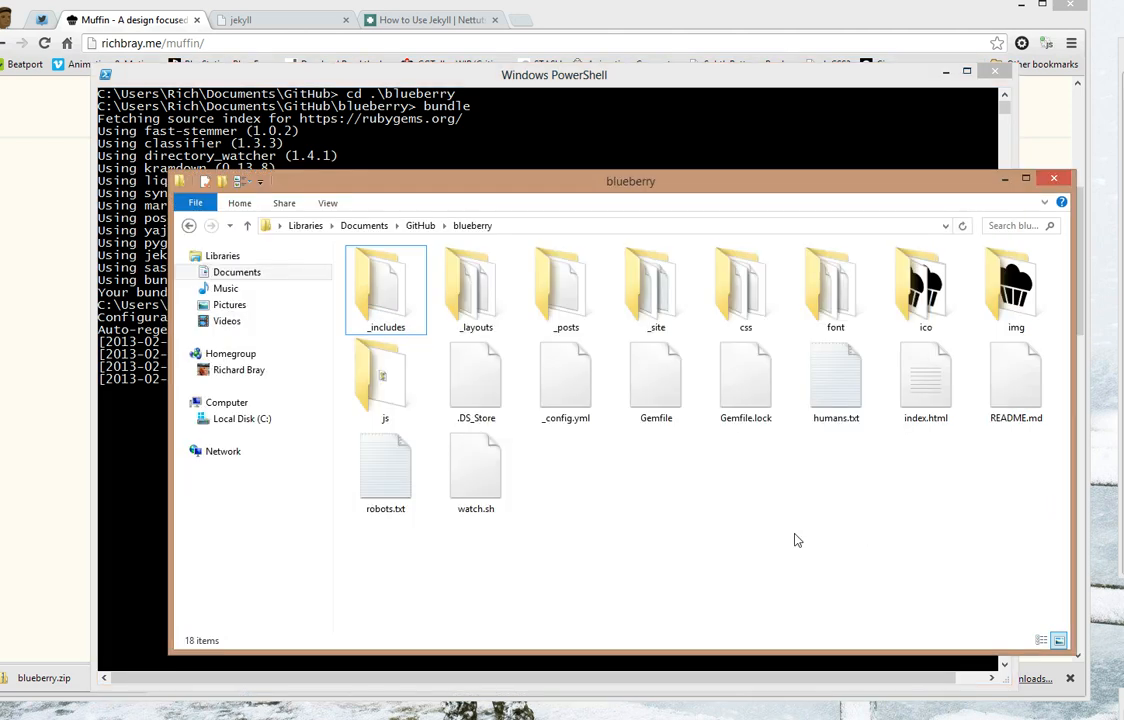
- Locate the new _site folder inside blueberry and open it to view generated files
click(656, 290)
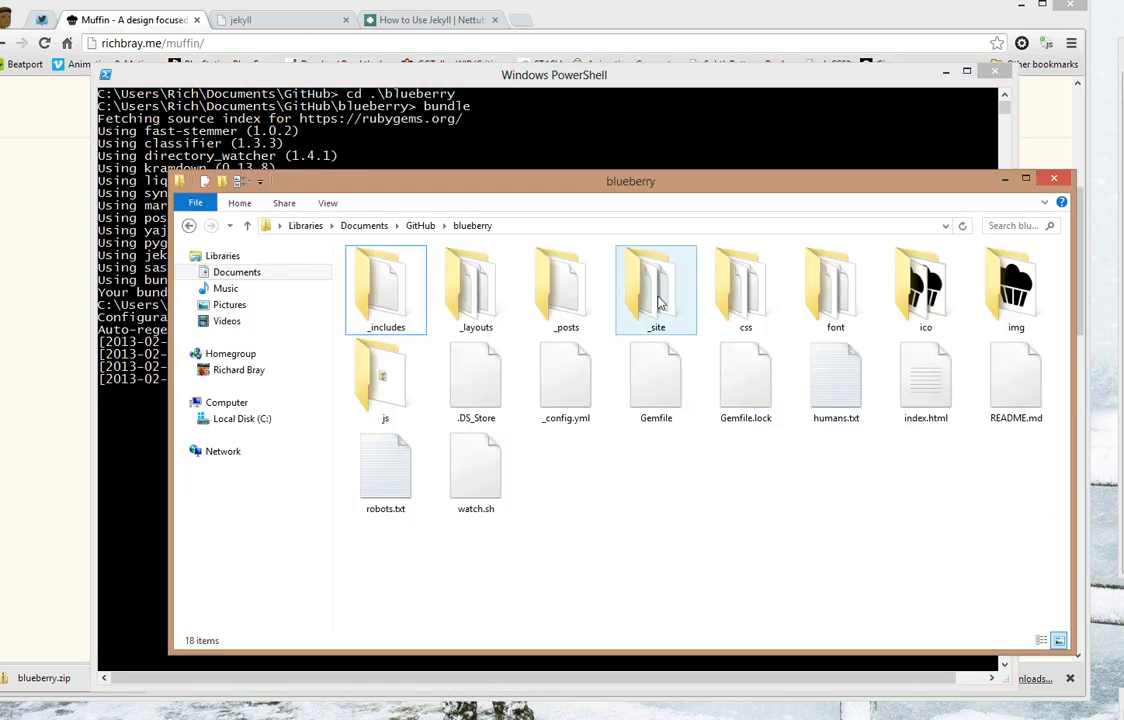
click(385, 290)
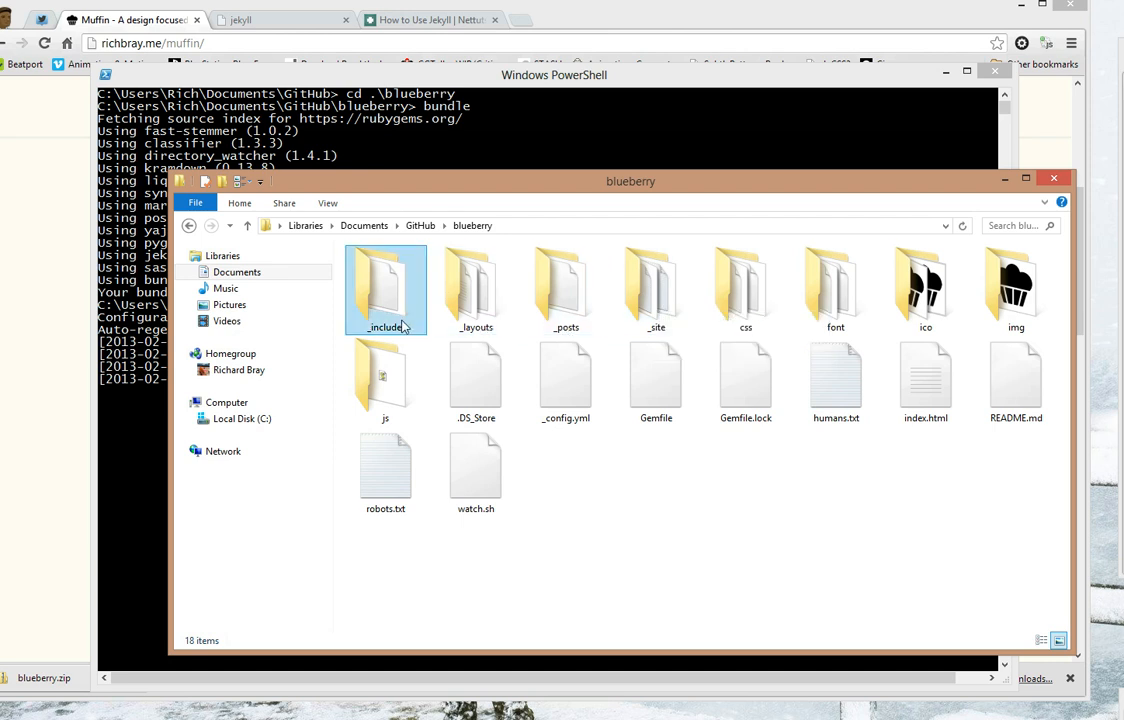
click(656, 290)
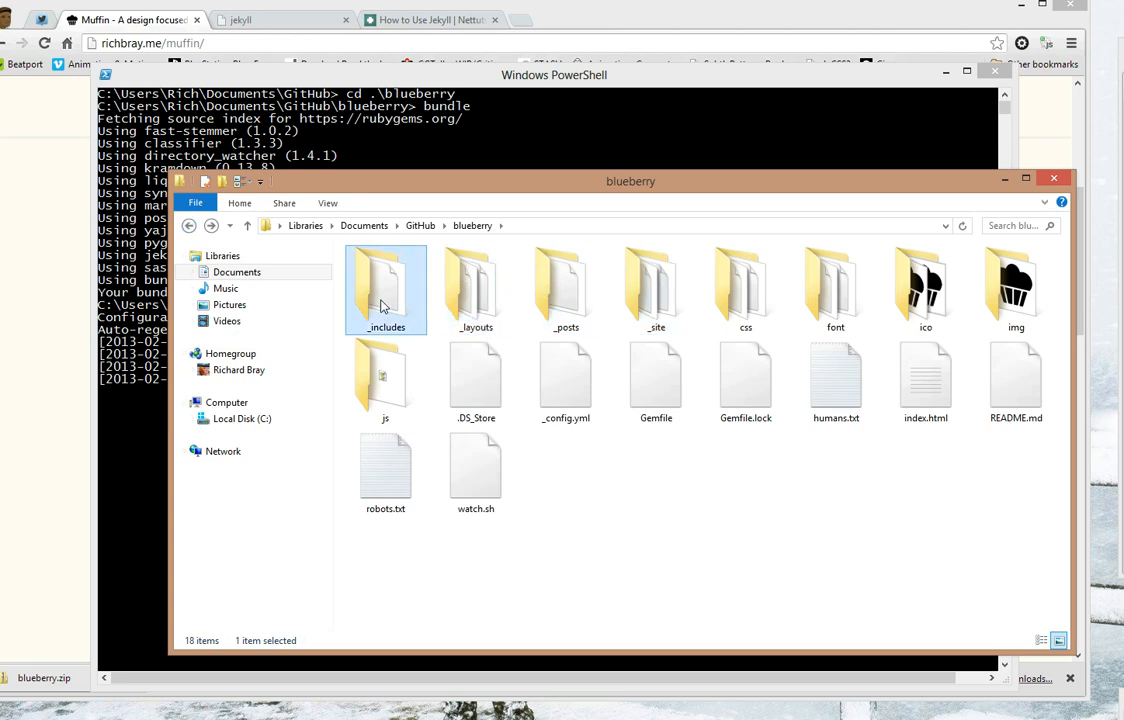
double_click(656, 285)
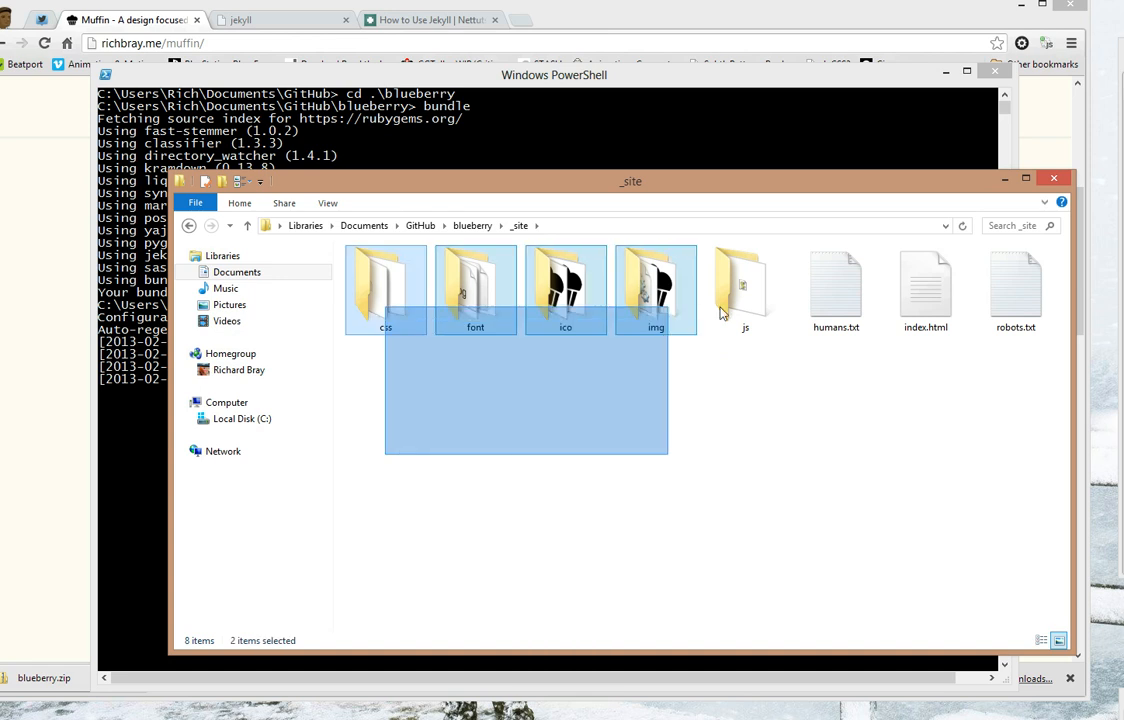
click(222, 255)
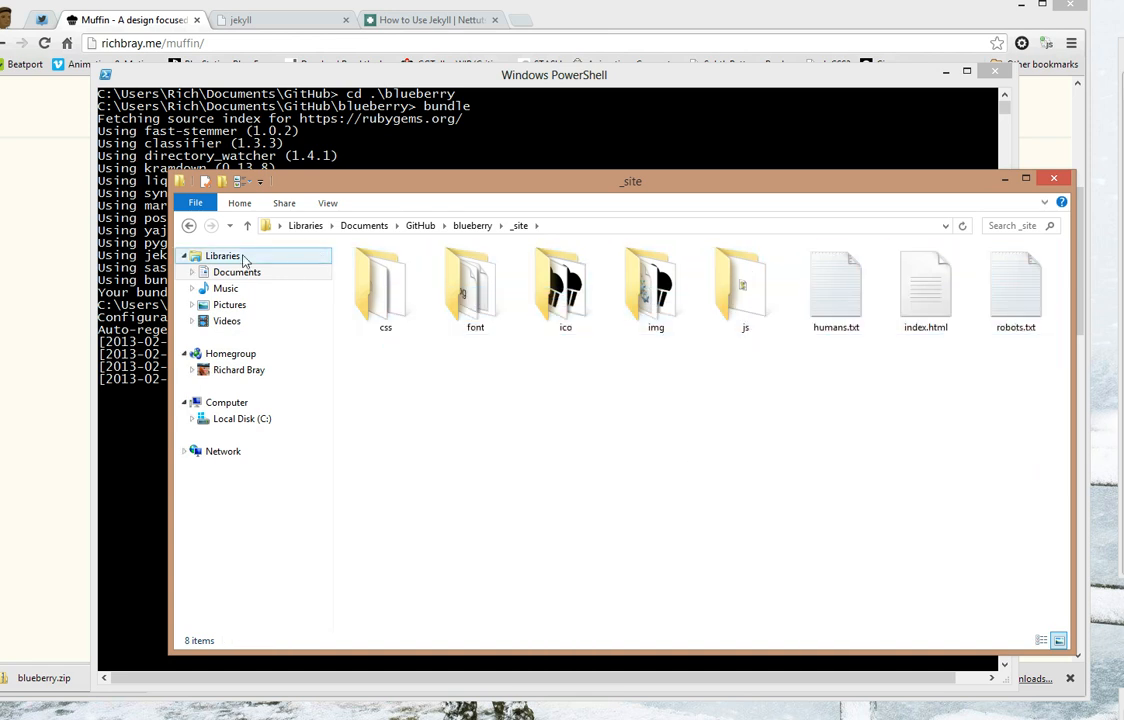
click(189, 225)
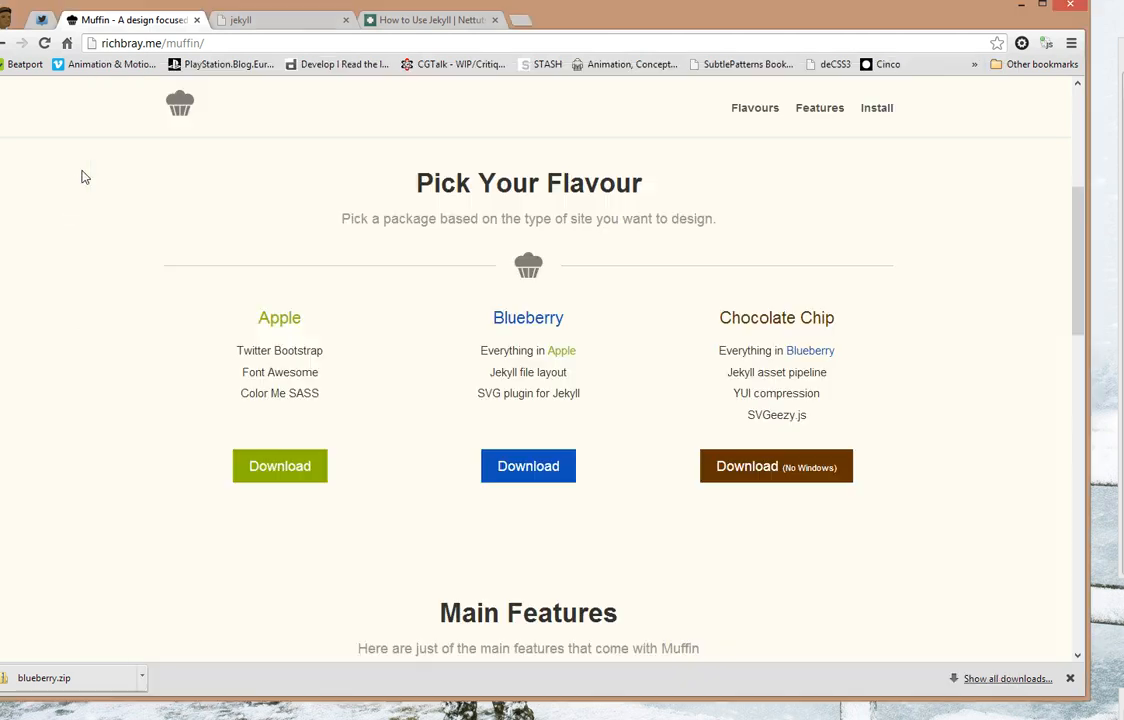
- Load localhost:4000 in a new tab to see the Blueberry congratulations page
click(660, 19)
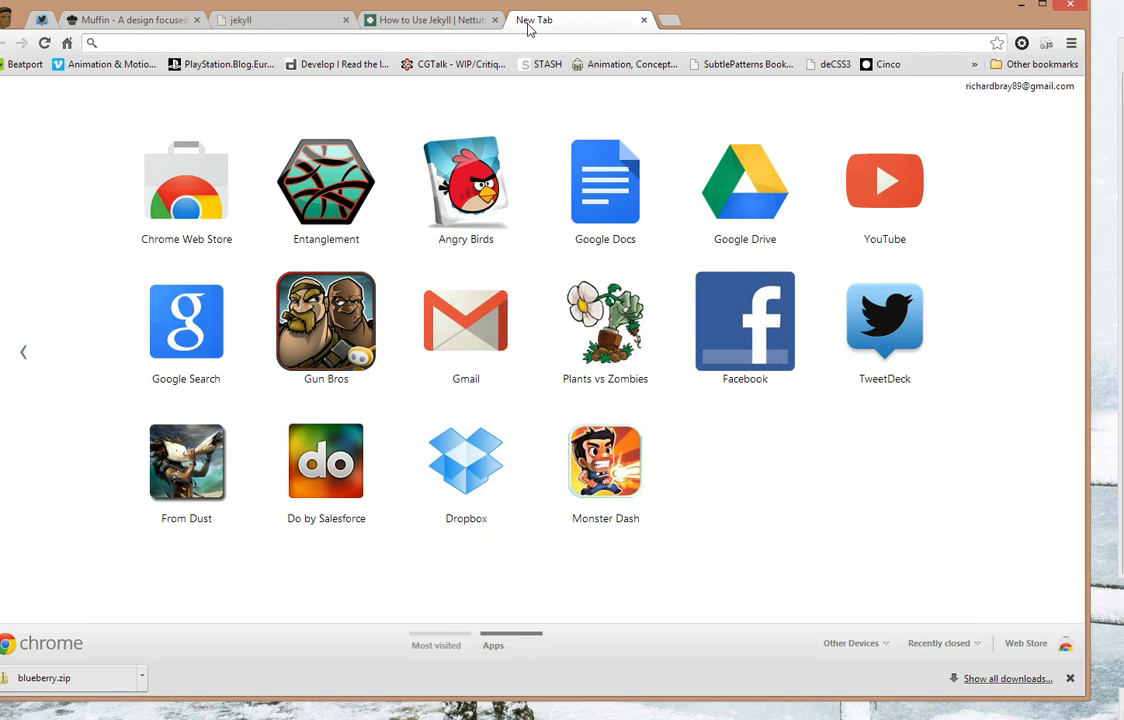
text(localhost:4000)
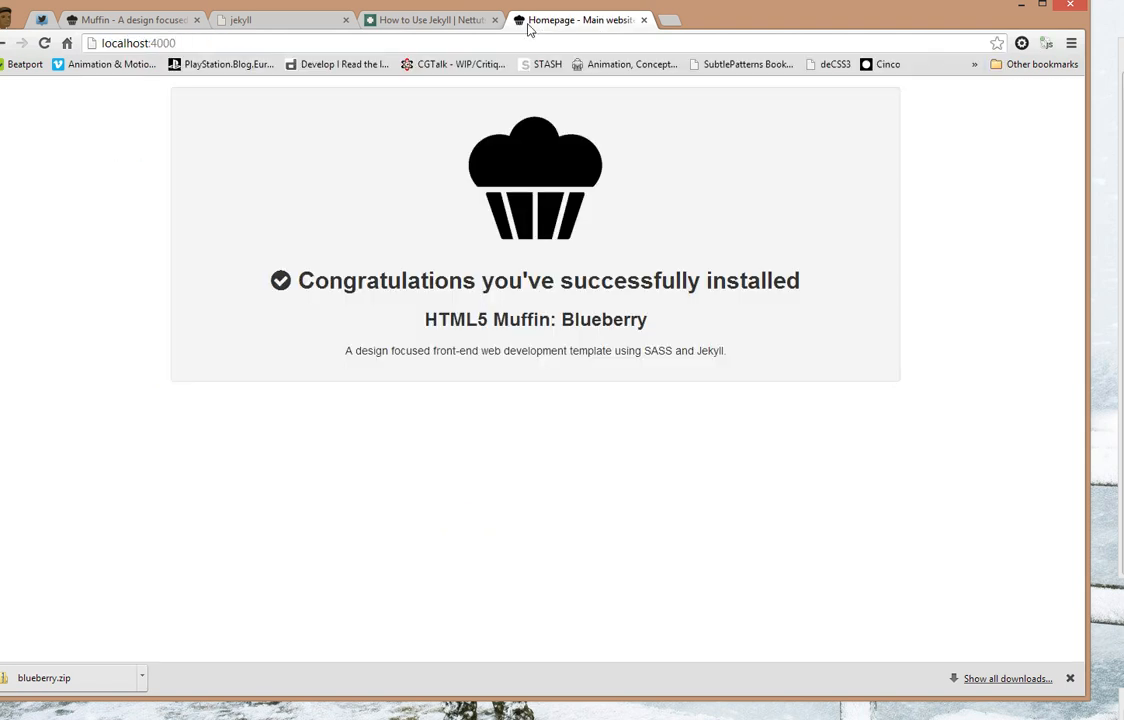
mouse_move(829, 477)
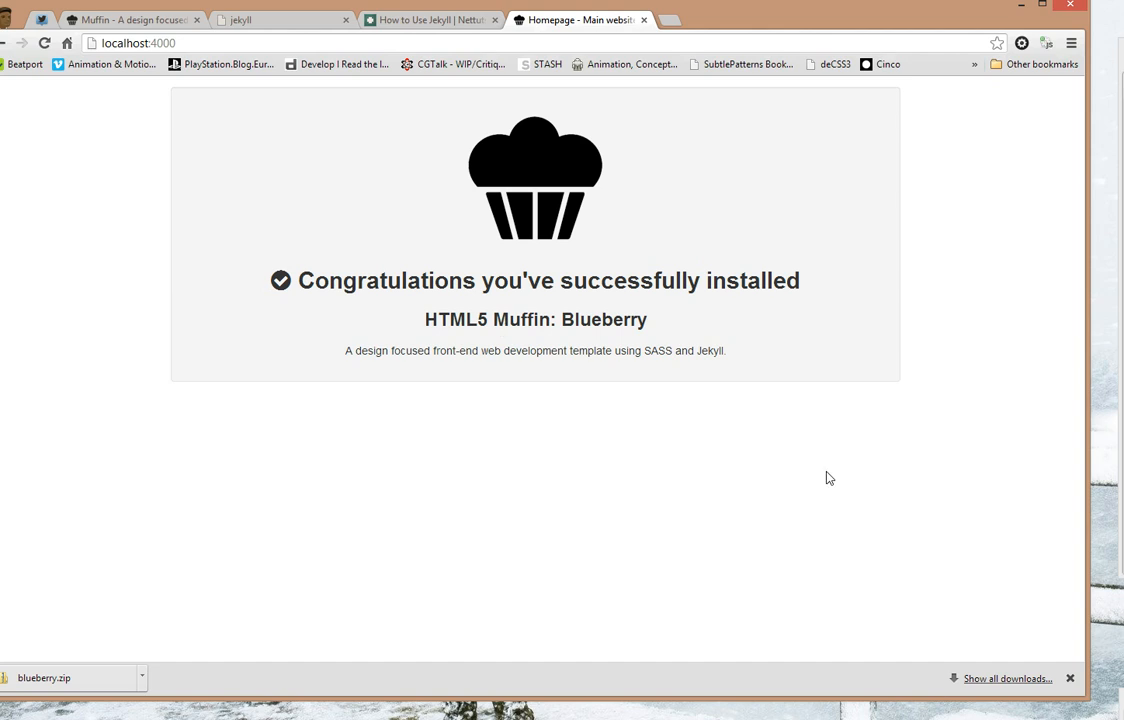
click(1070, 678)
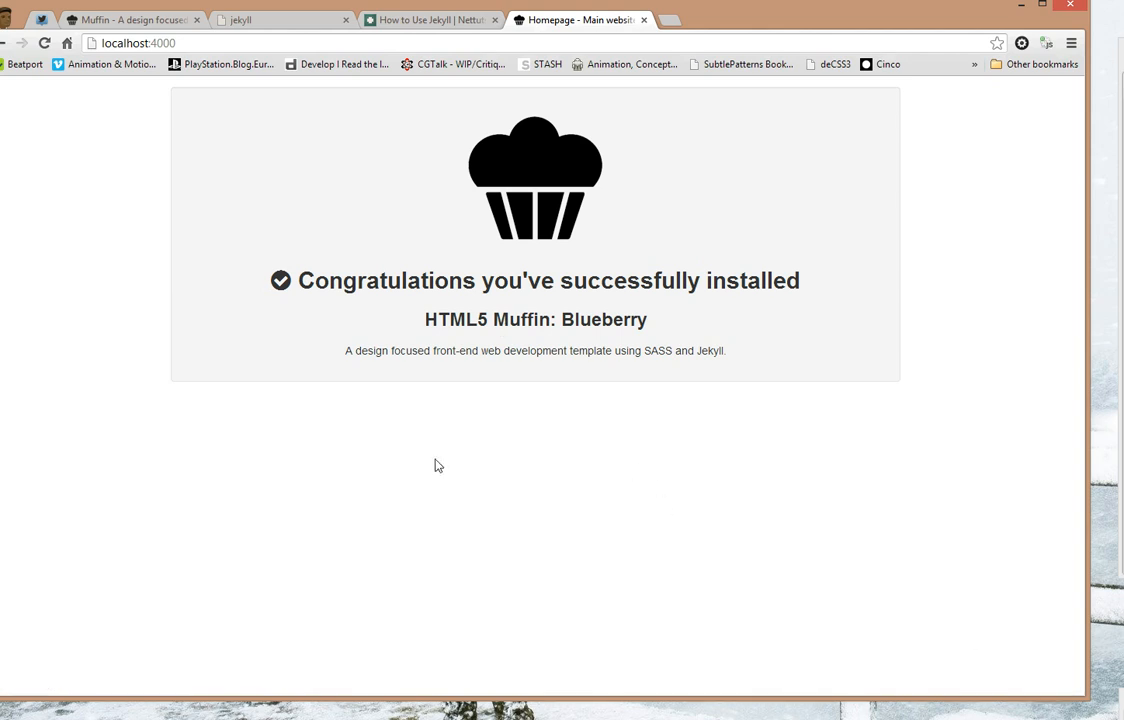
mouse_move(333, 454)
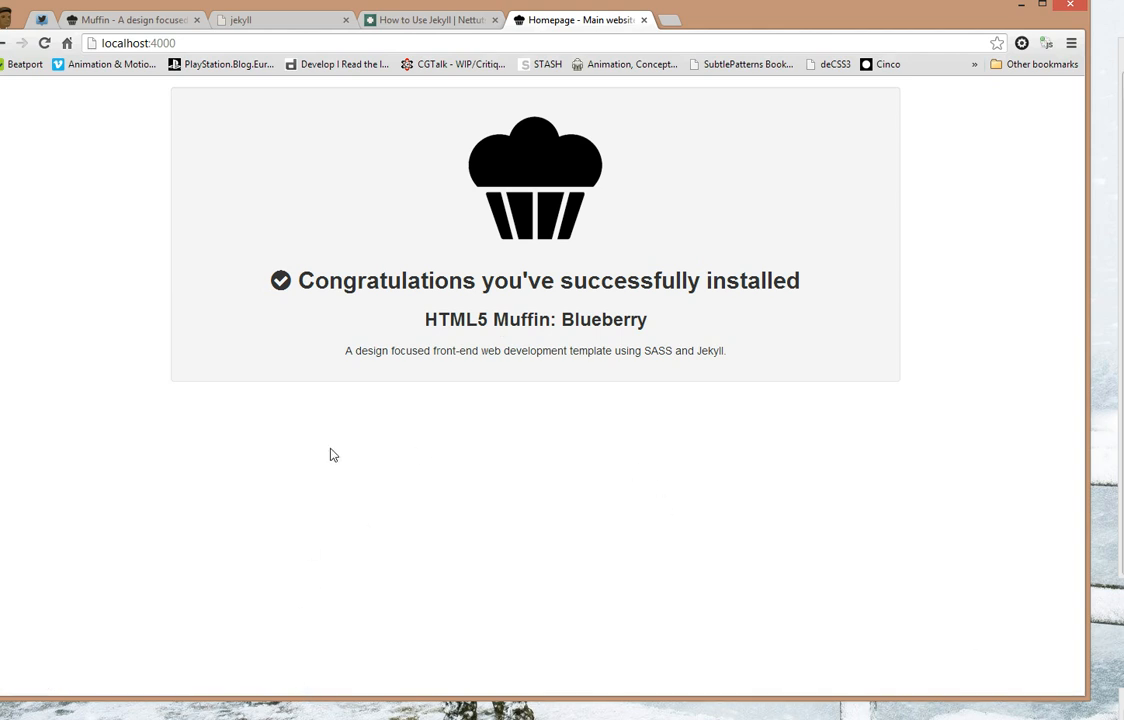
- Switch to the Nettuts 'Building Static Sites with Jekyll' article and scroll through it
click(430, 19)
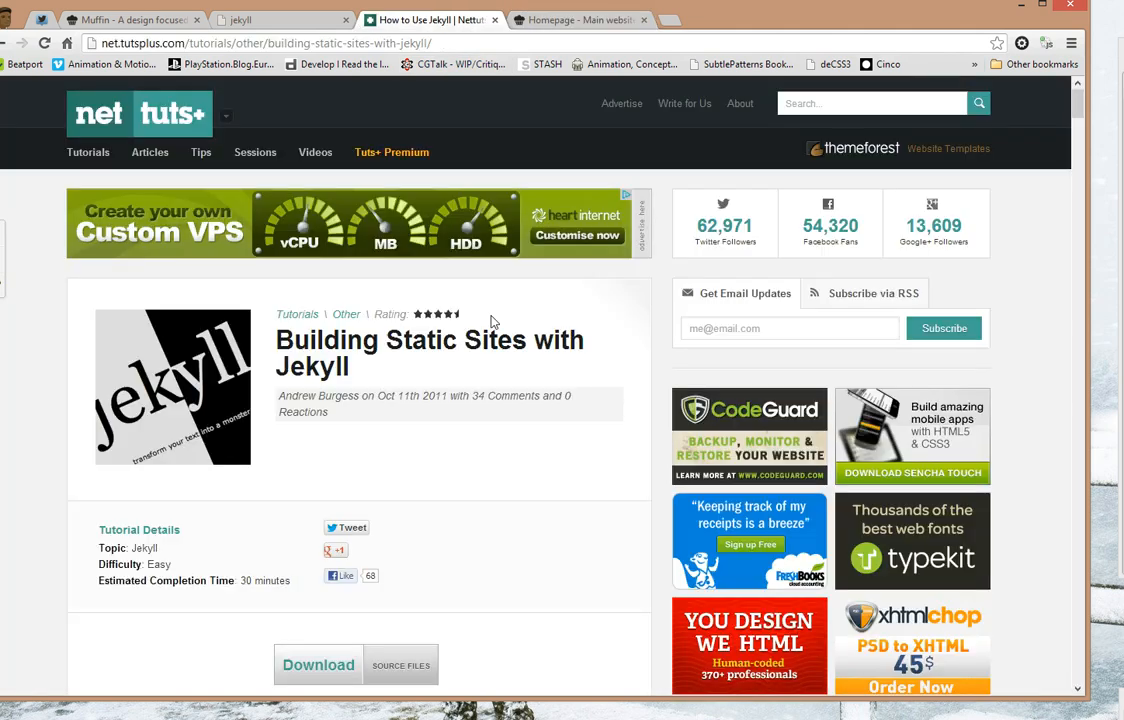
scroll(down, 3)
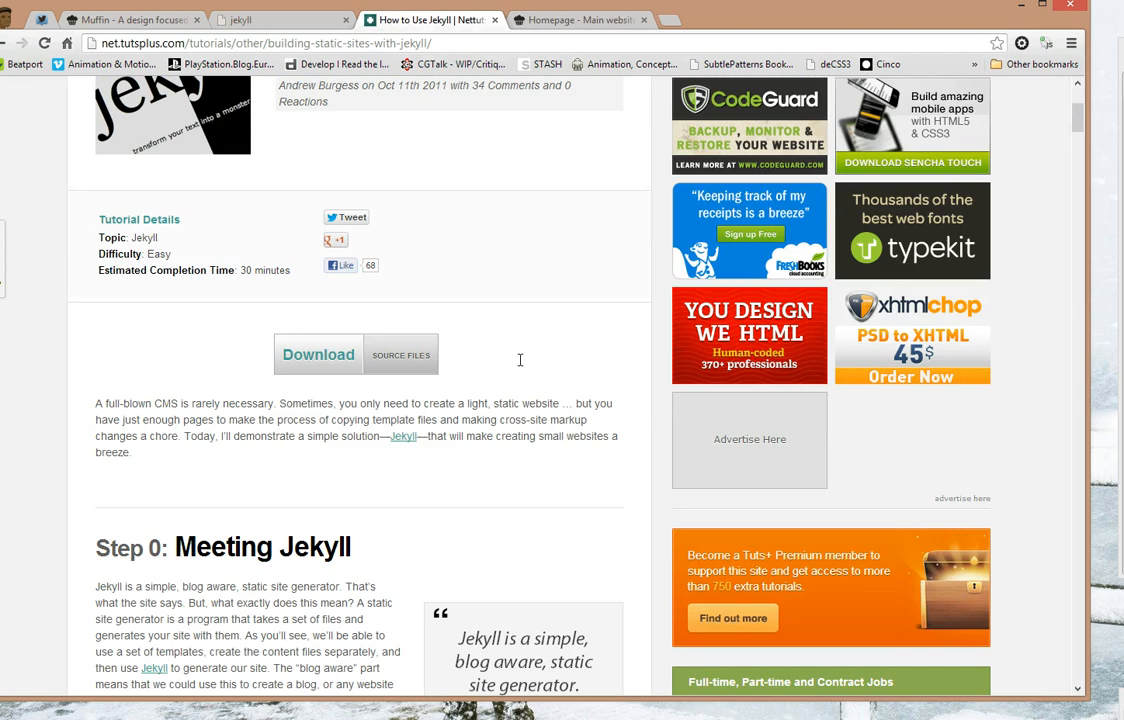
scroll(down, 3)
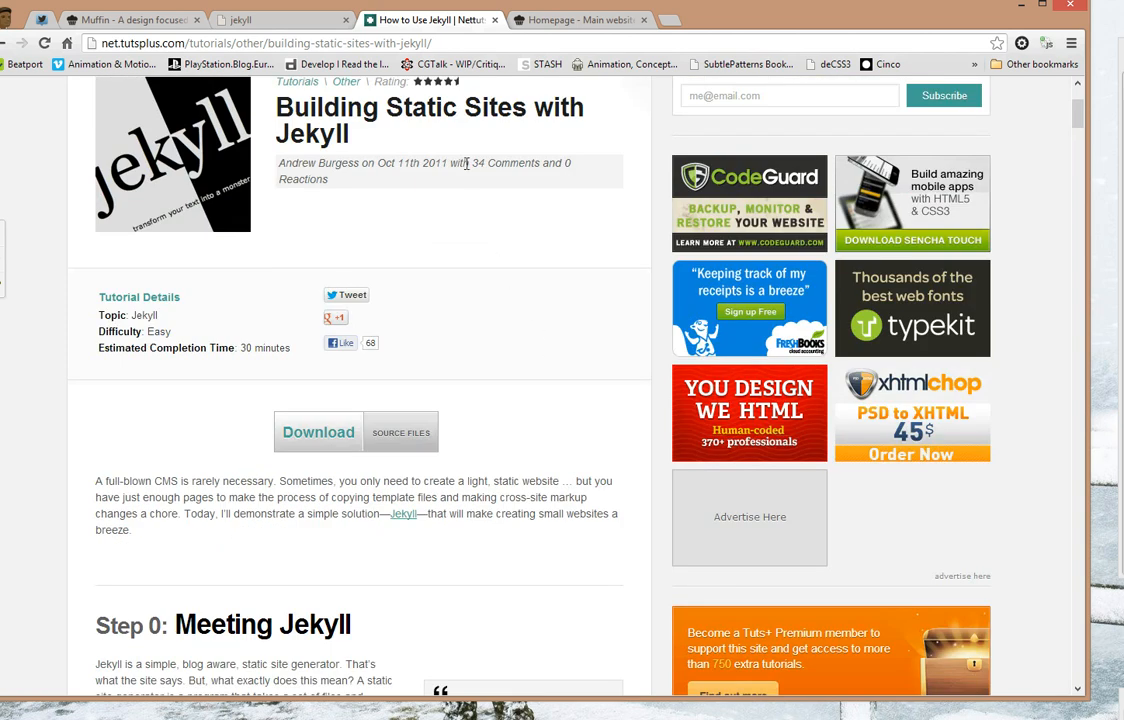
click(250, 43)
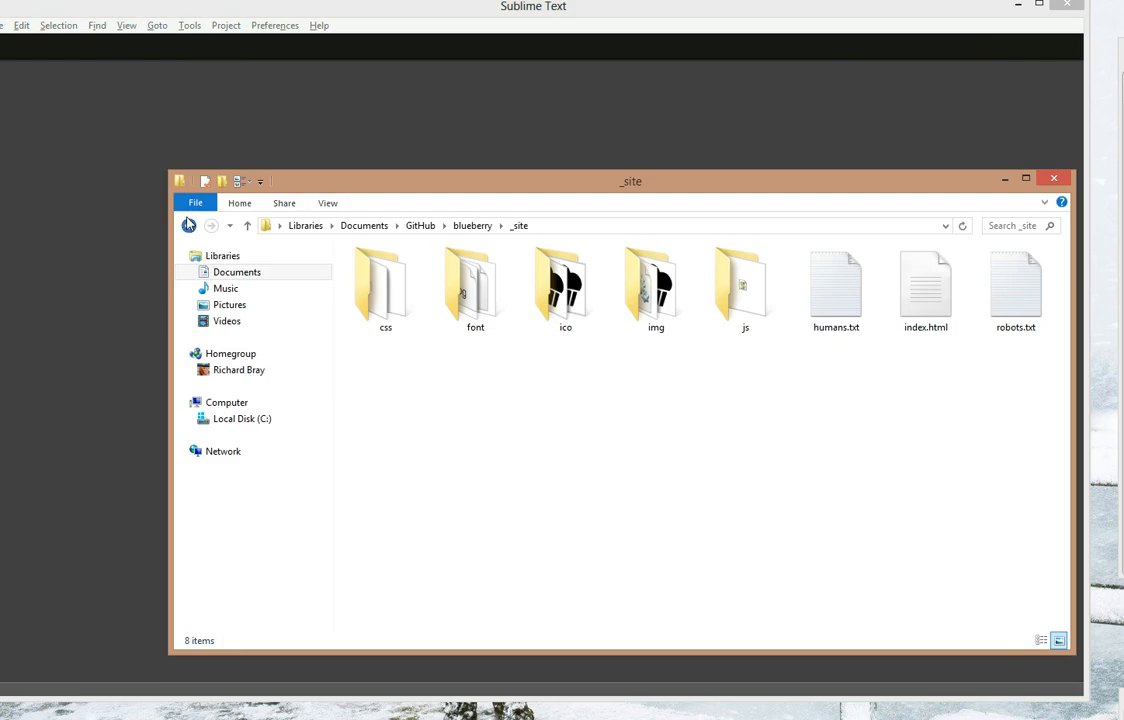
- Open the homepage index.html and the _layouts/default.html file in the editor
click(189, 225)
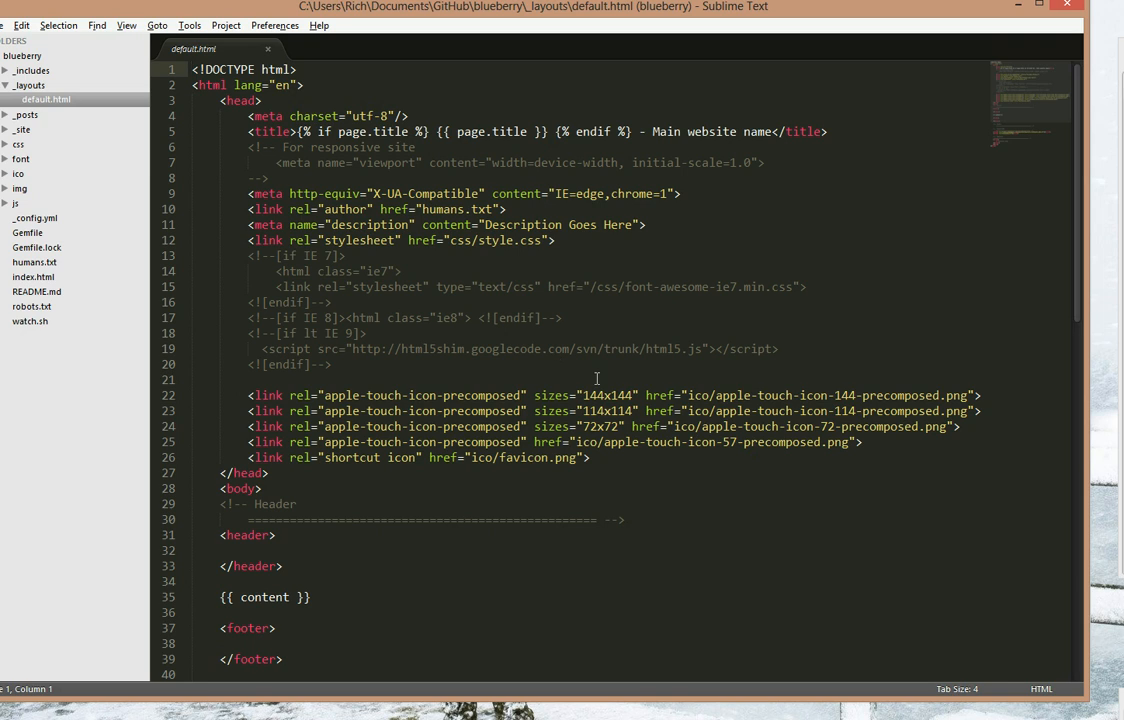
scroll(down, 3)
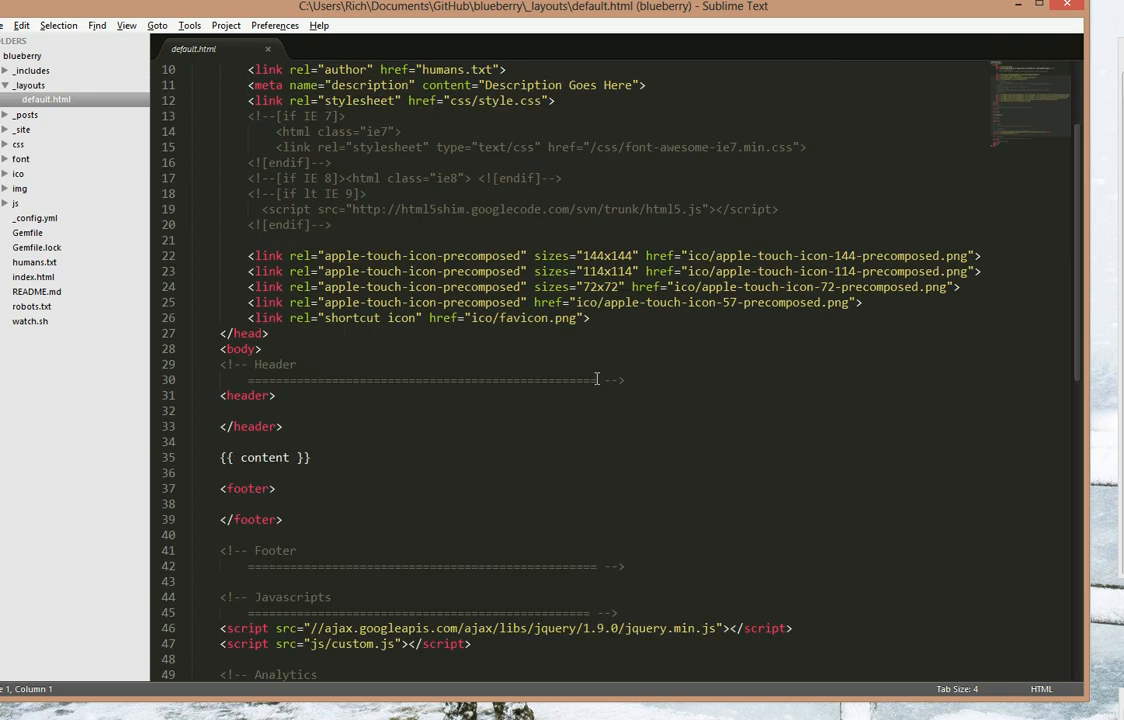
mouse_move(470, 414)
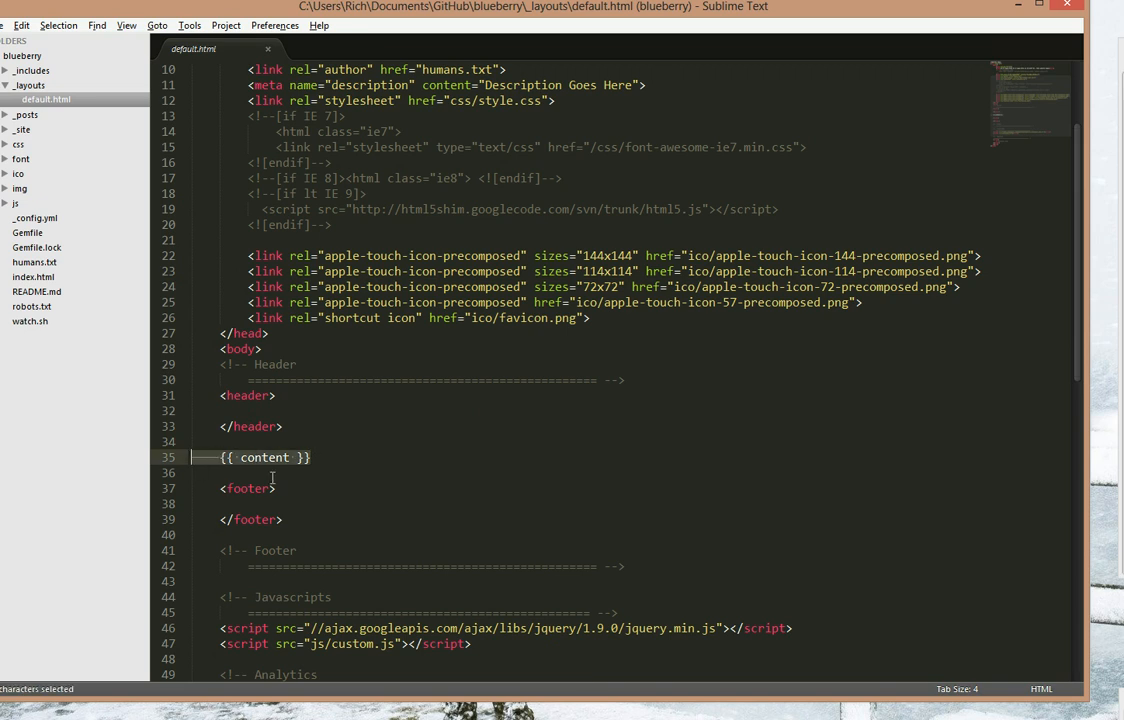
click(33, 277)
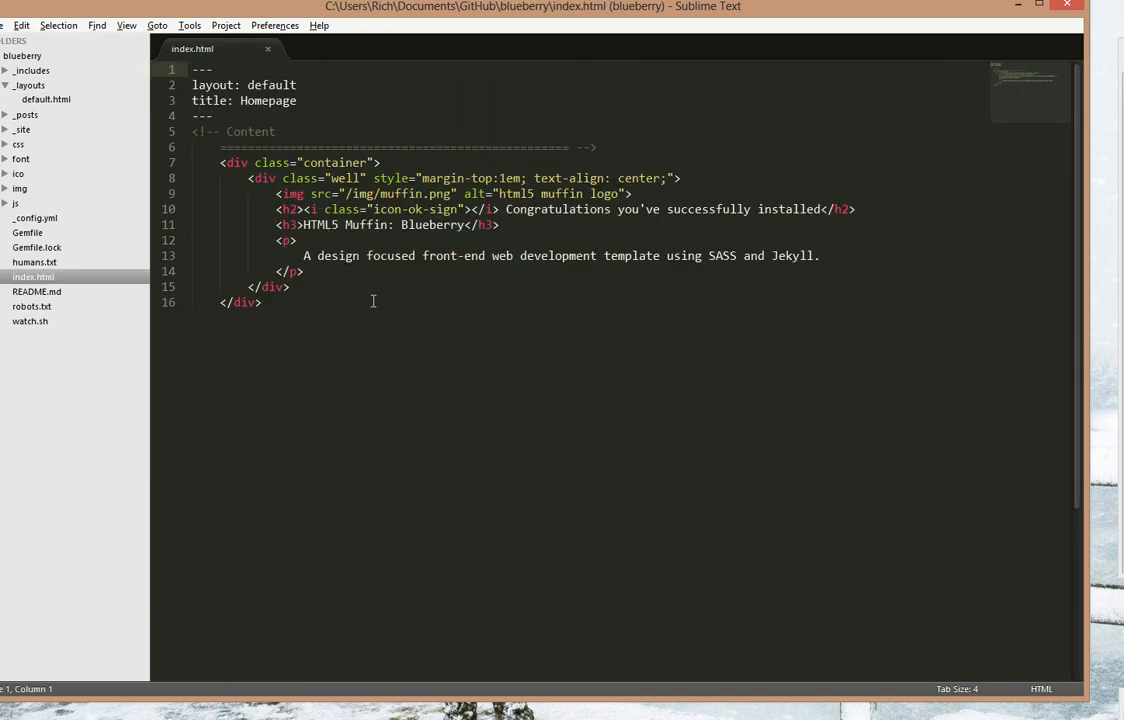
click(46, 99)
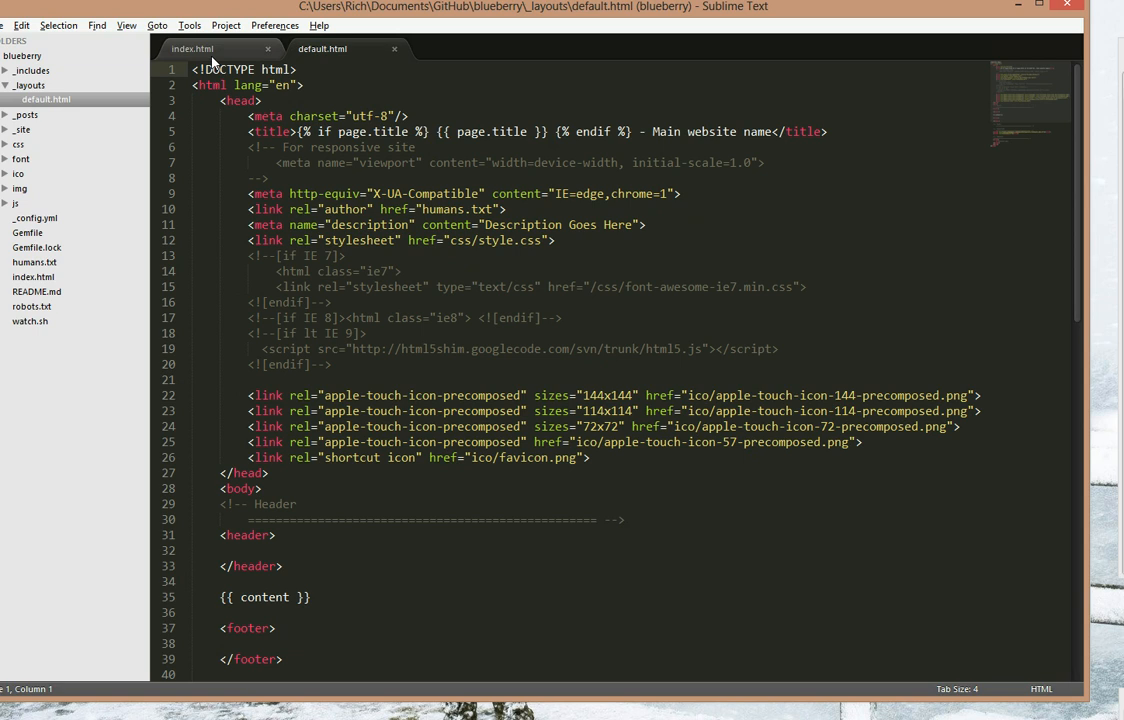
click(192, 48)
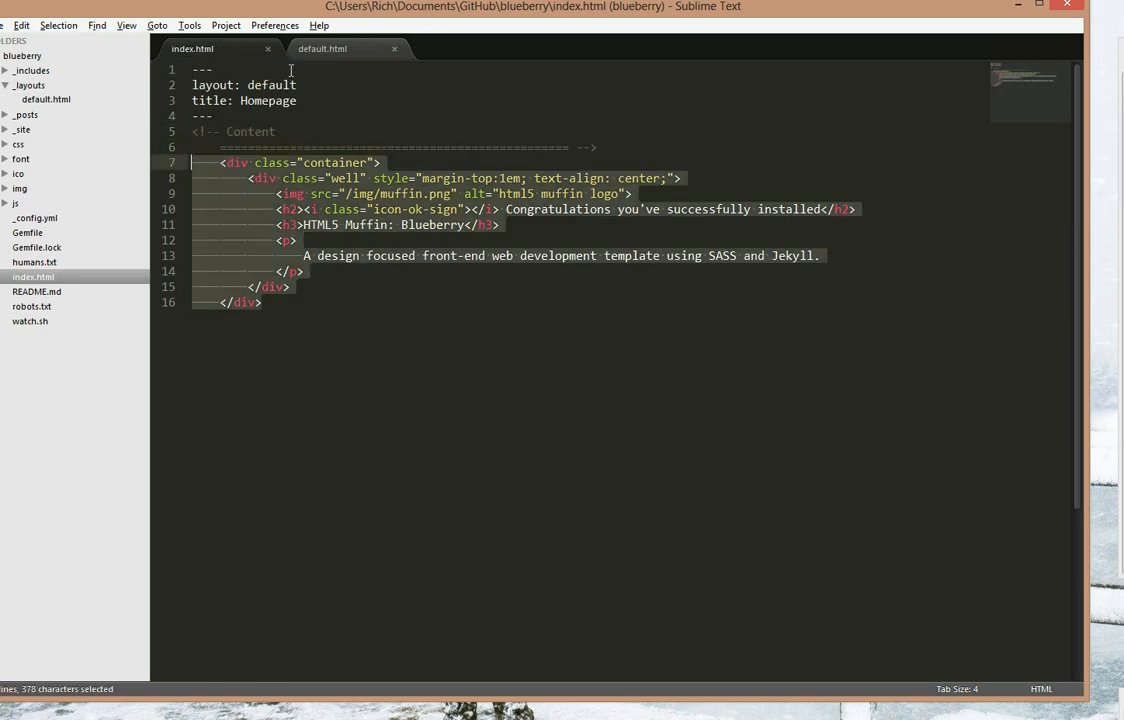
click(322, 48)
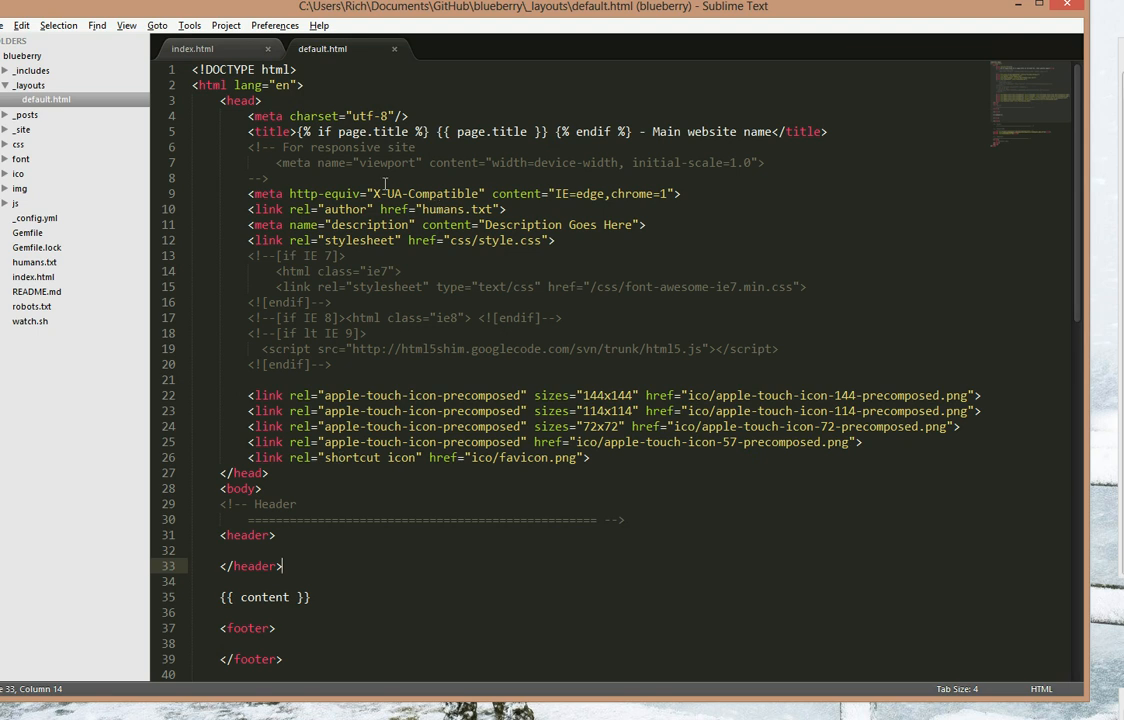
- Replace 'Main website name' with 'Jekyll tutorial' and retitle the homepage 'Mainpage'
click(763, 131)
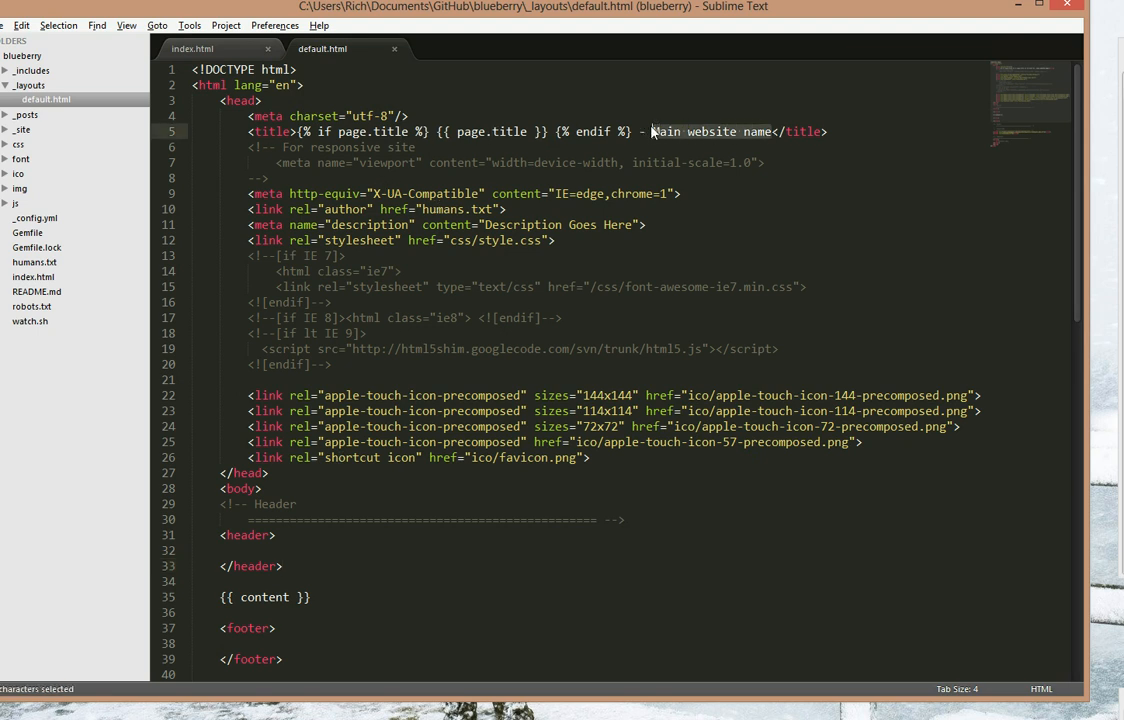
text(Jekyll)
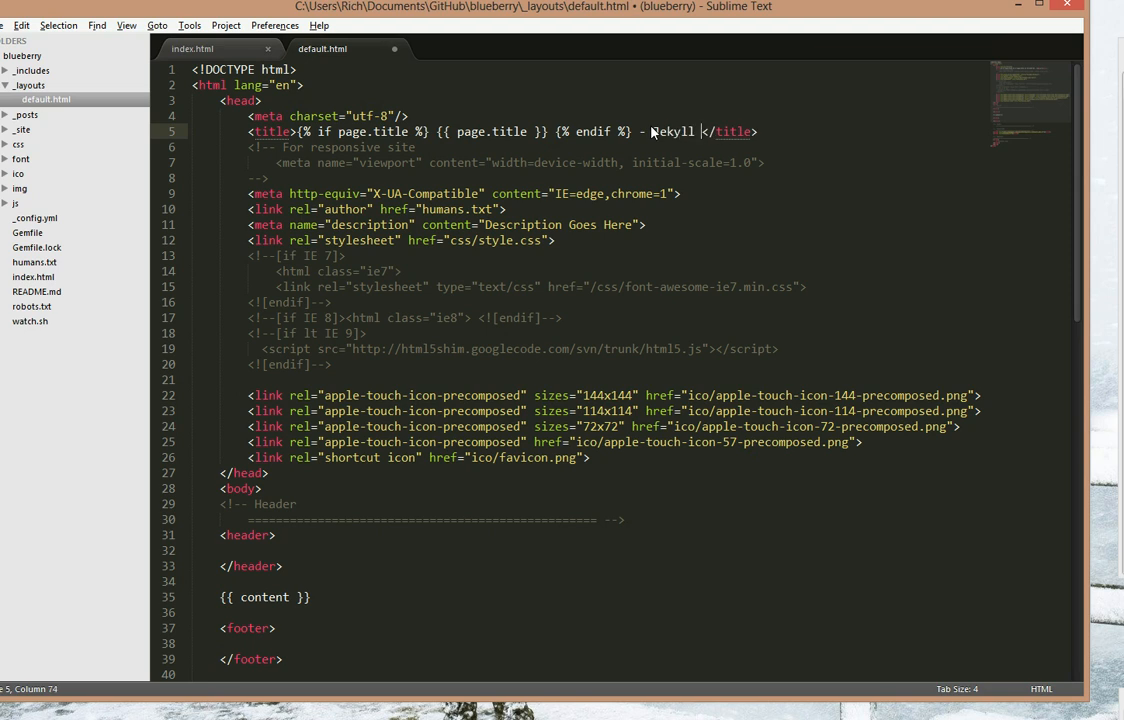
text(tutorial)
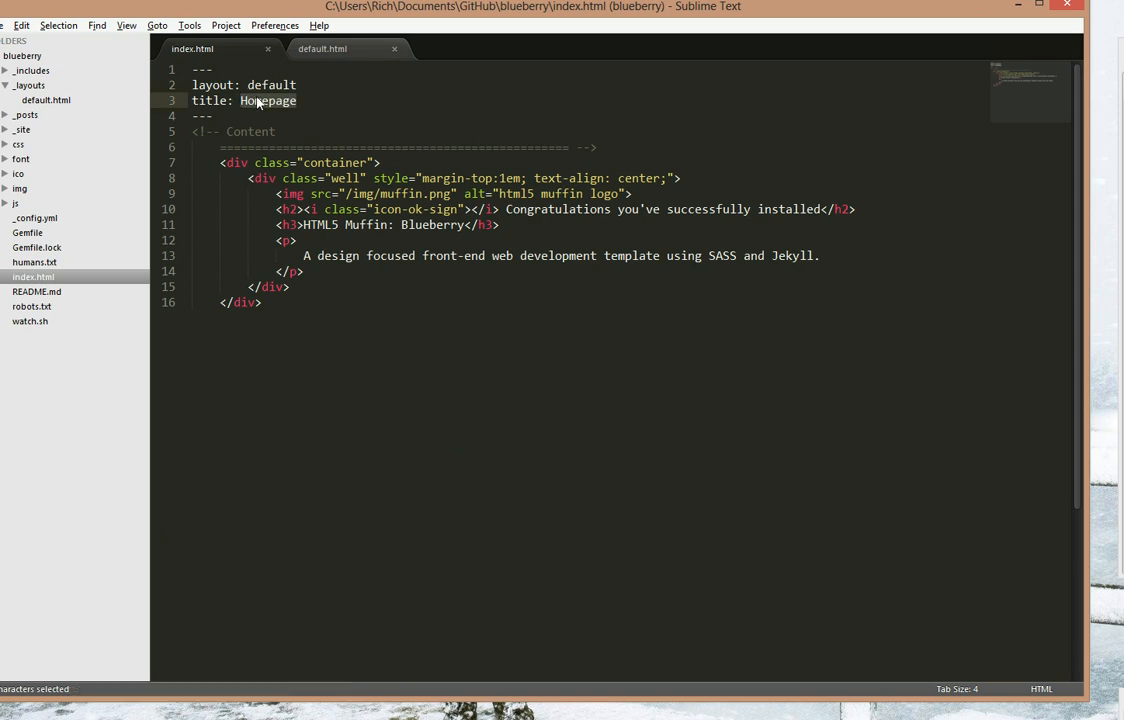
text(Mainpage)
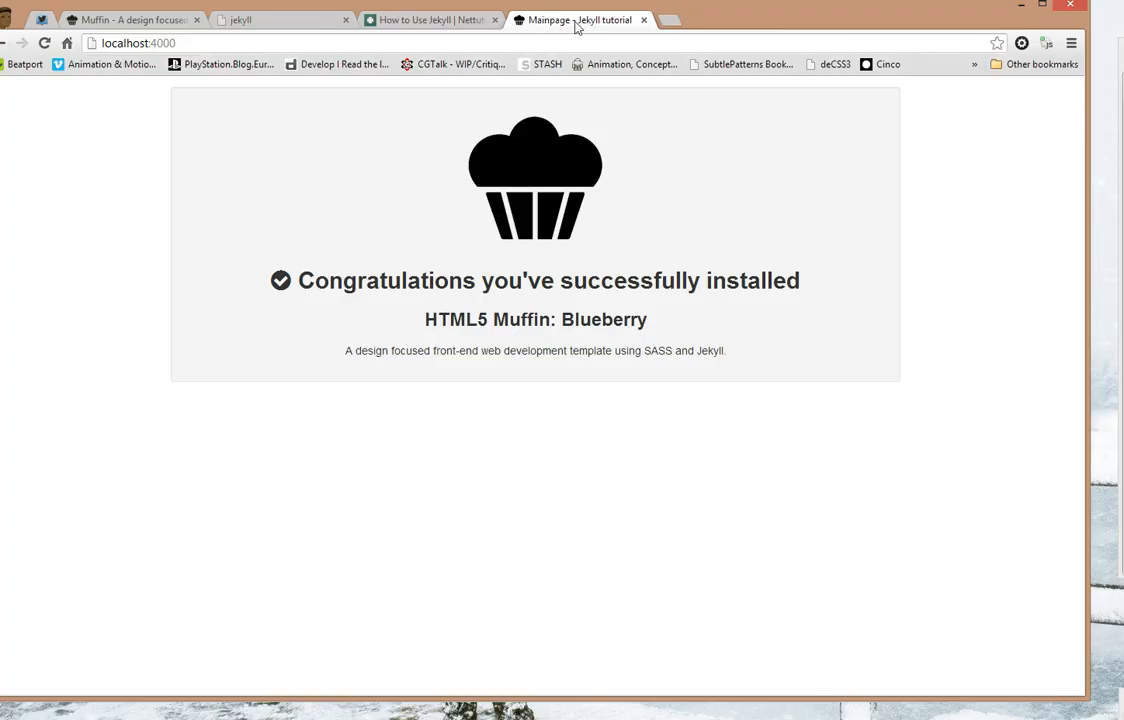
mouse_move(583, 385)
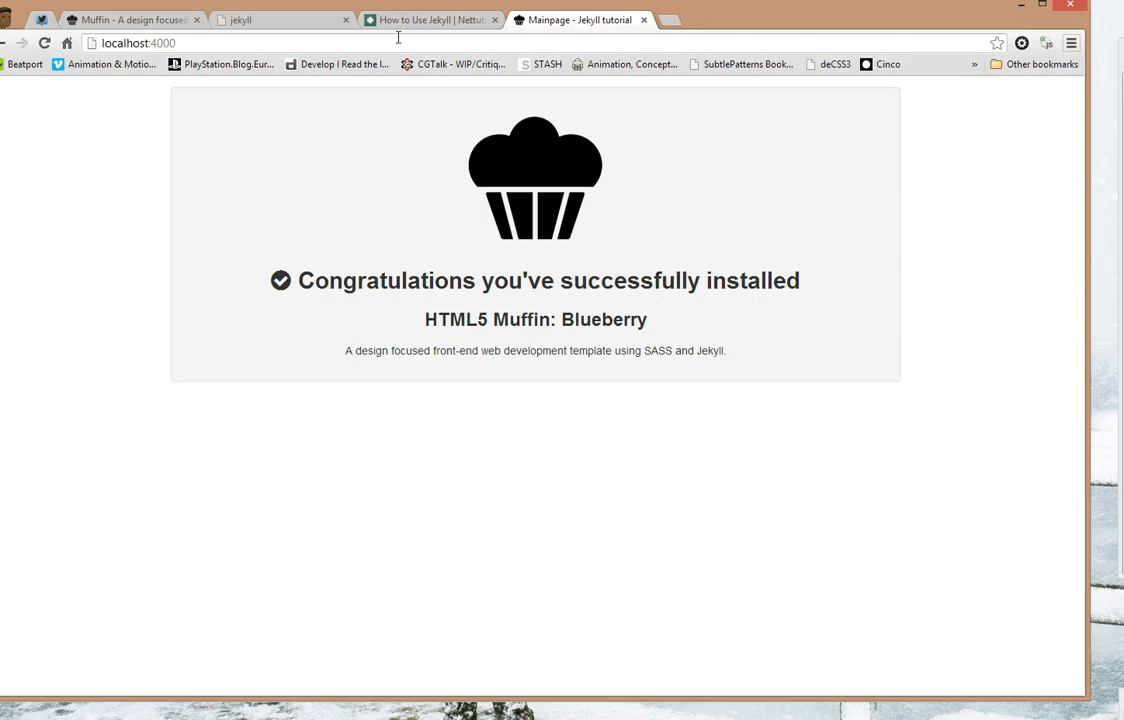
- Scroll the Nettuts article to the portfolio index.html post-loop example and copy it
click(430, 19)
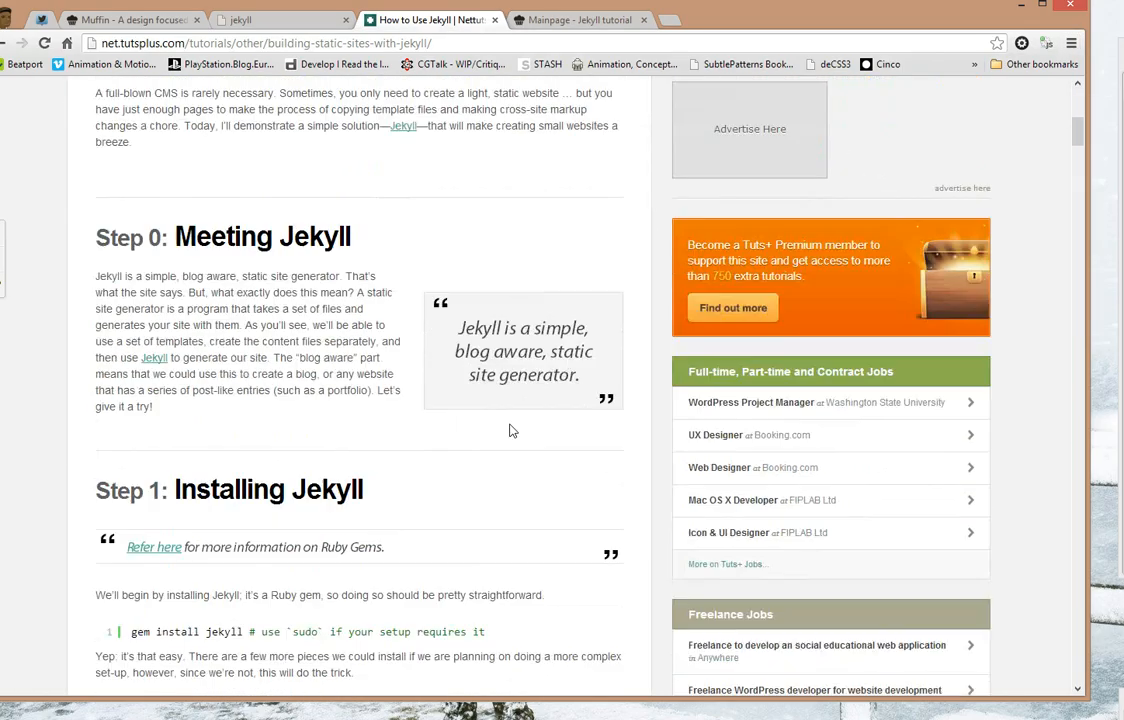
scroll(down, 3)
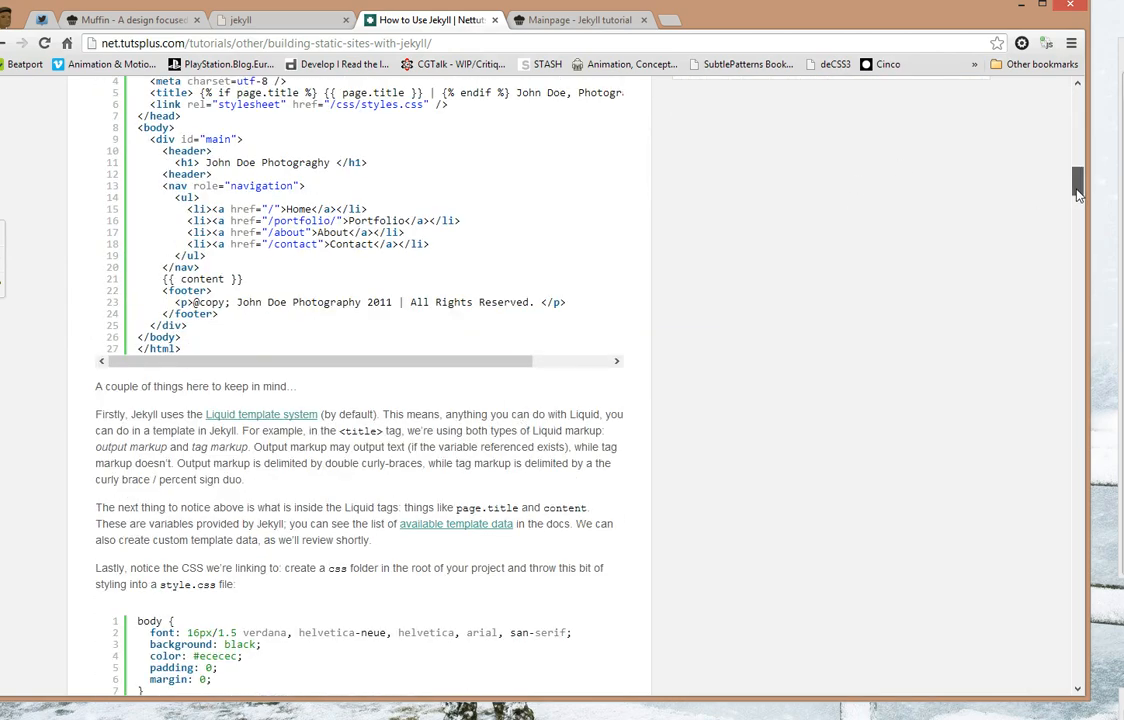
scroll(down, 3)
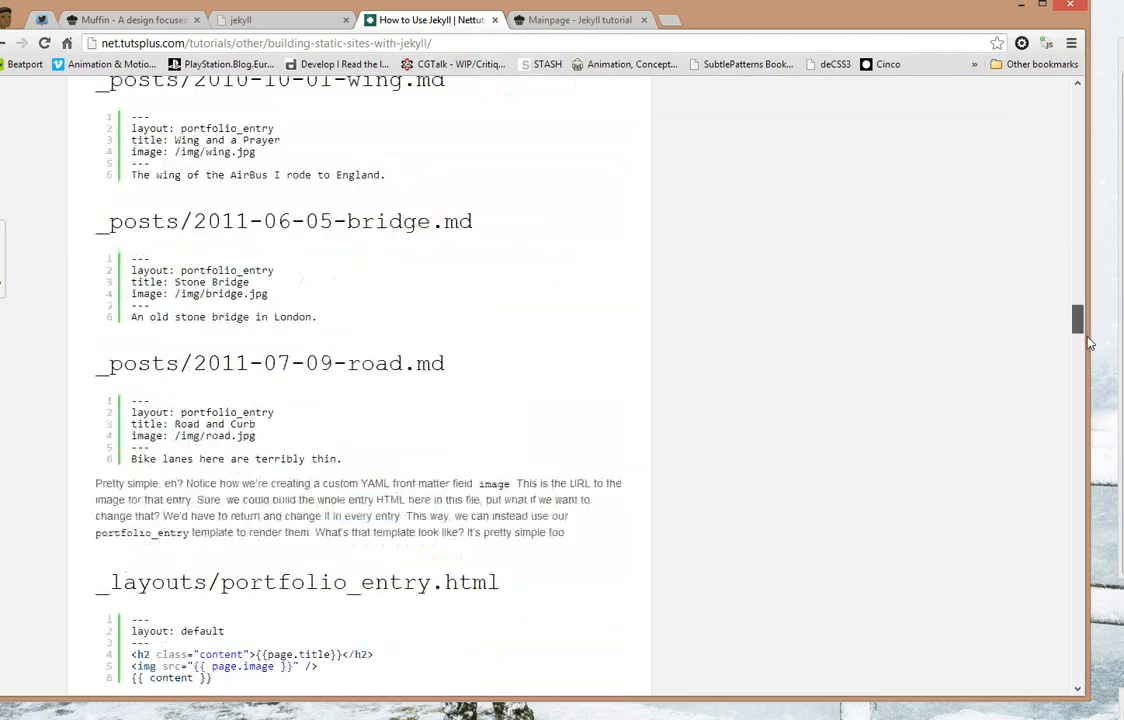
scroll(down, 3)
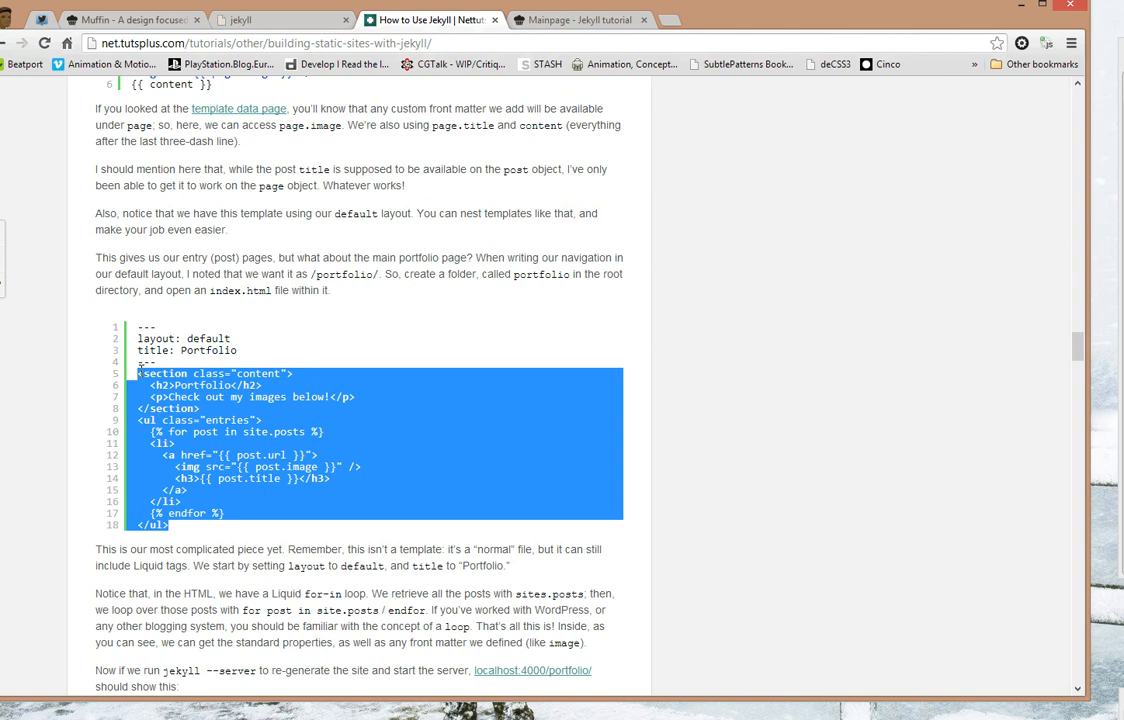
key(alt+tab)
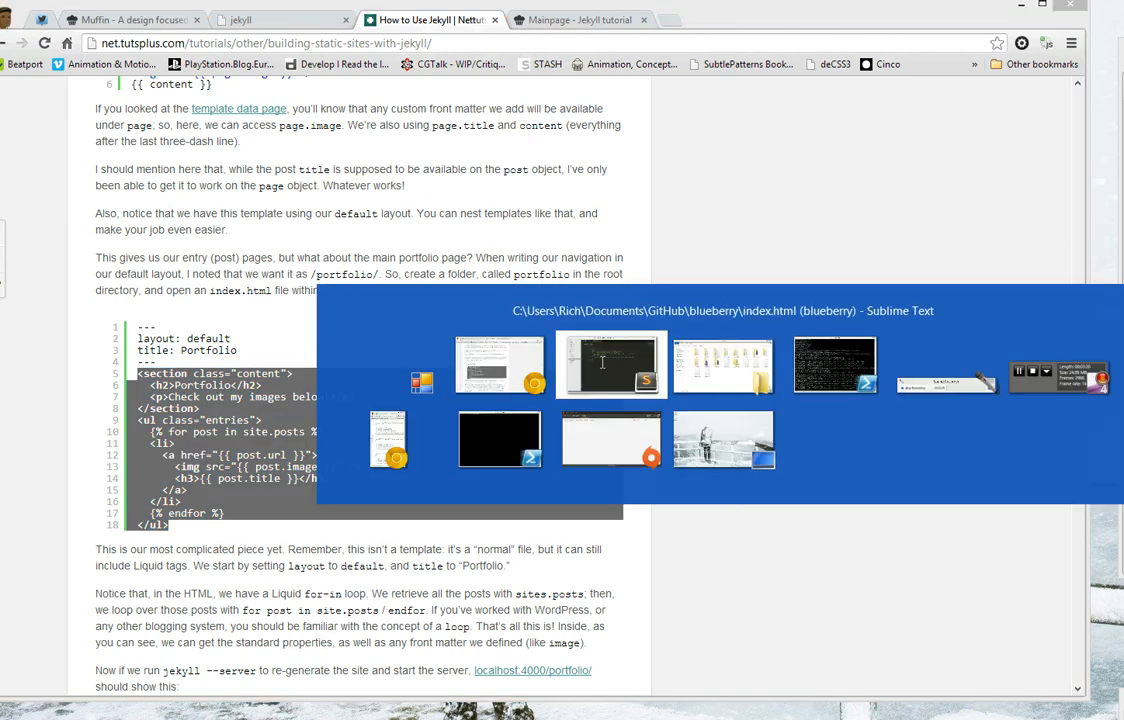
- Paste the post loop into index.html, remove the image line, head it 'My Blog', and save
click(611, 365)
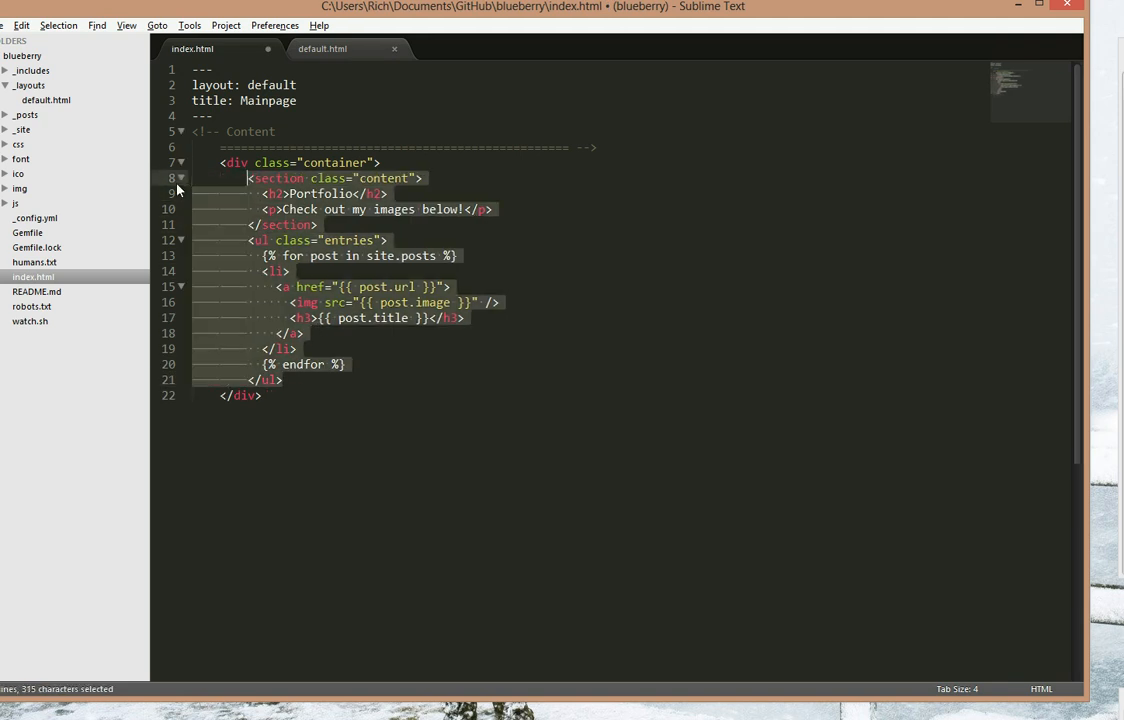
click(420, 193)
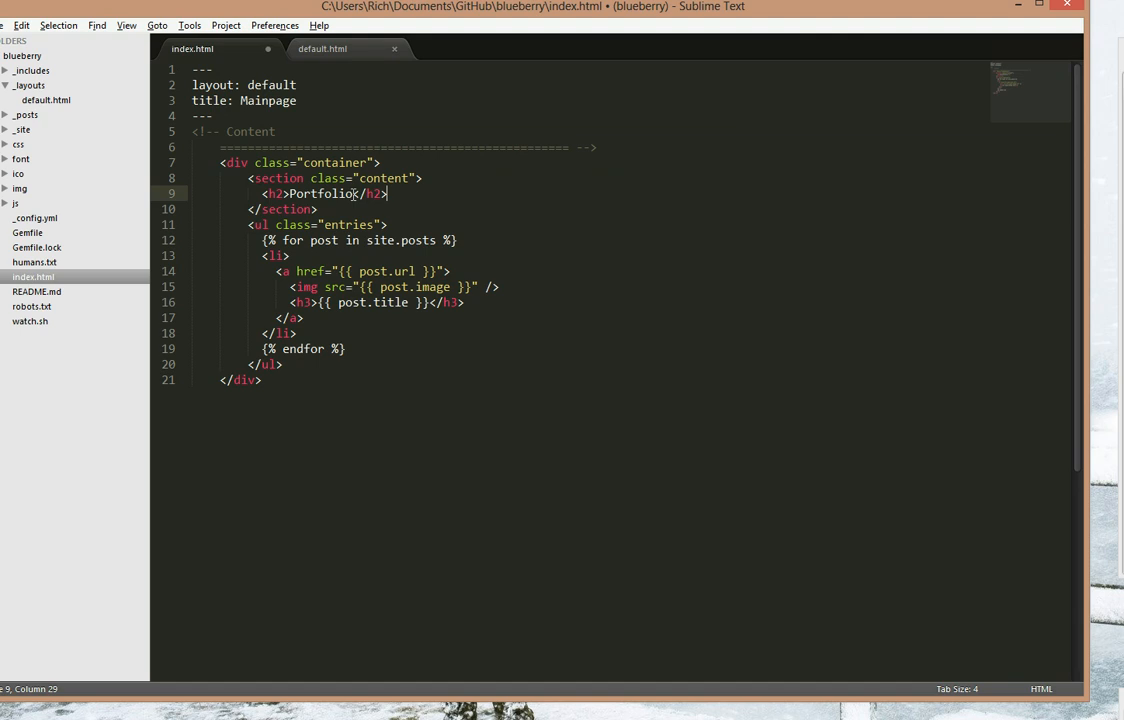
text(My Blog)
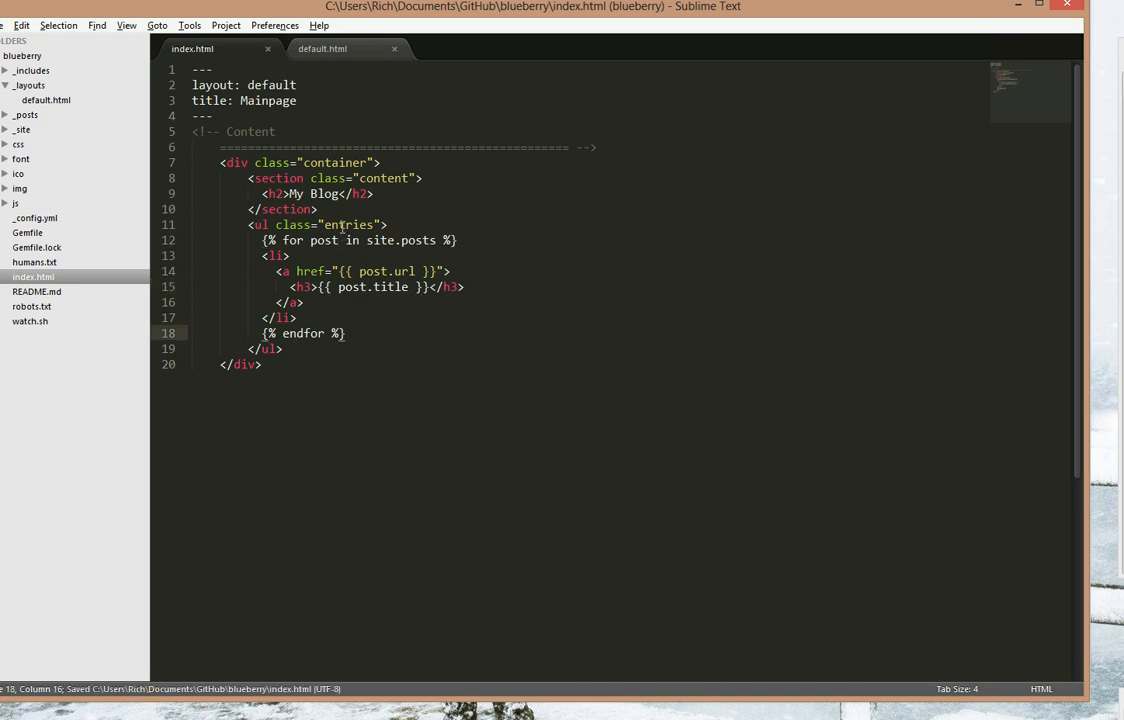
- Create a new empty file inside the _posts folder from the sidebar
click(26, 114)
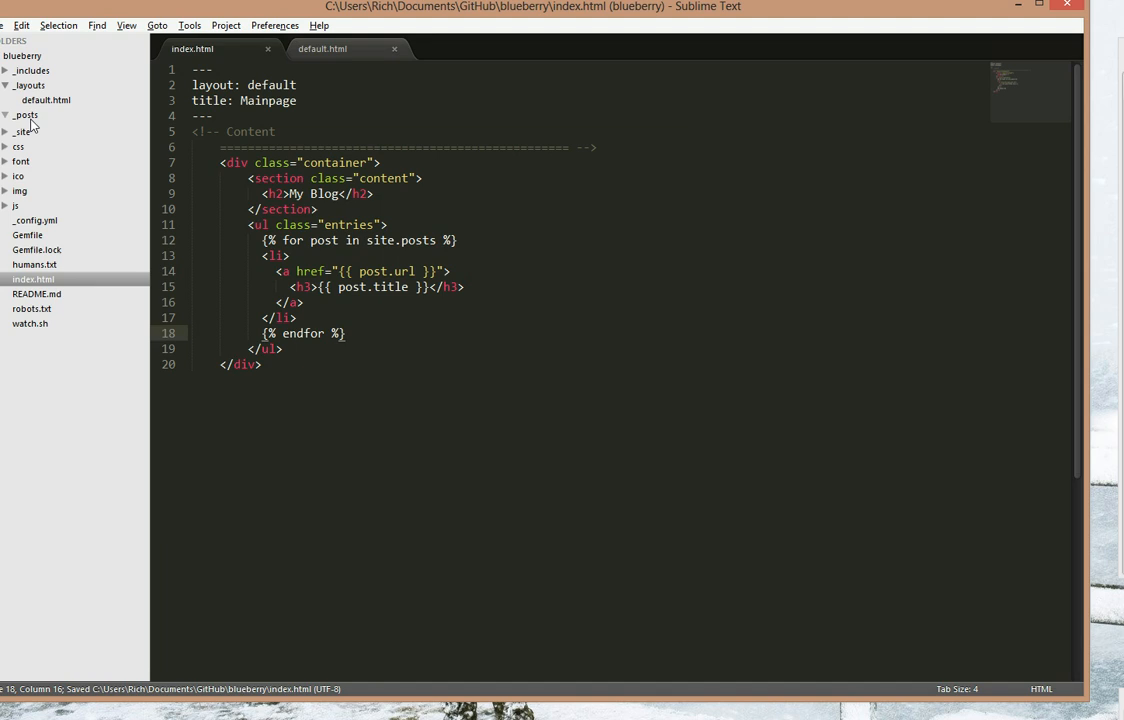
click(26, 114)
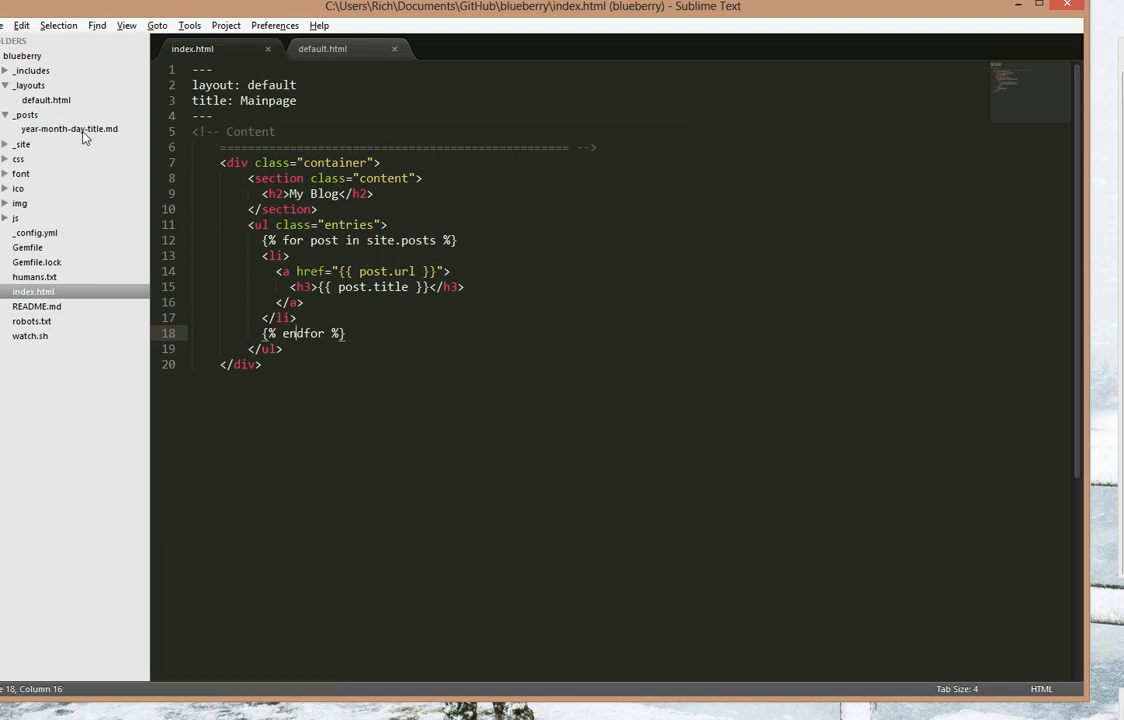
click(26, 114)
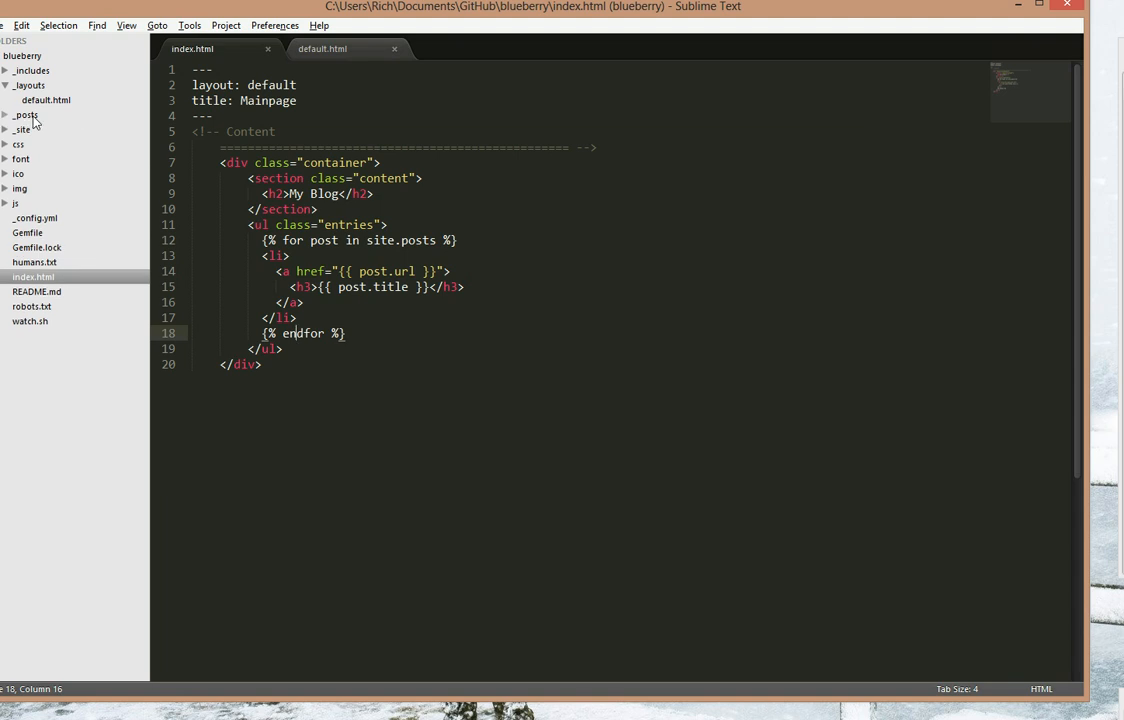
right_click(27, 114)
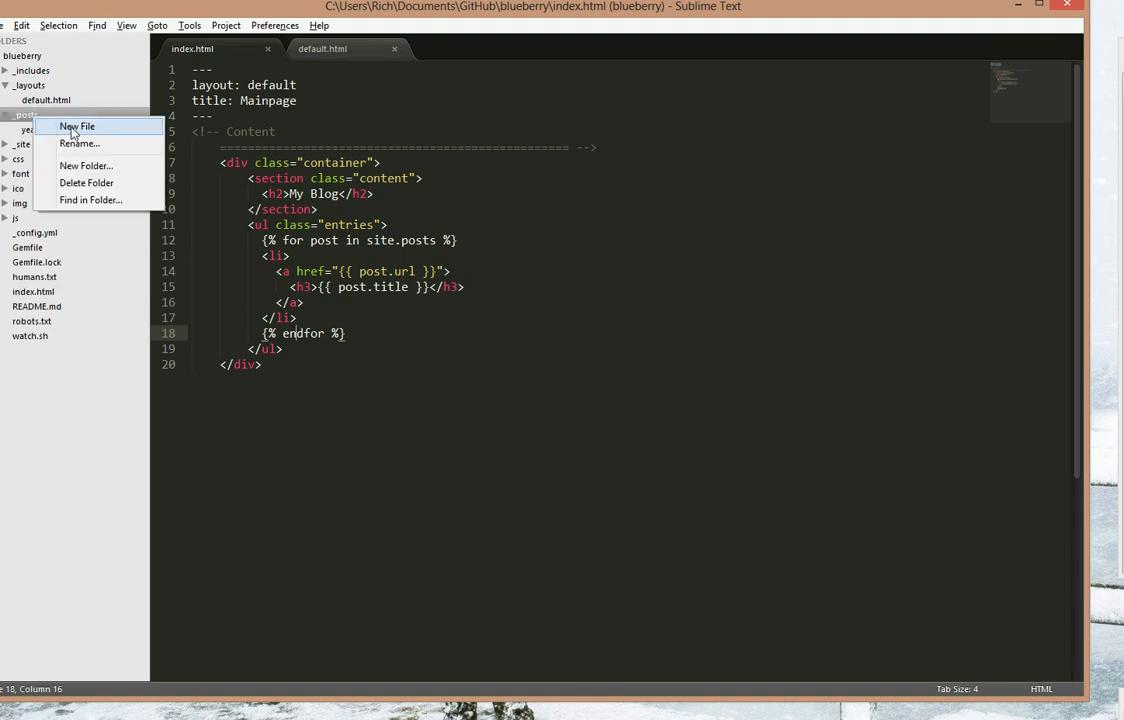
click(77, 126)
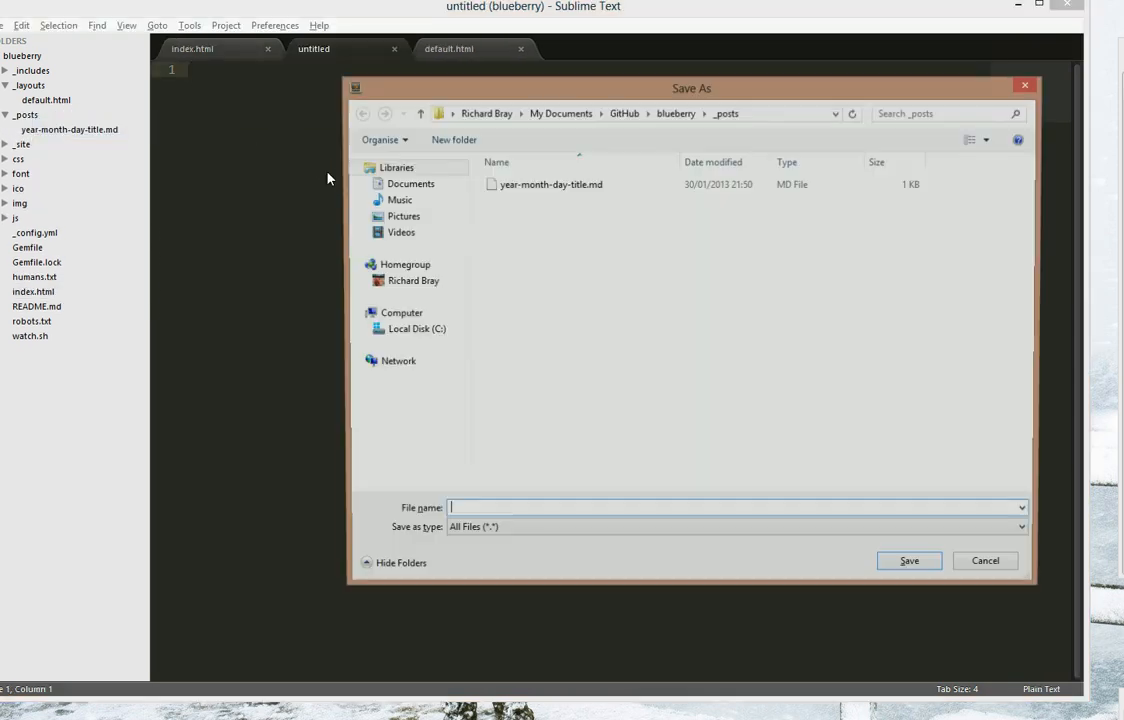
- Save the new file as 2013-02-08-firstpost.md
text(2013-)
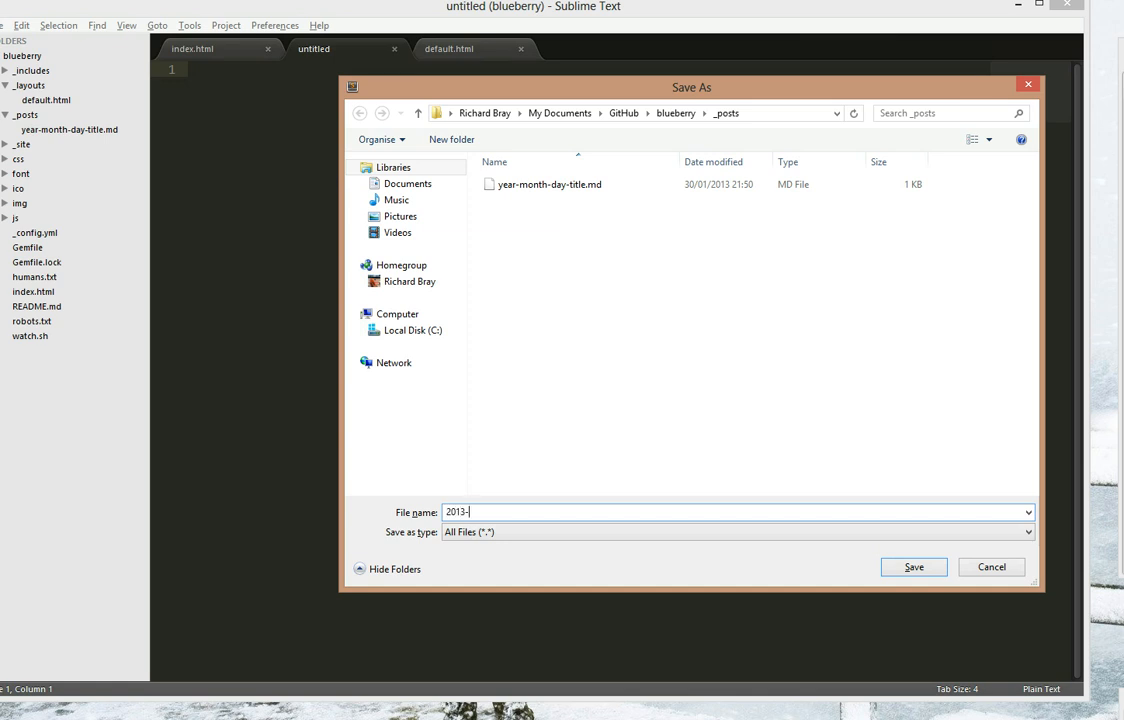
text(02-)
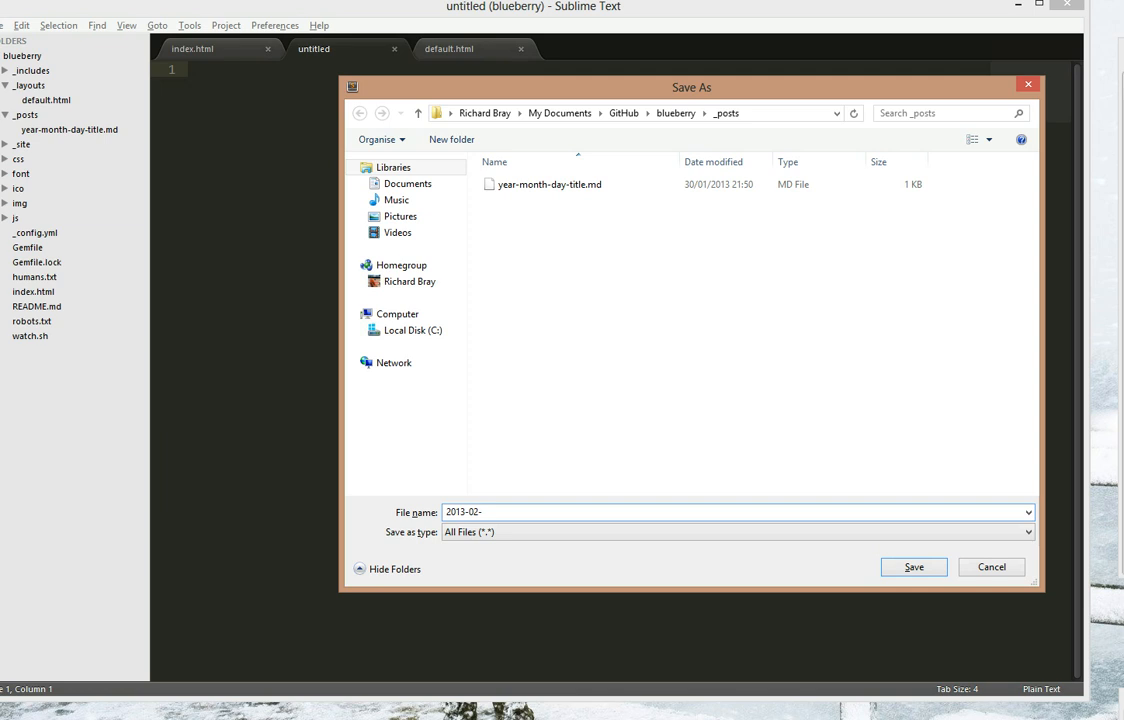
text(08)
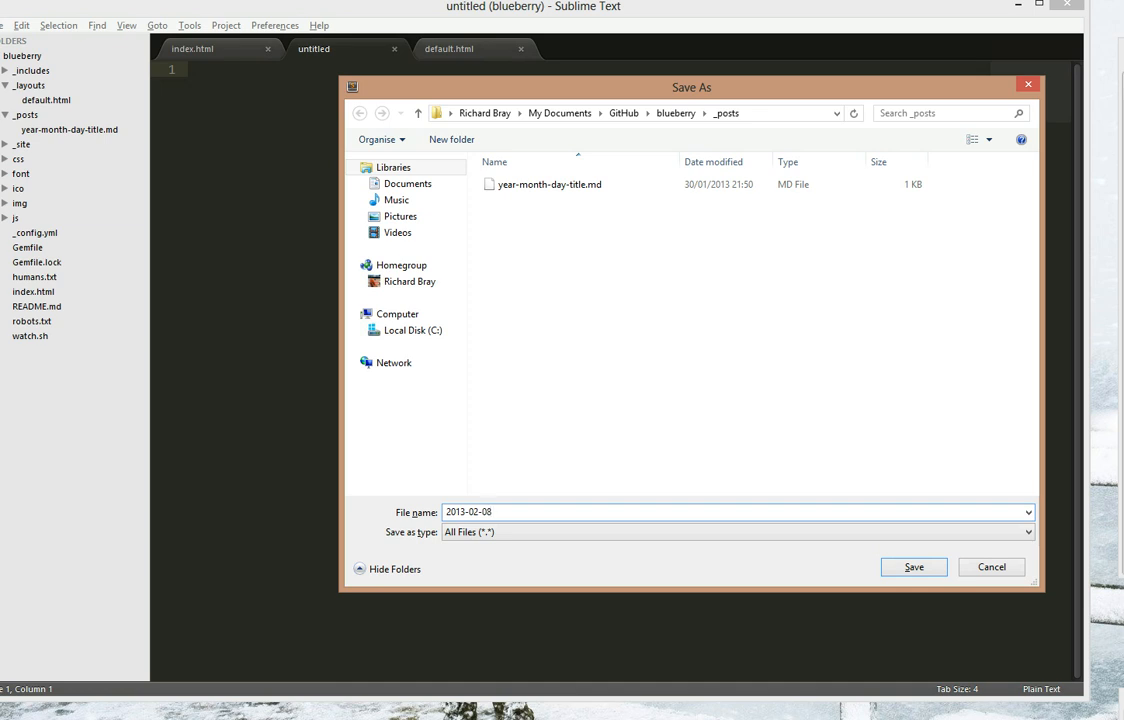
text(-firstpost.md)
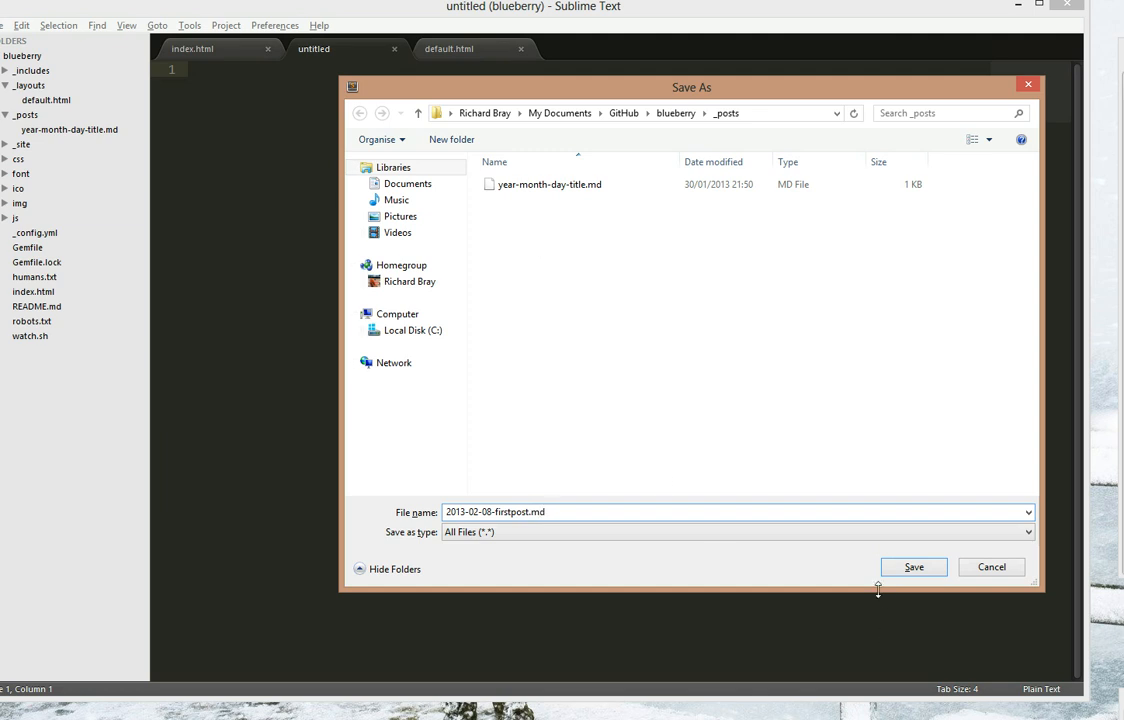
click(912, 567)
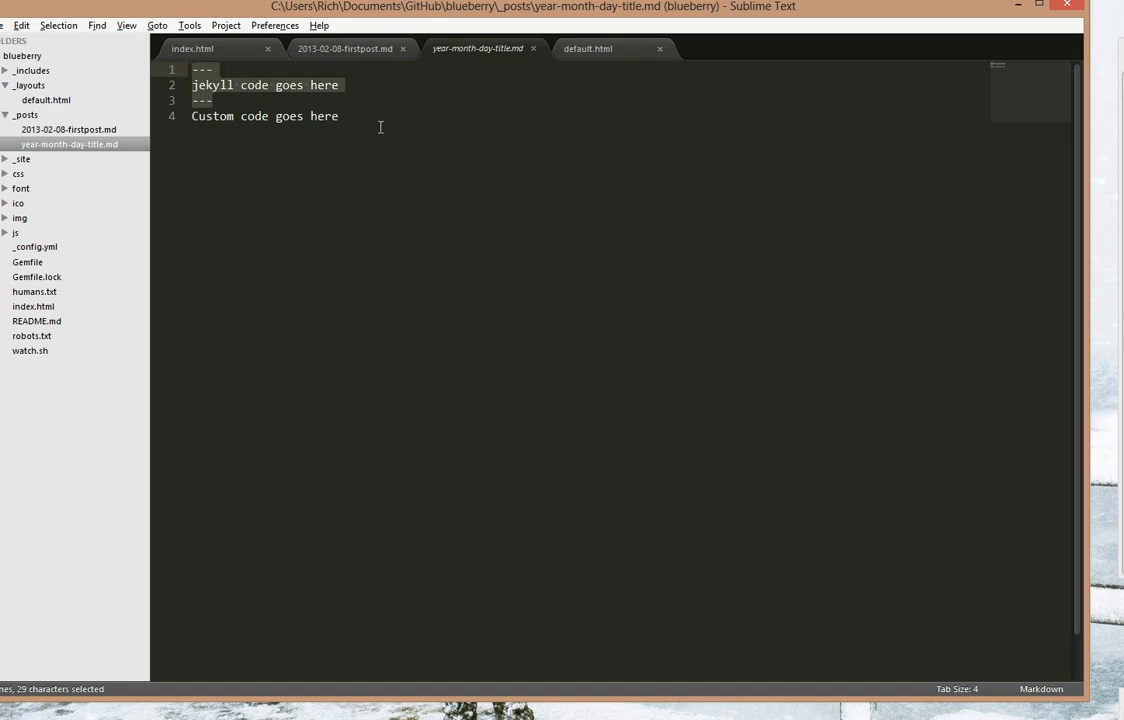
- Start the first post's front matter with layout: default
click(345, 48)
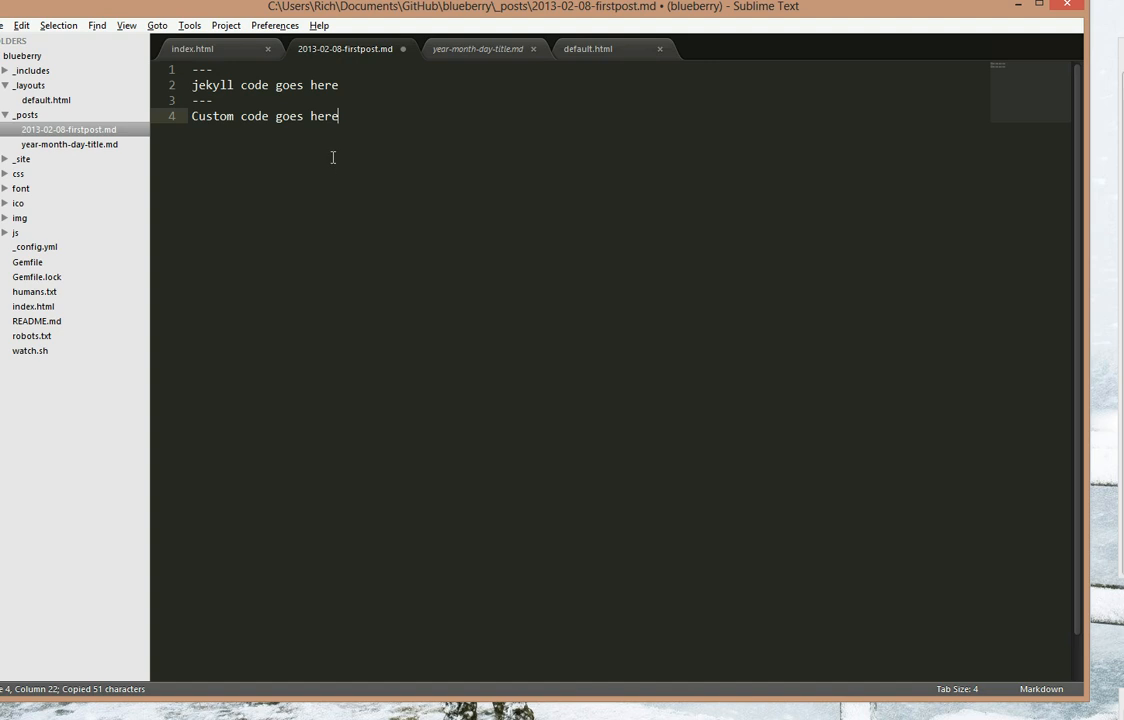
mouse_move(343, 104)
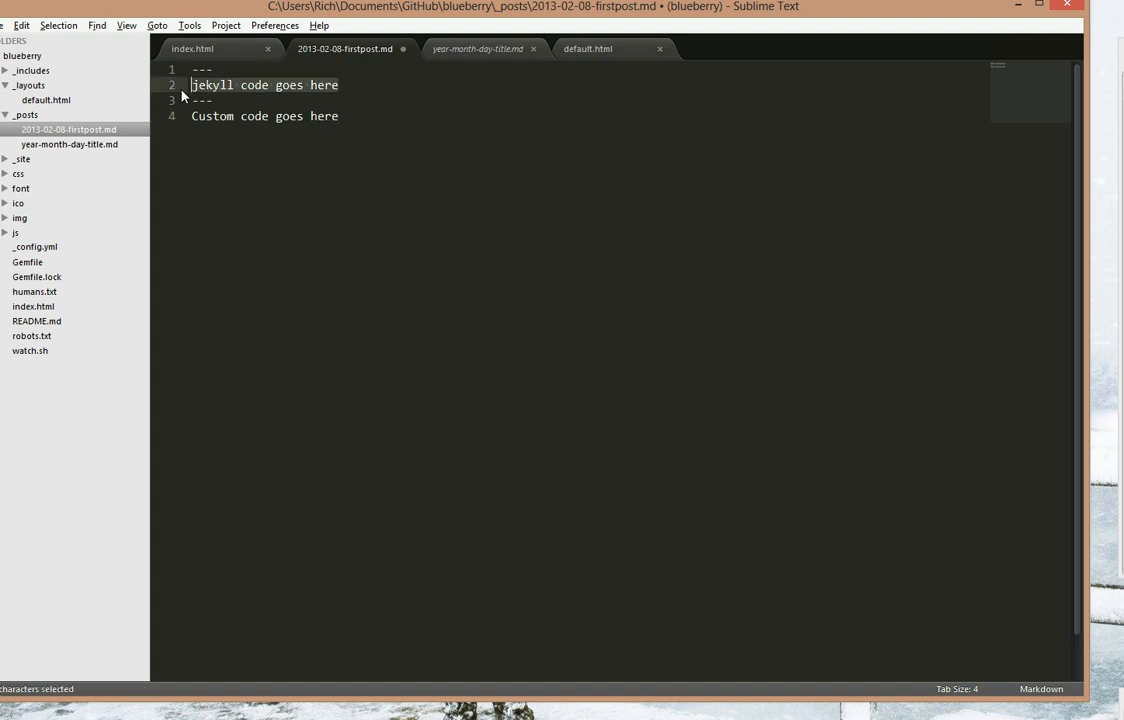
text(layout)
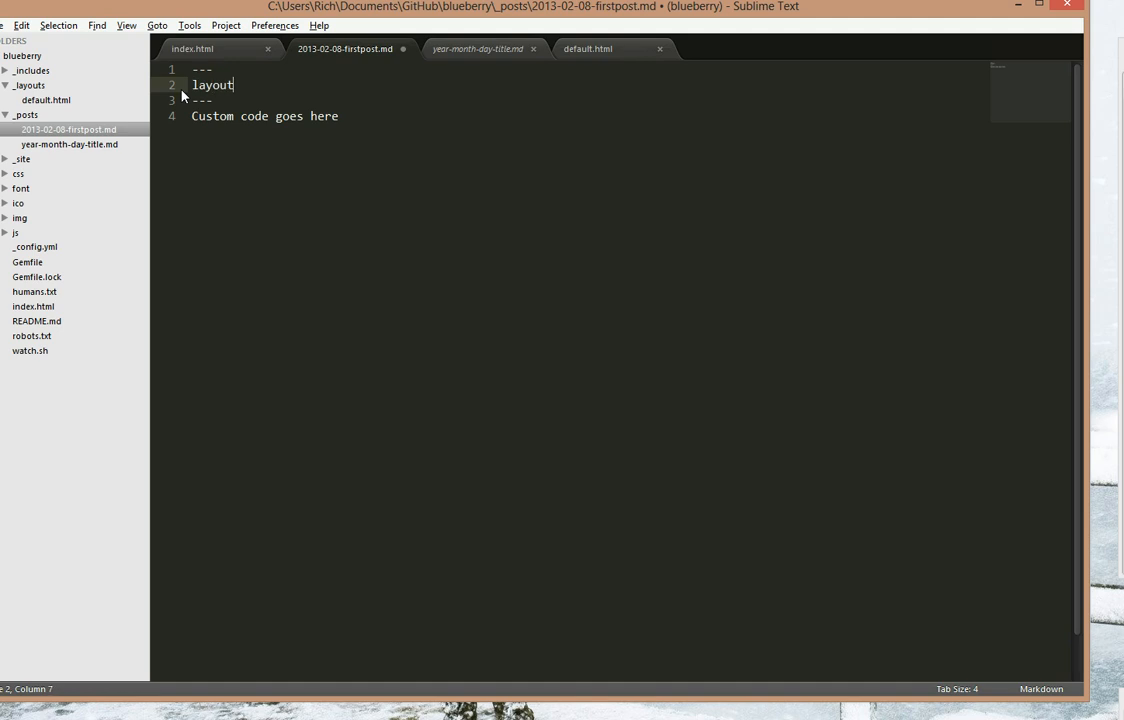
click(588, 48)
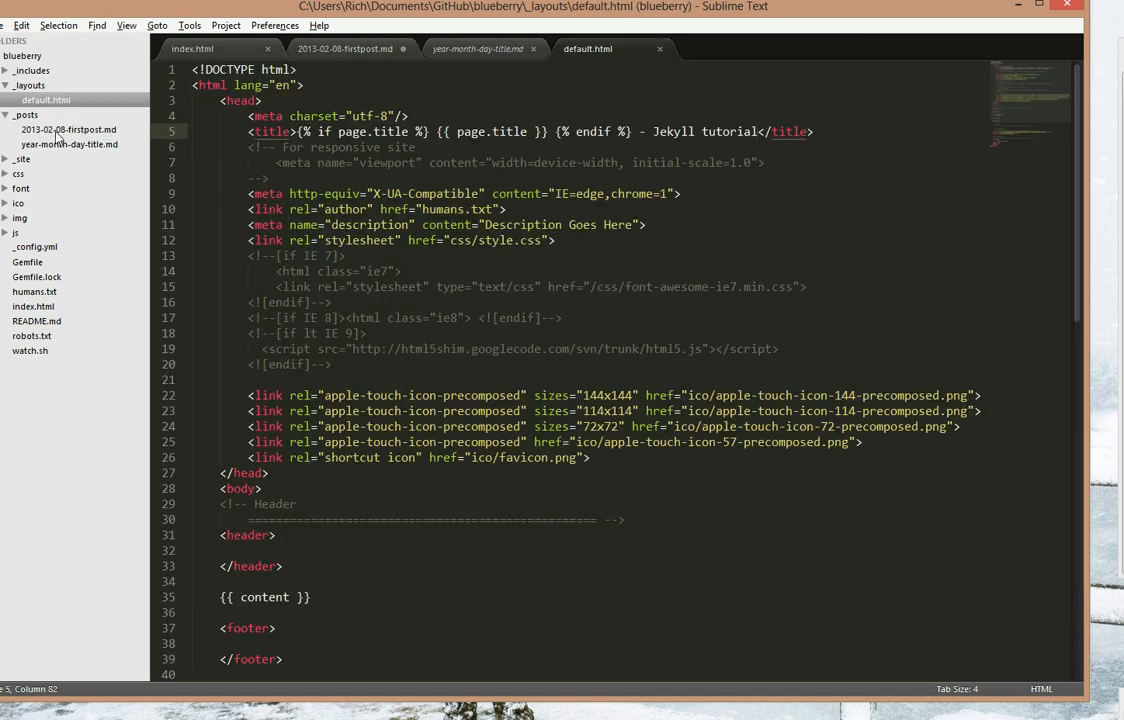
click(344, 48)
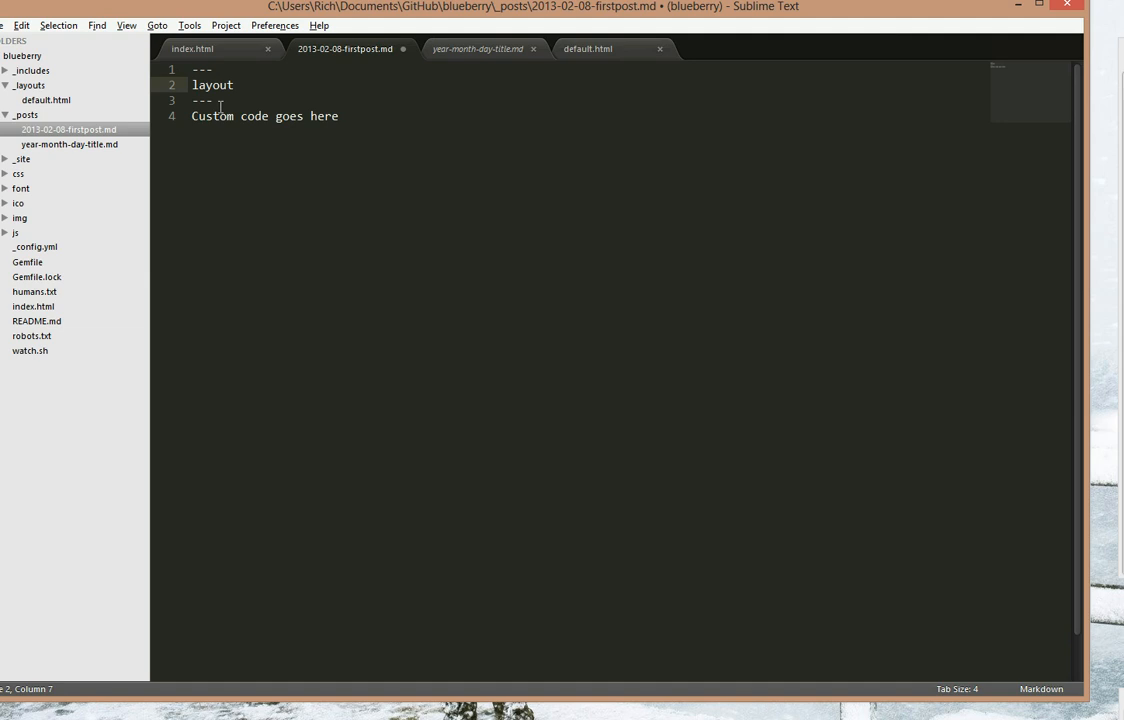
text(: default)
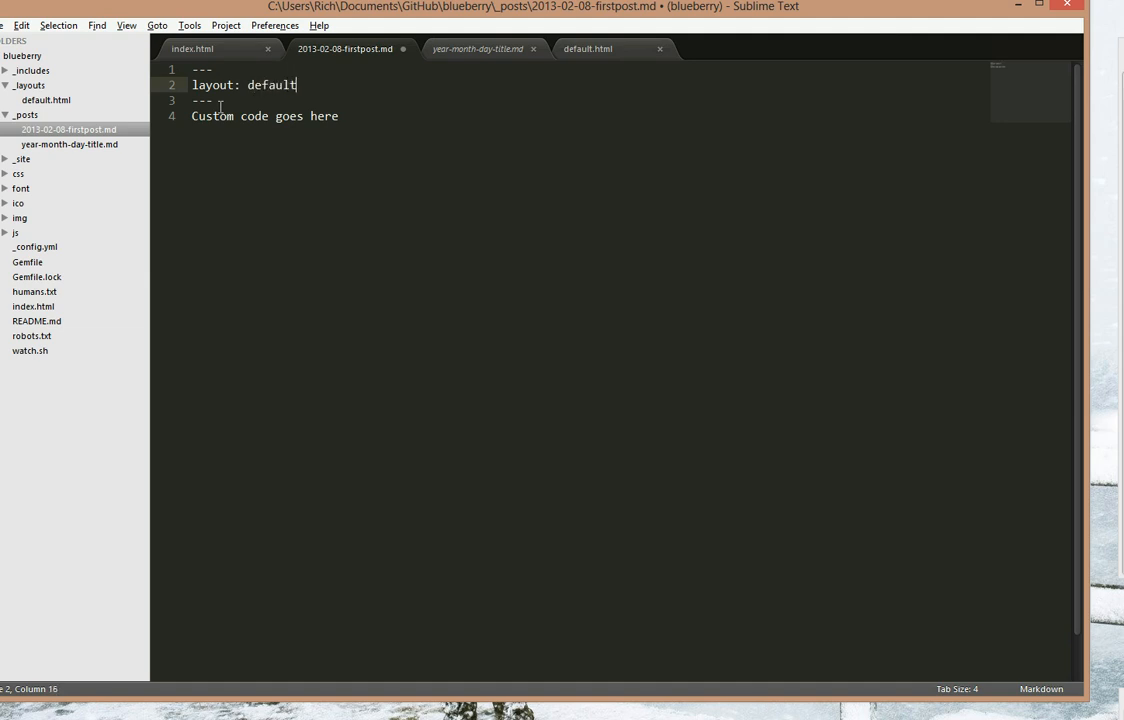
key(enter)
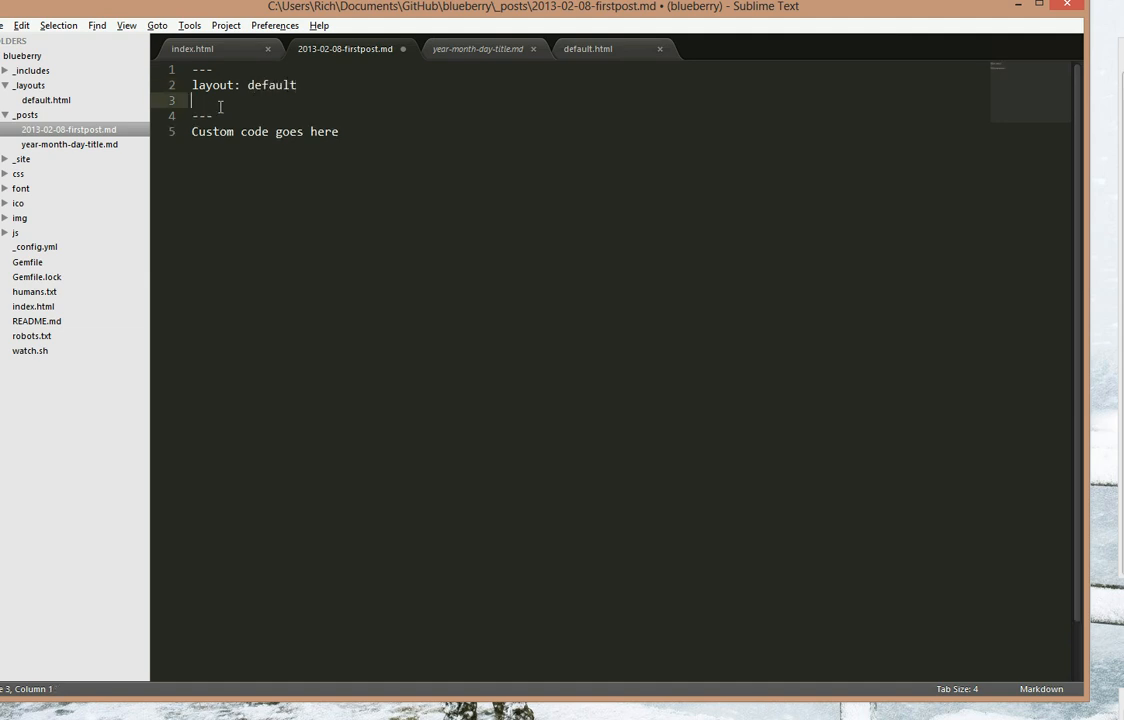
- Add title: Firstpost and the body 'Some cool content' to the post
text(title)
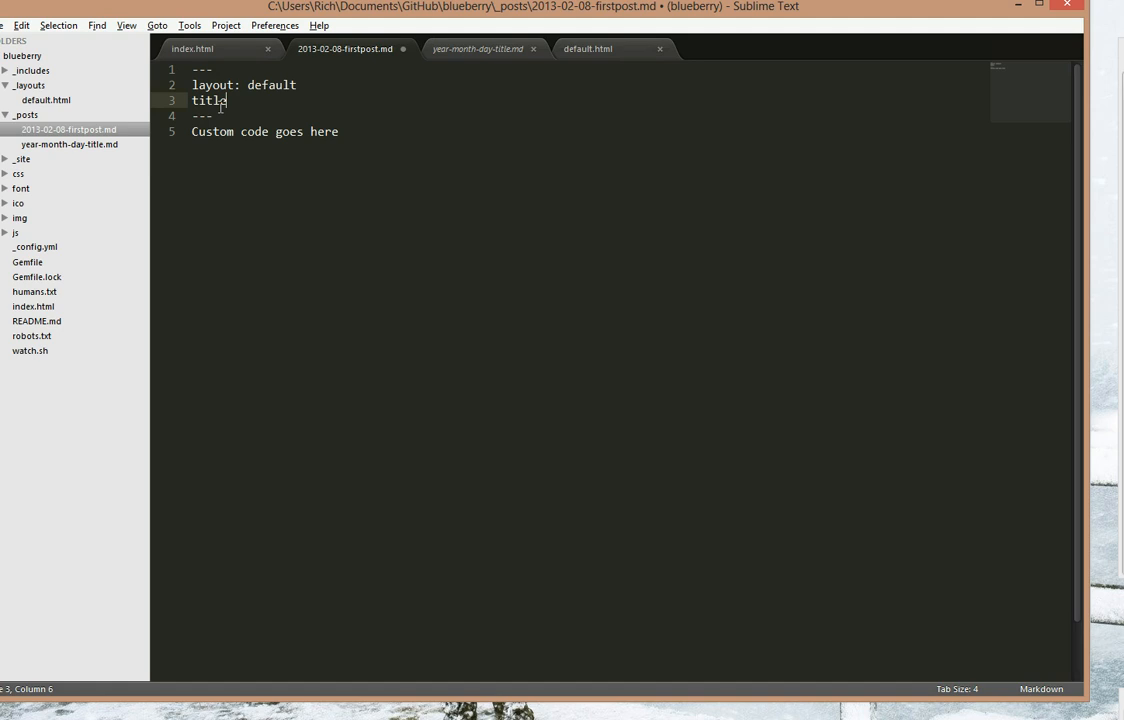
text(: Firstpost)
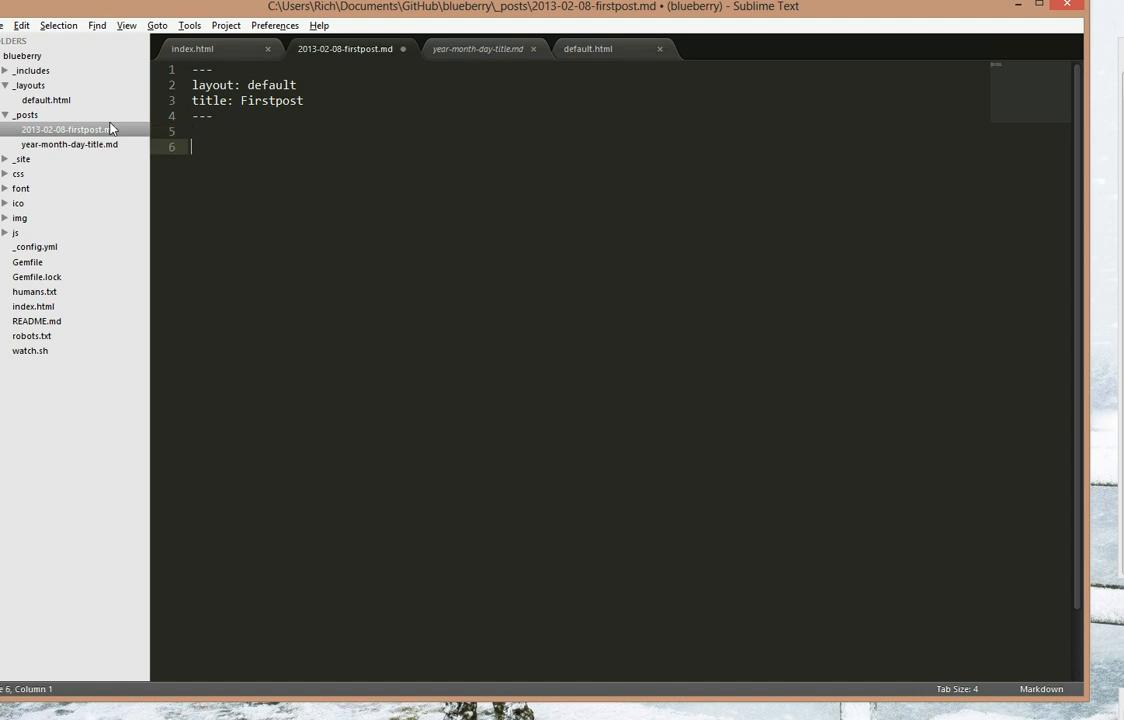
text(Some cool c)
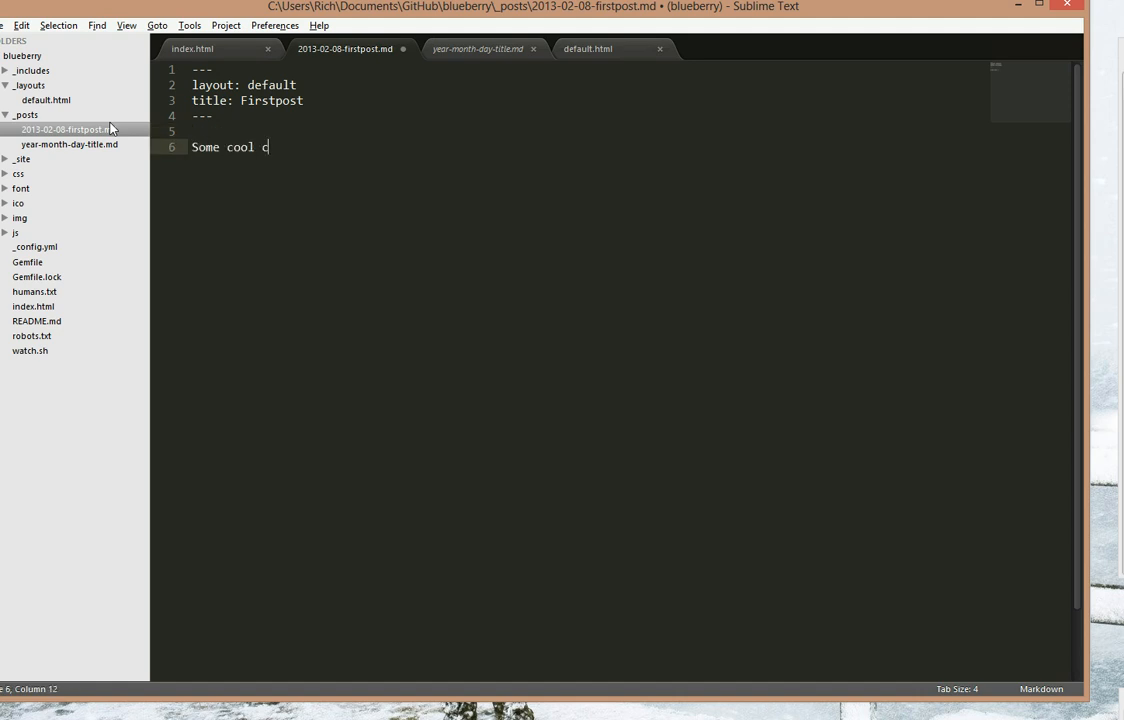
text(ont)
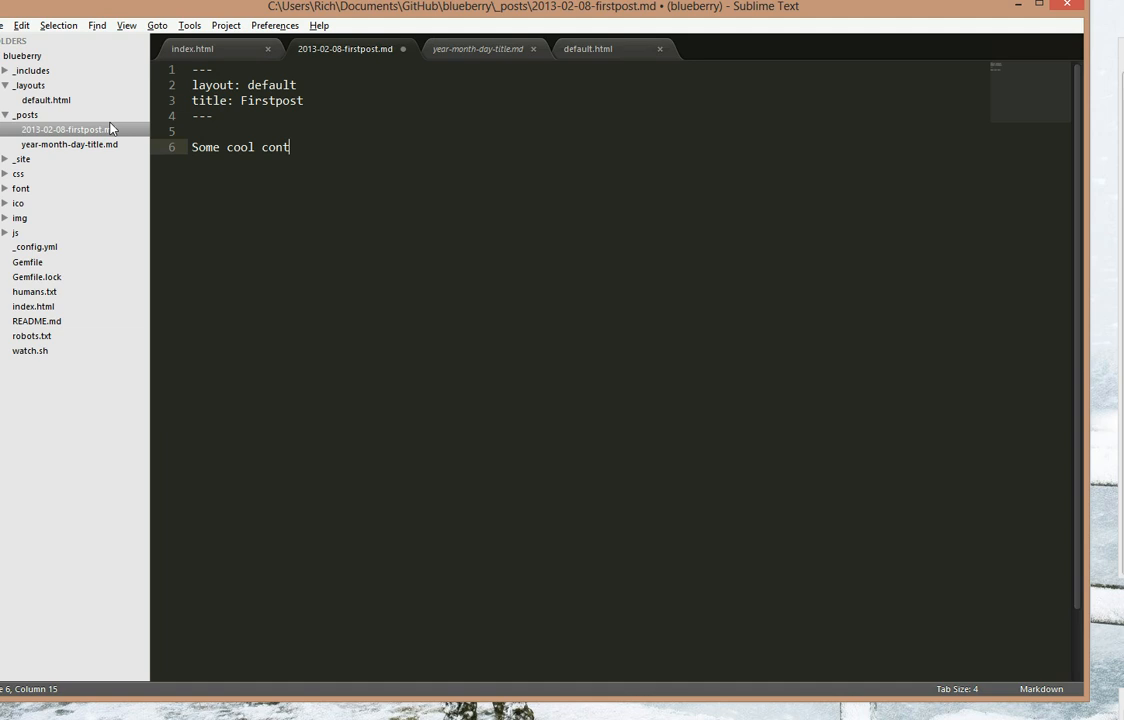
text(ent)
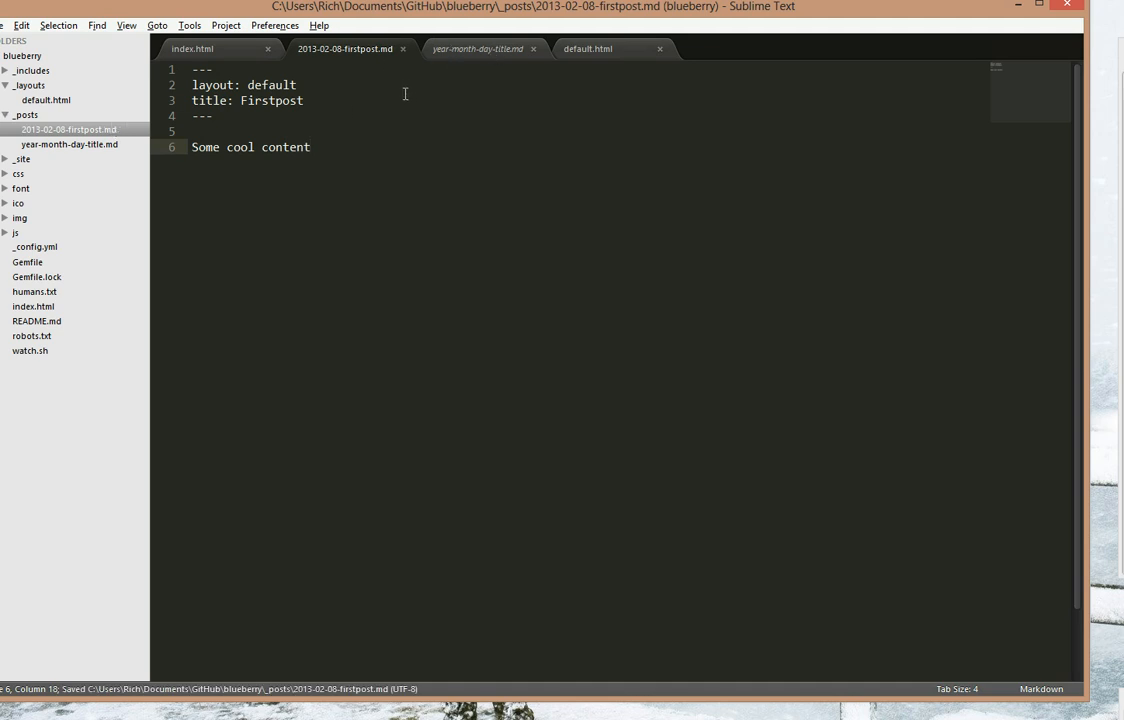
click(192, 48)
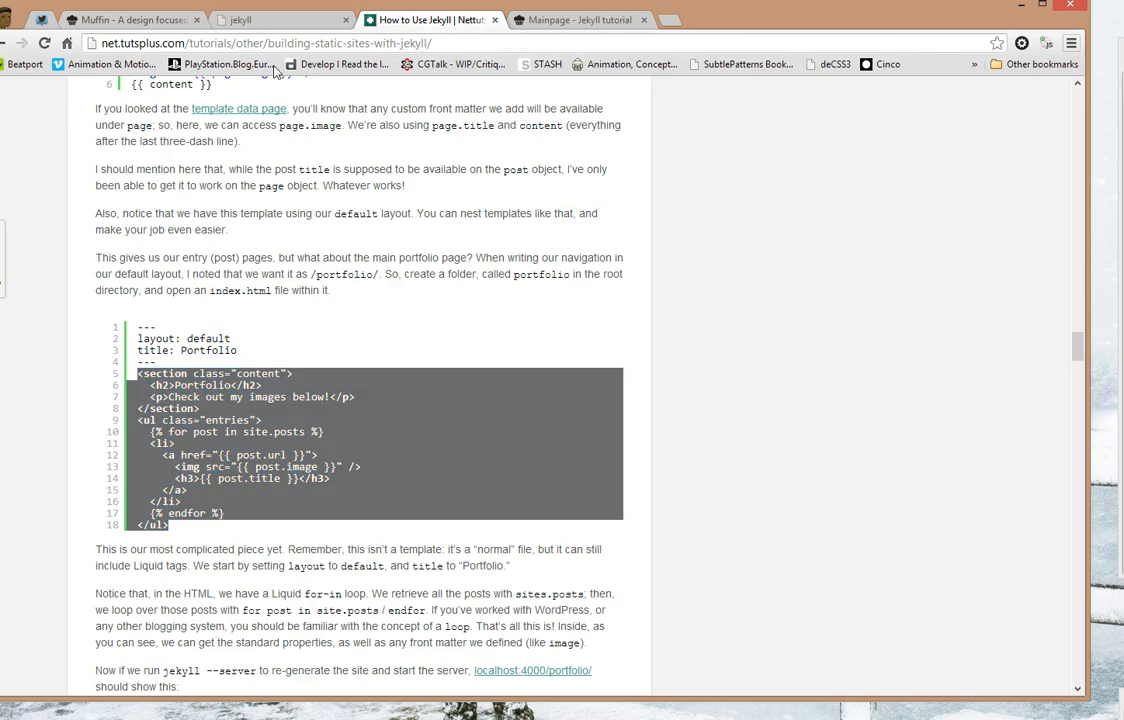
- Open the Firstpost link on the localhost:4000 blog homepage
click(580, 19)
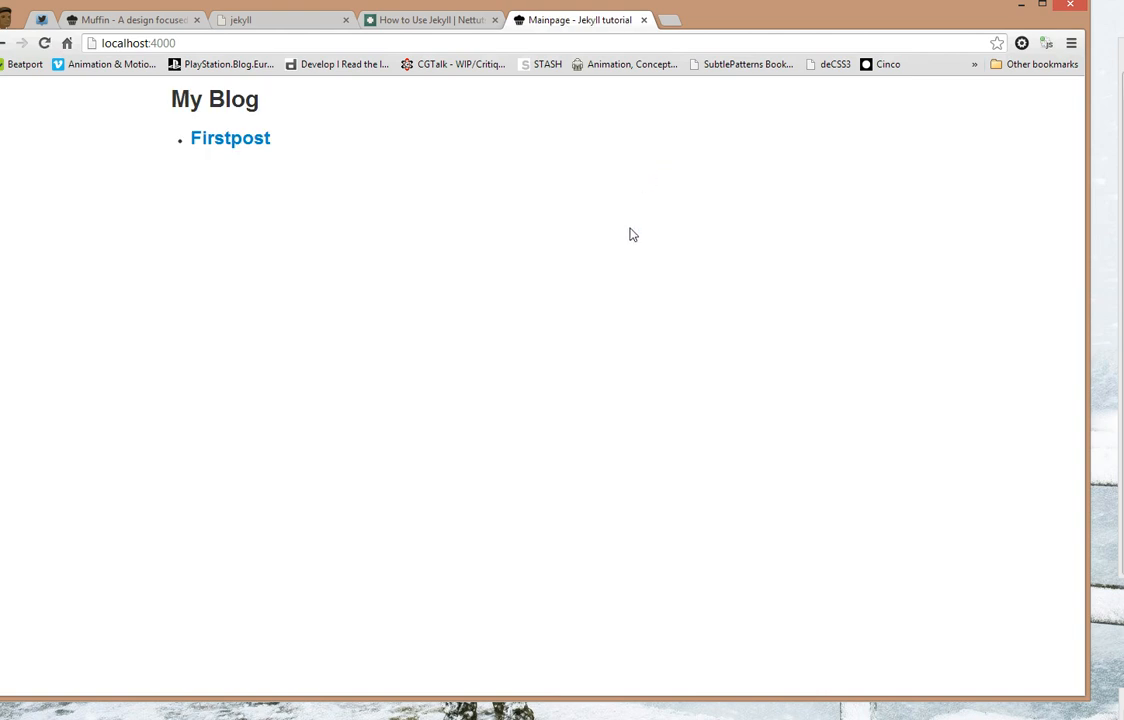
mouse_move(230, 138)
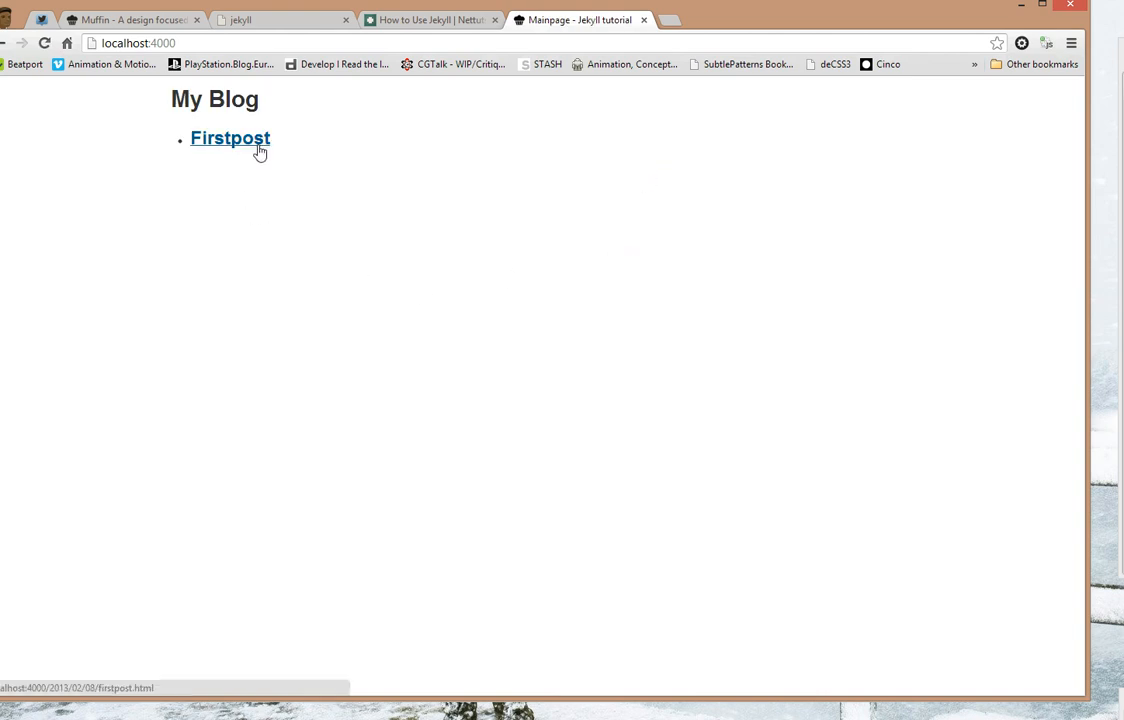
click(230, 138)
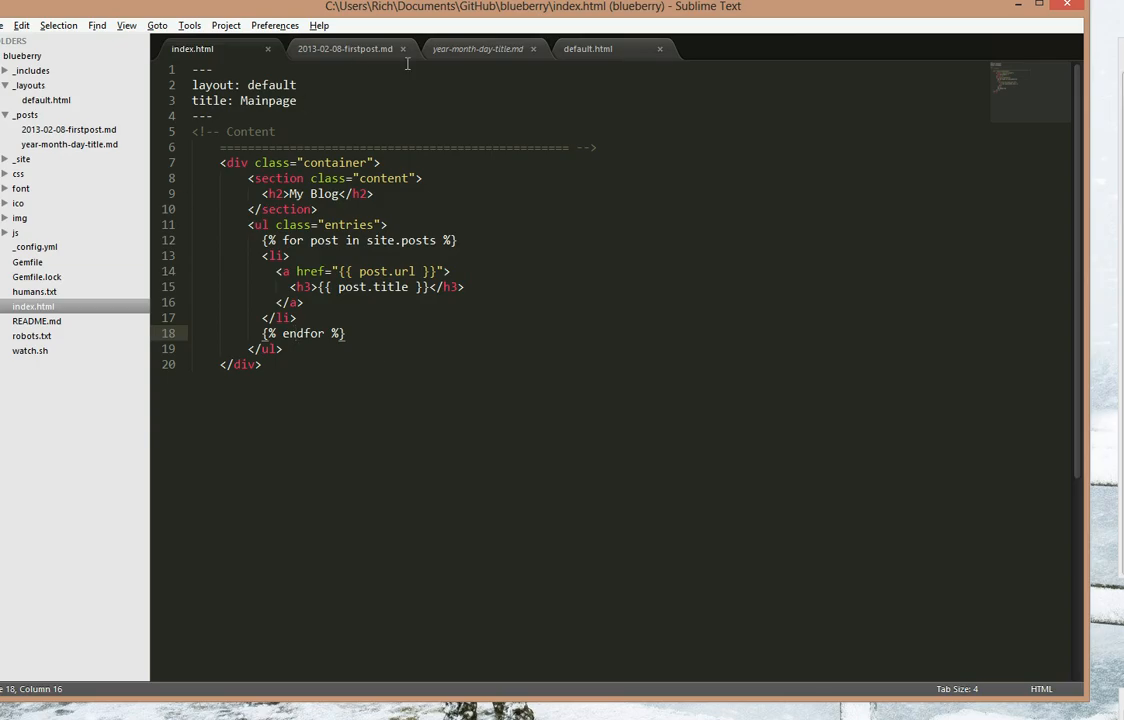
- Create and save a new post_page.html file in _layouts
click(587, 48)
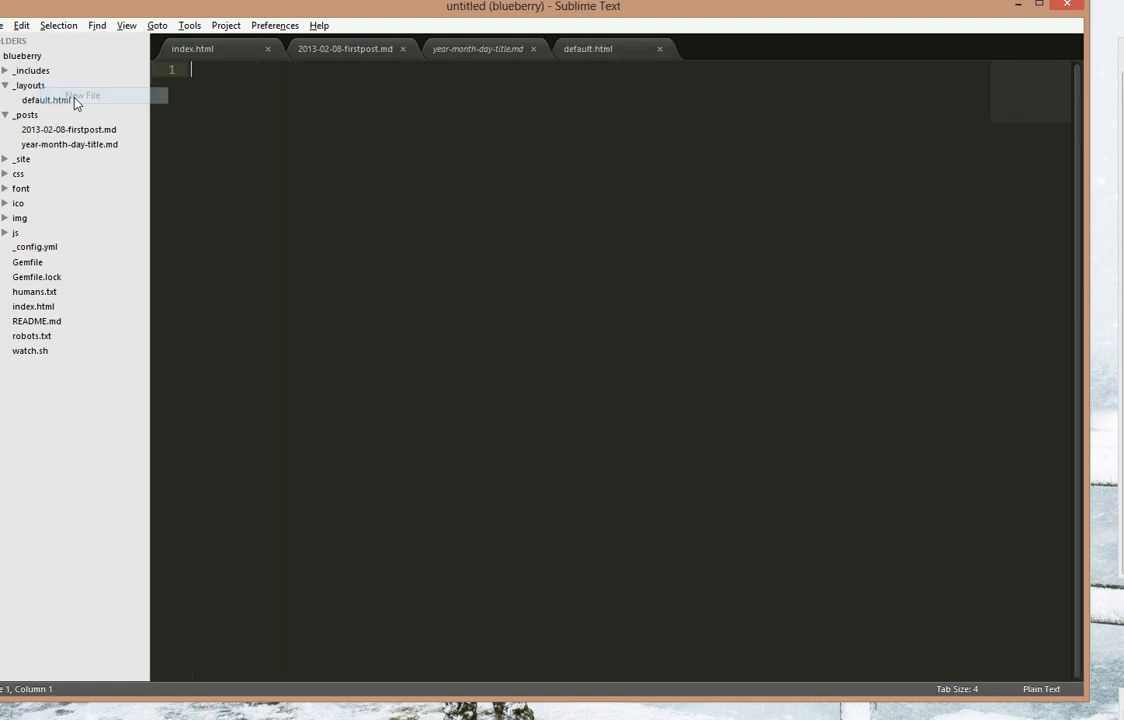
click(82, 95)
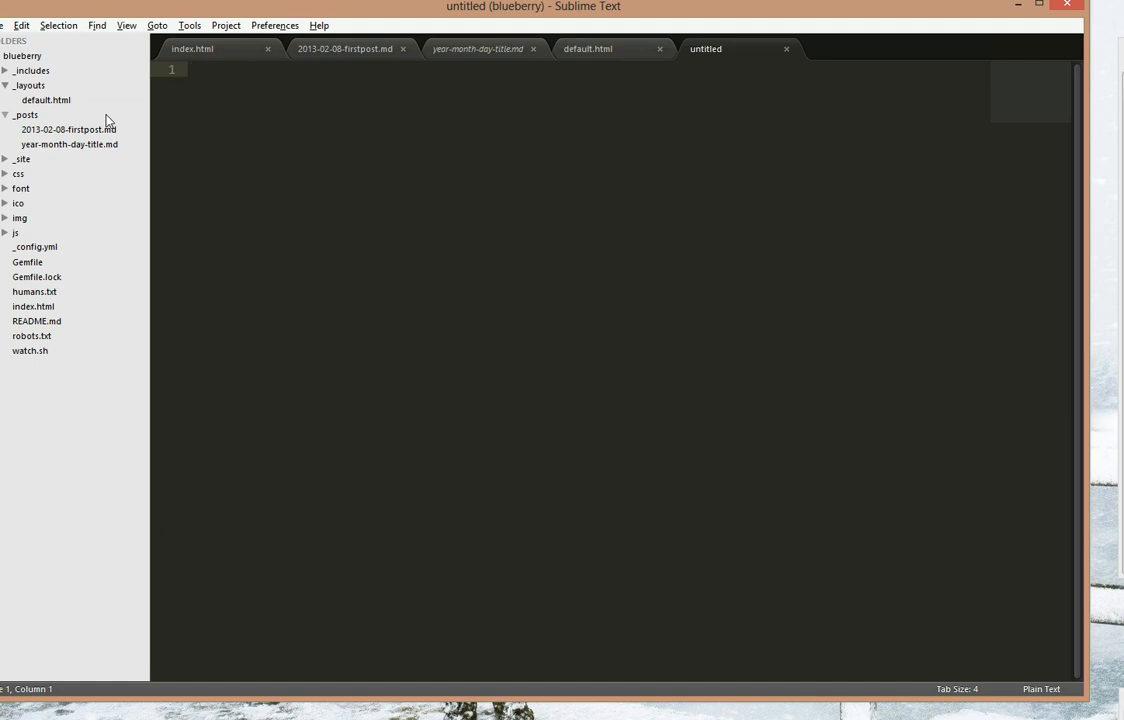
text(post_)
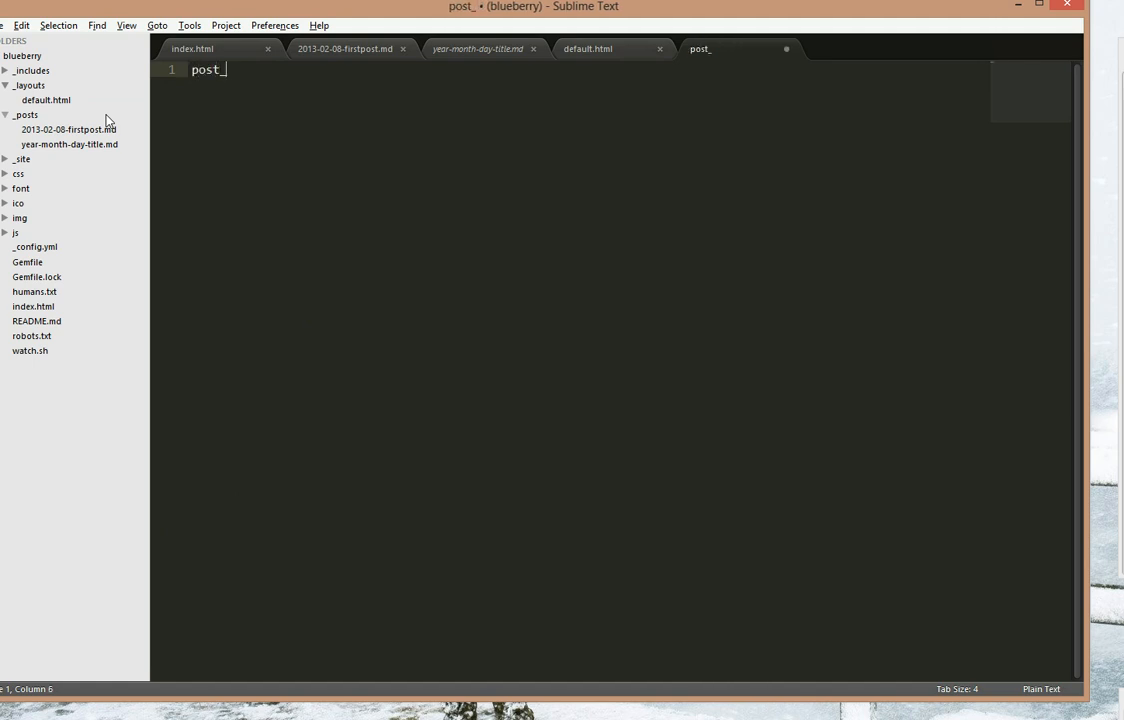
text(page.html)
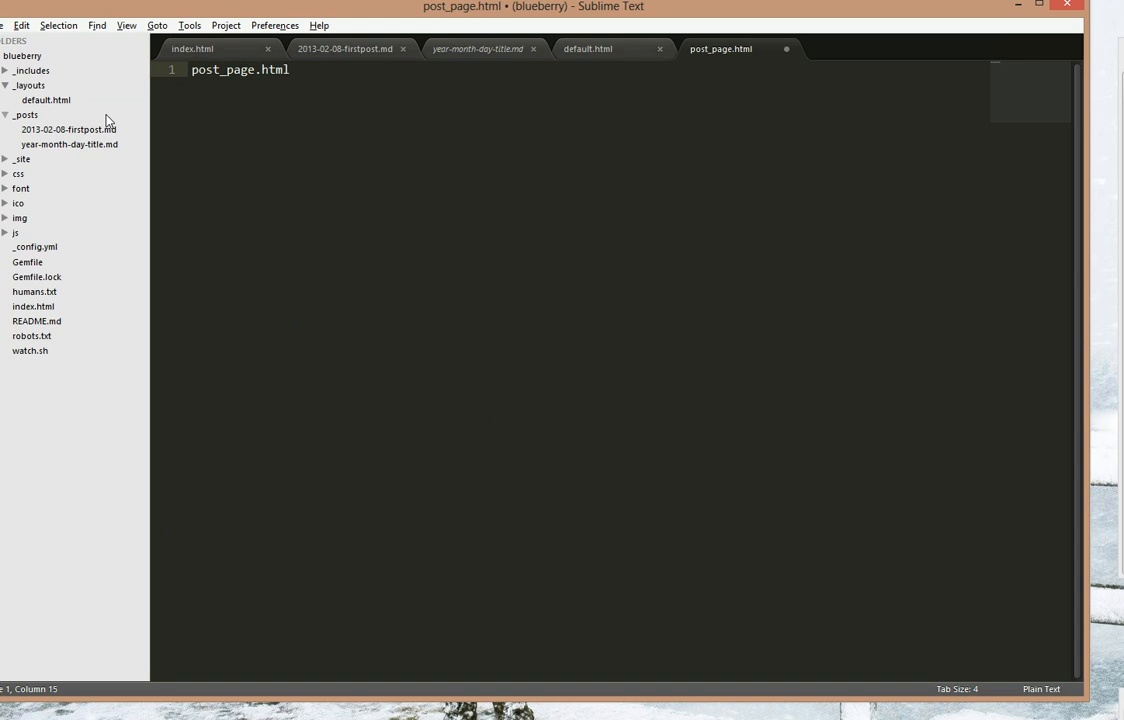
key(ctrl+shift+s)
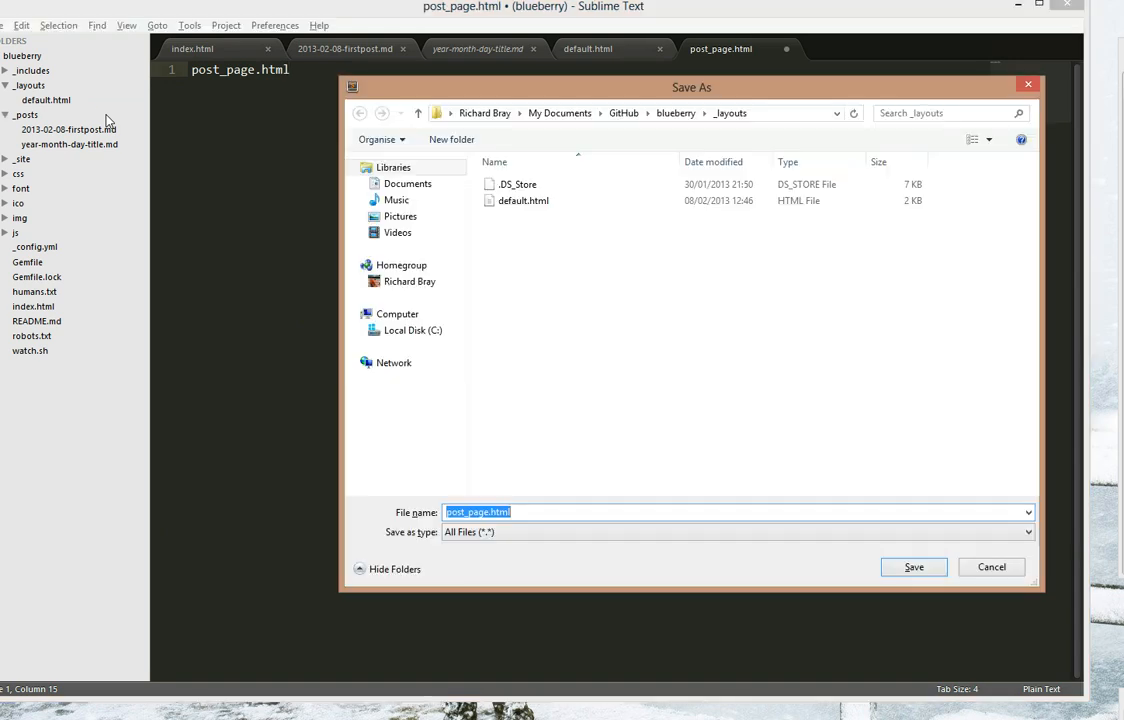
click(912, 567)
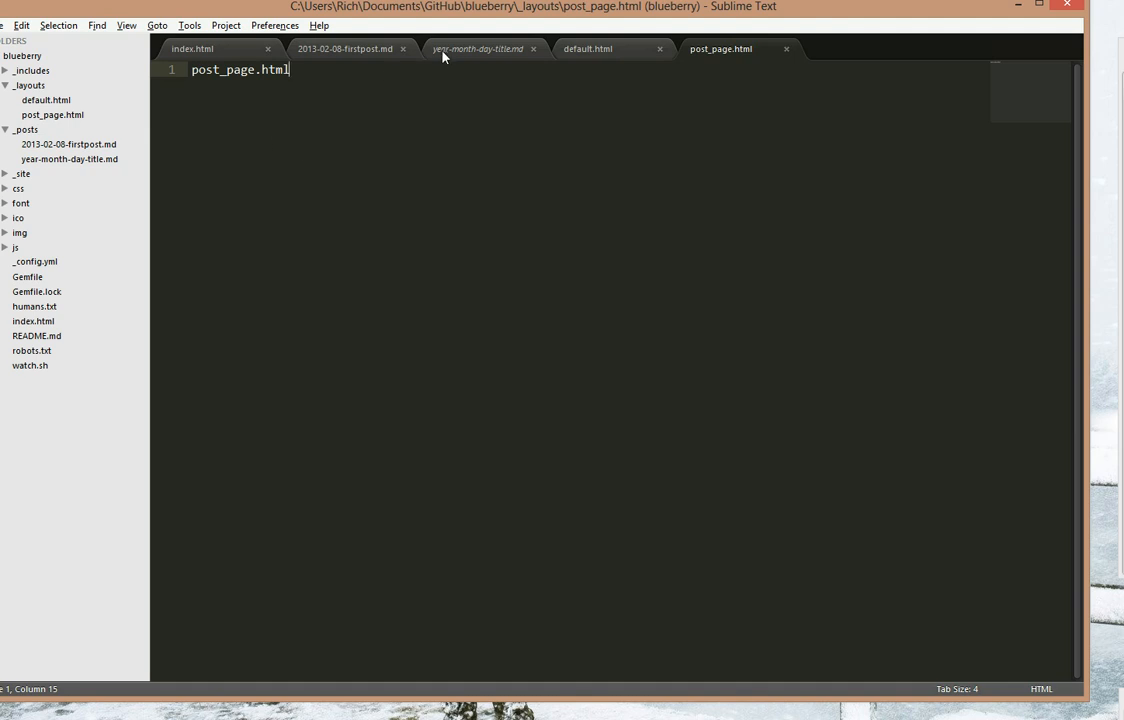
click(587, 48)
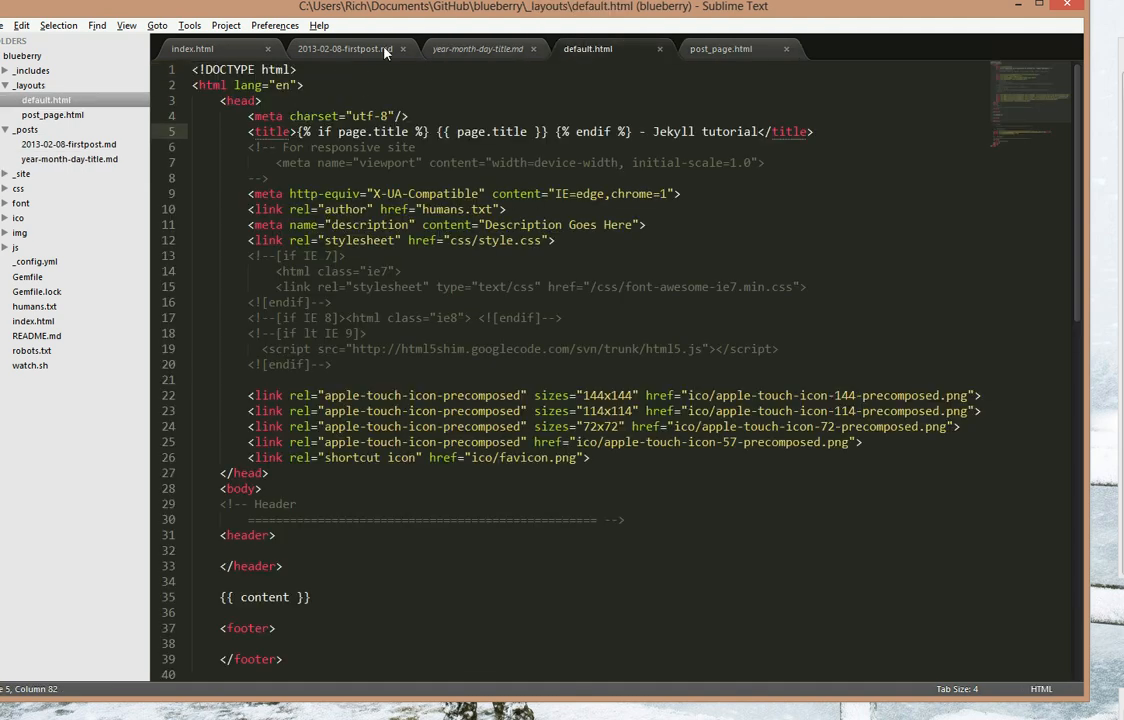
- Scroll the Nettuts Jekyll tutorial to the _layouts/portfolio_entry.html example code
click(345, 48)
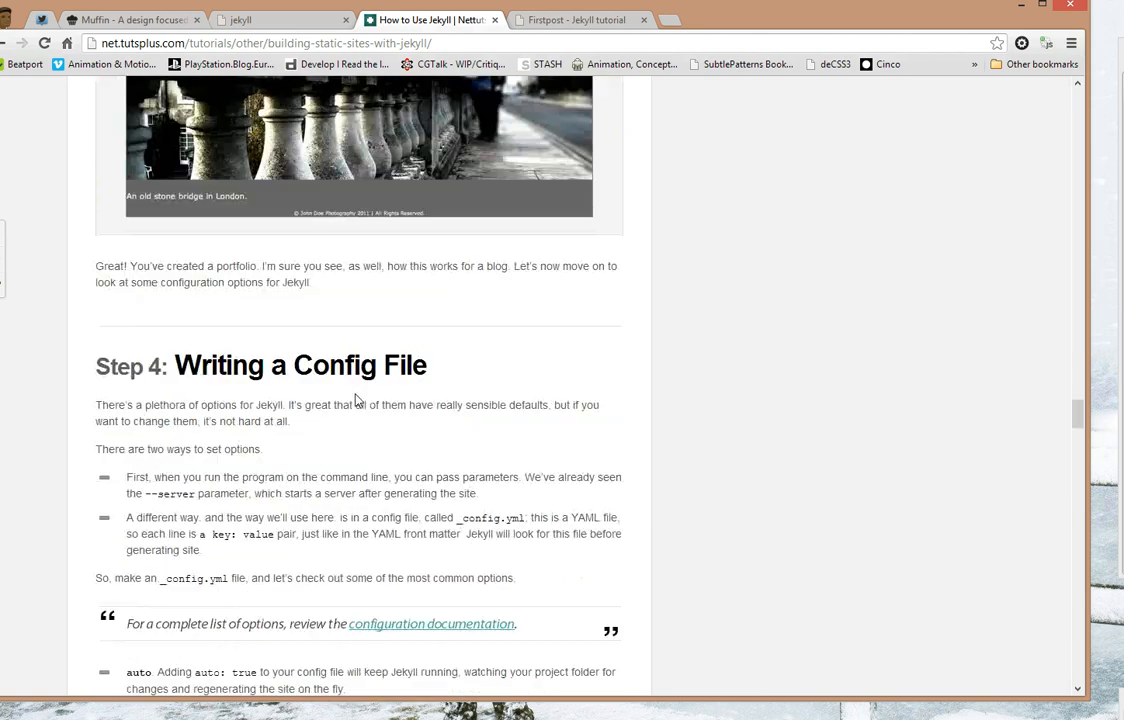
scroll(down, 3)
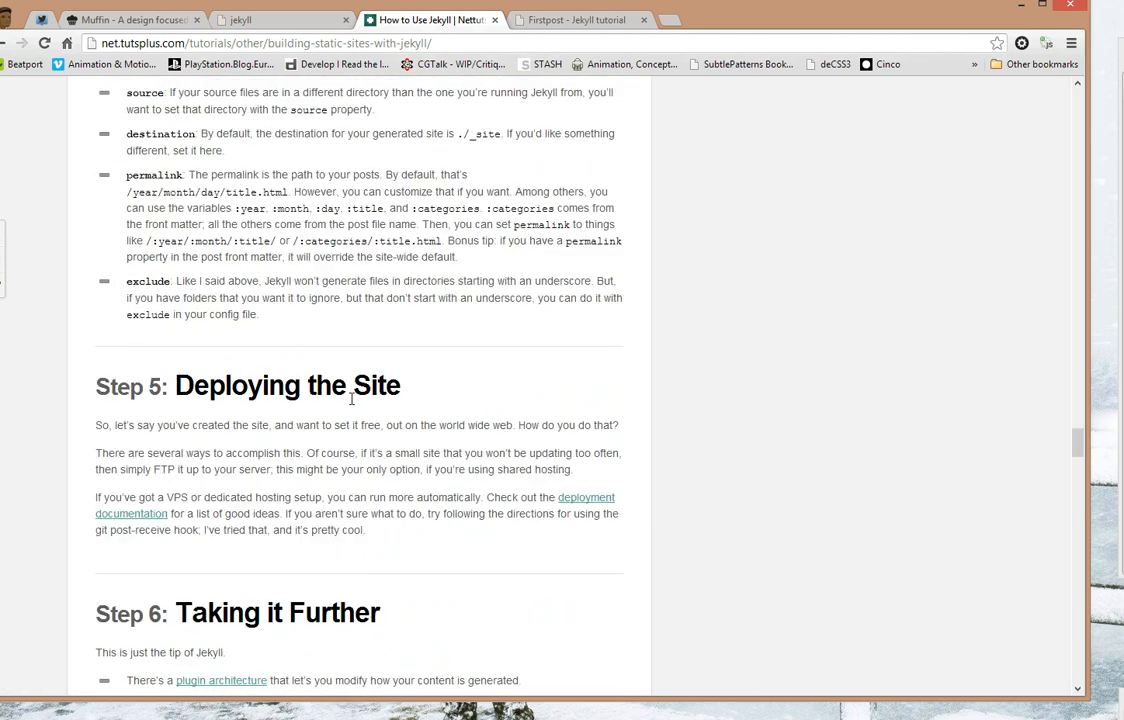
scroll(down, 3)
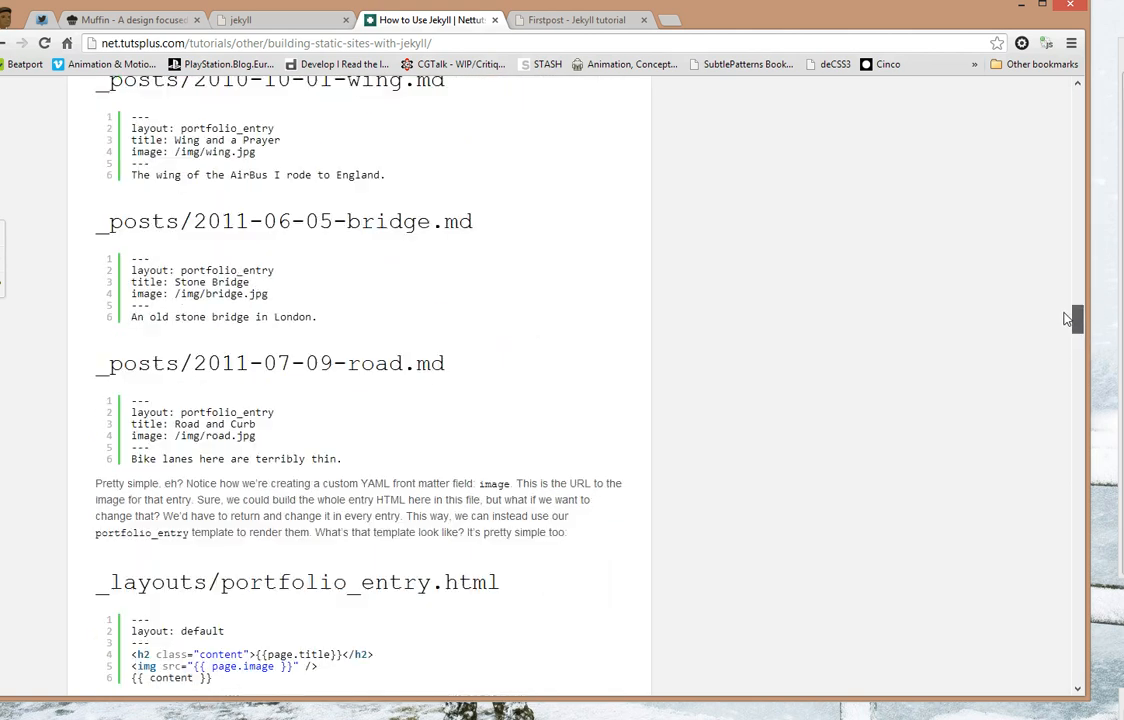
scroll(down, 3)
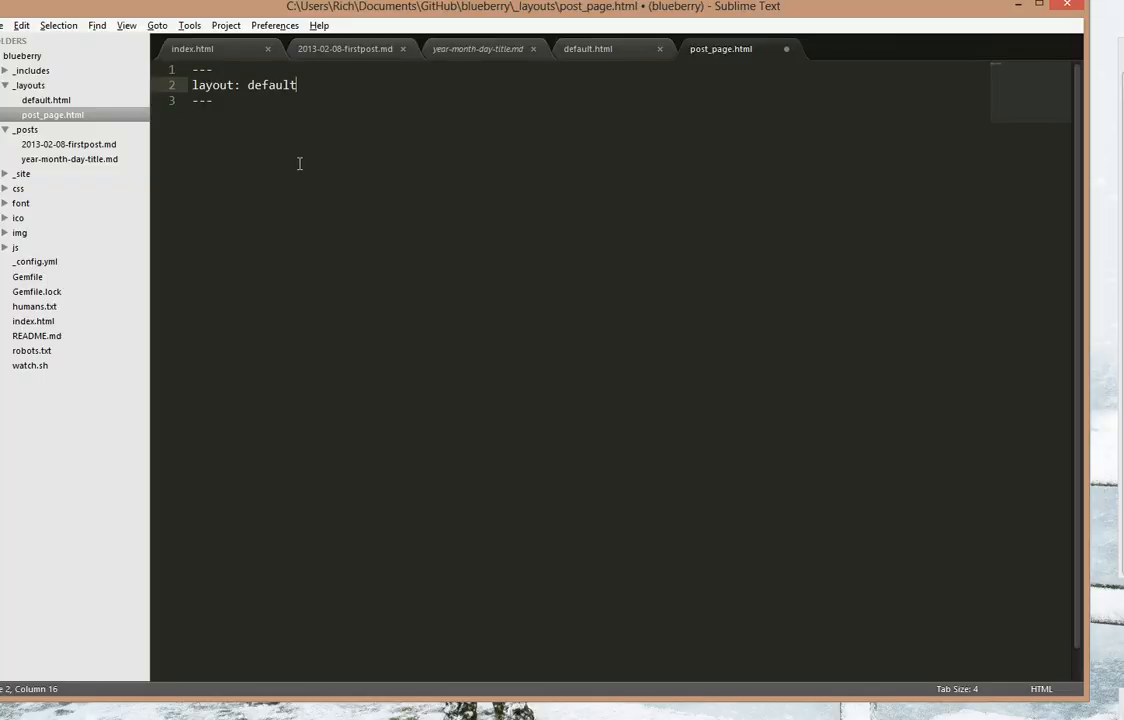
- Add an h2 {{page.title}} heading to post_page.html and set Firstpost's layout to post_page
text(<h2 class="content">{{page.title}}</h2>)
text({{ content }})
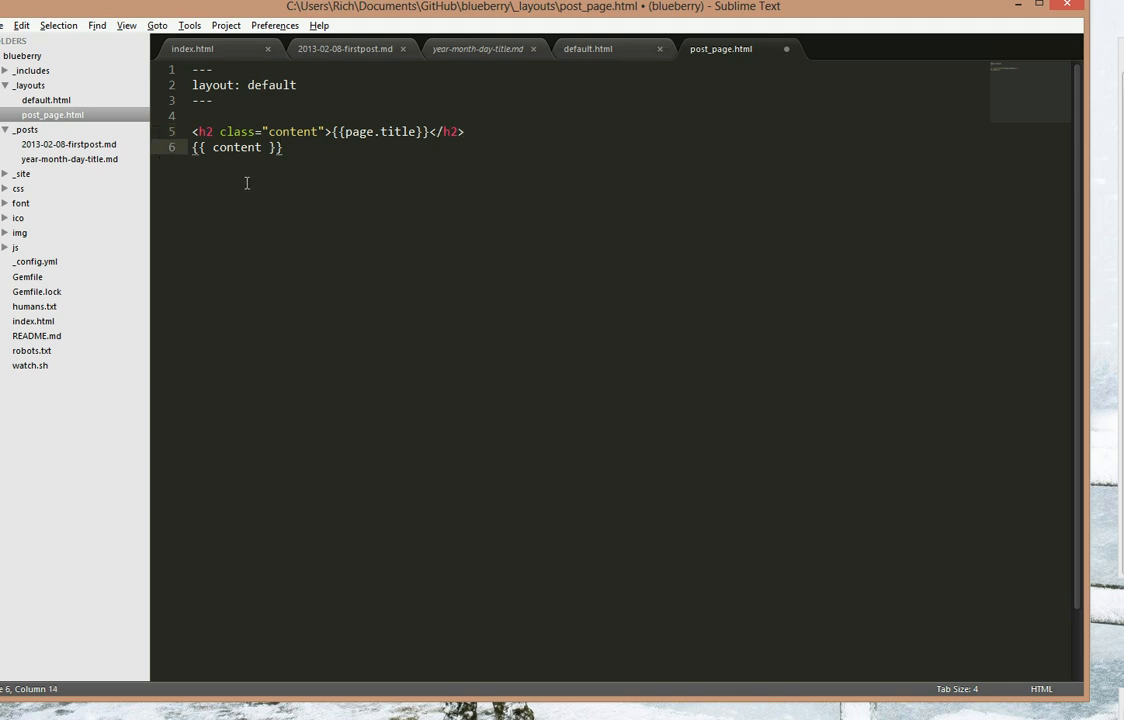
click(477, 48)
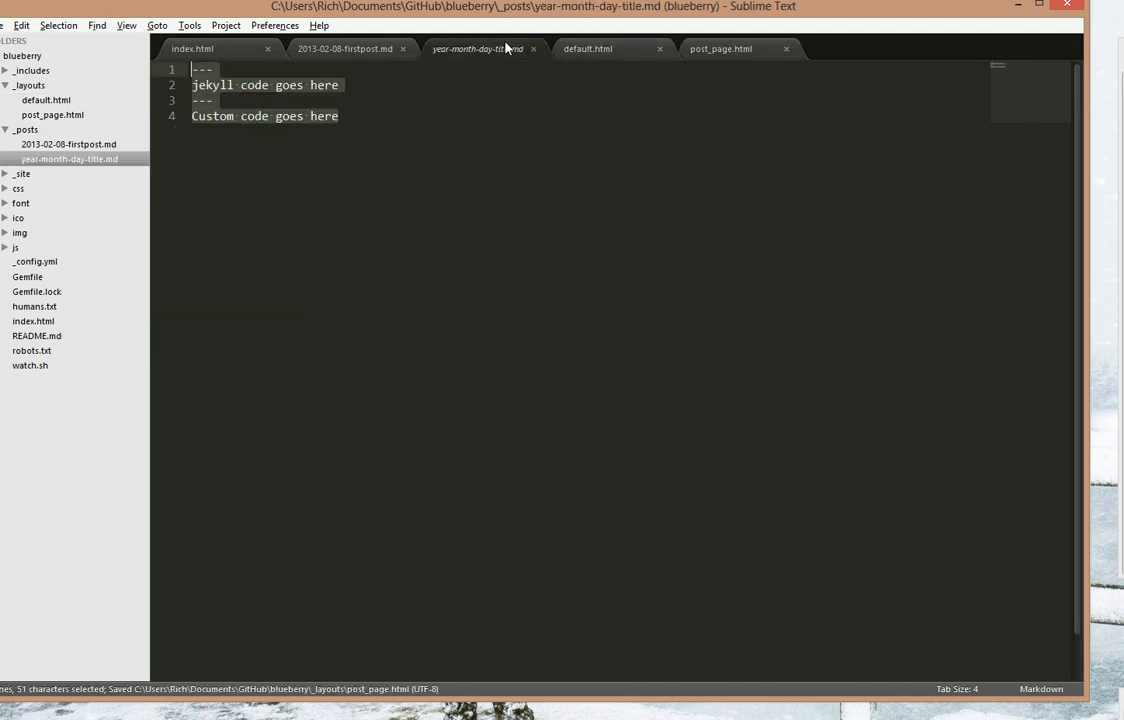
click(350, 48)
text(layout: po)
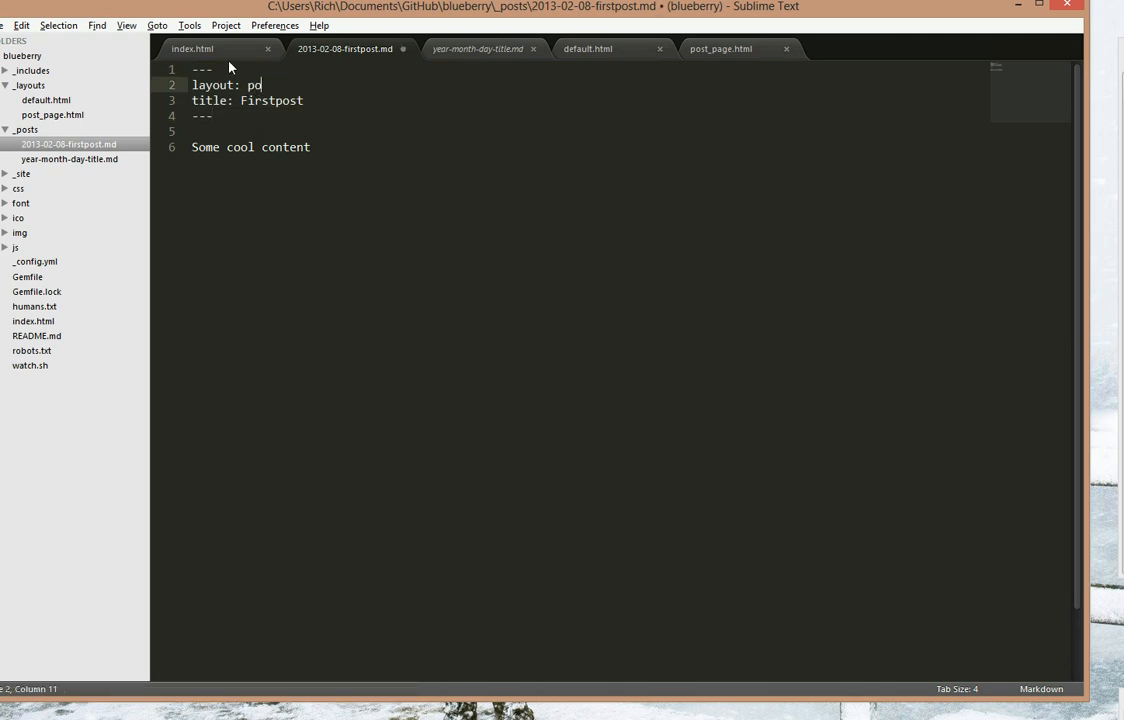
text(st_page)
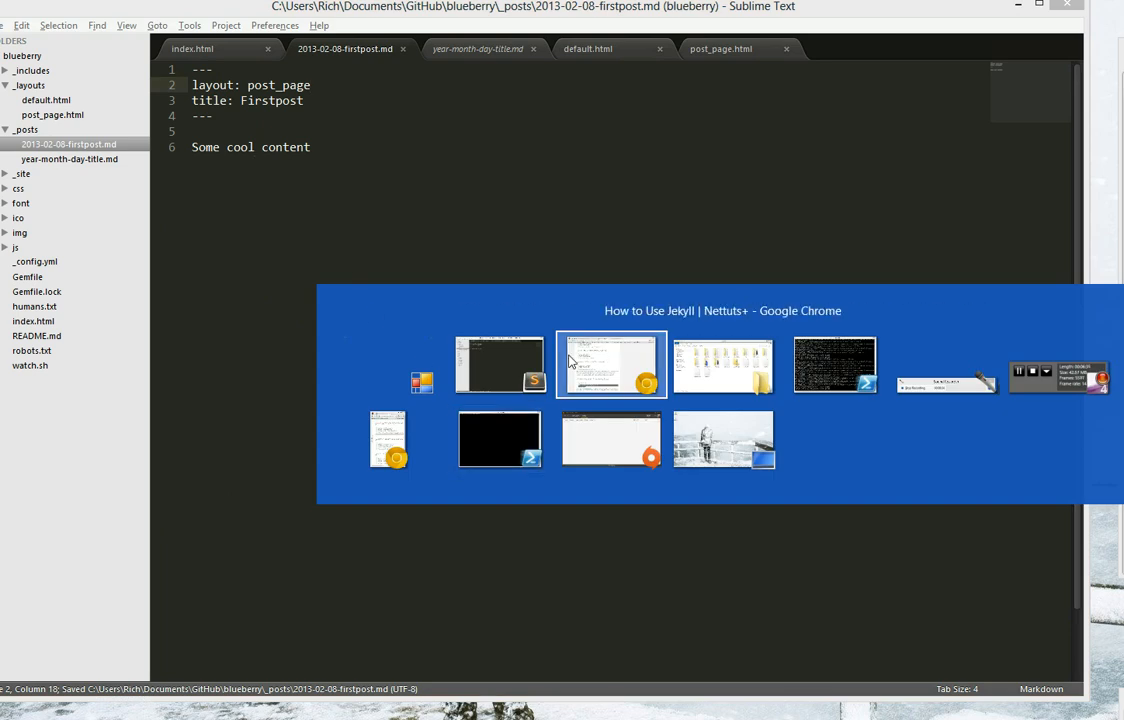
click(611, 364)
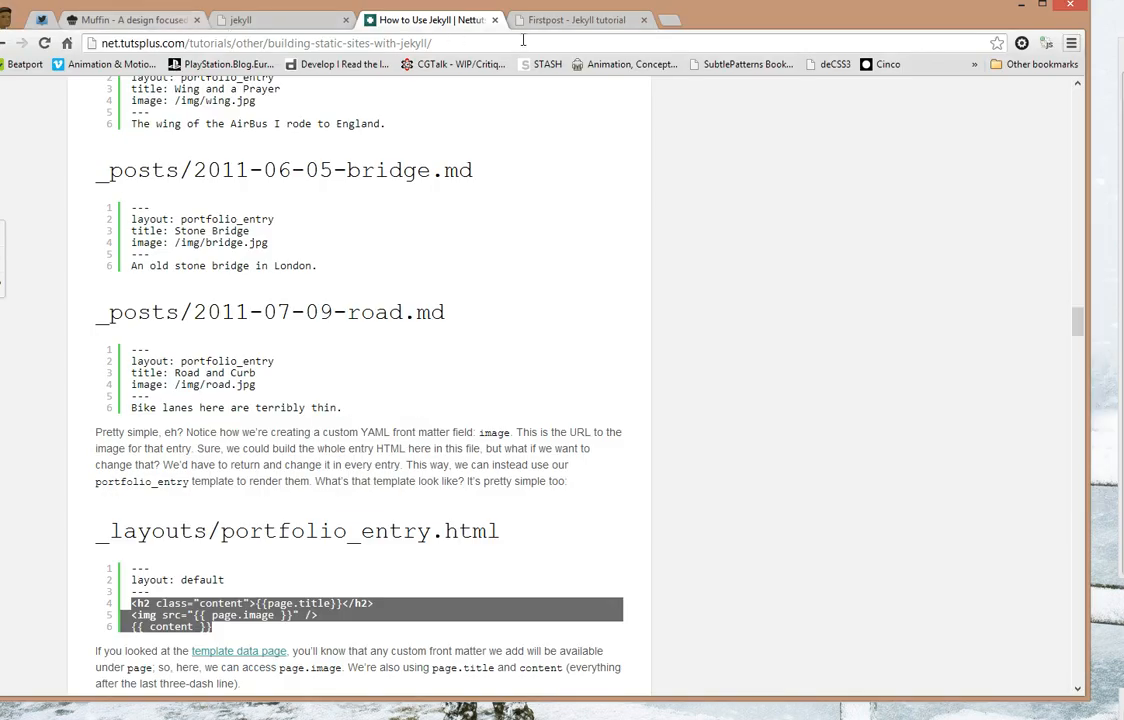
- Reload localhost:4000/2013/02/08/firstpost.html to see the Firstpost title and content
click(575, 19)
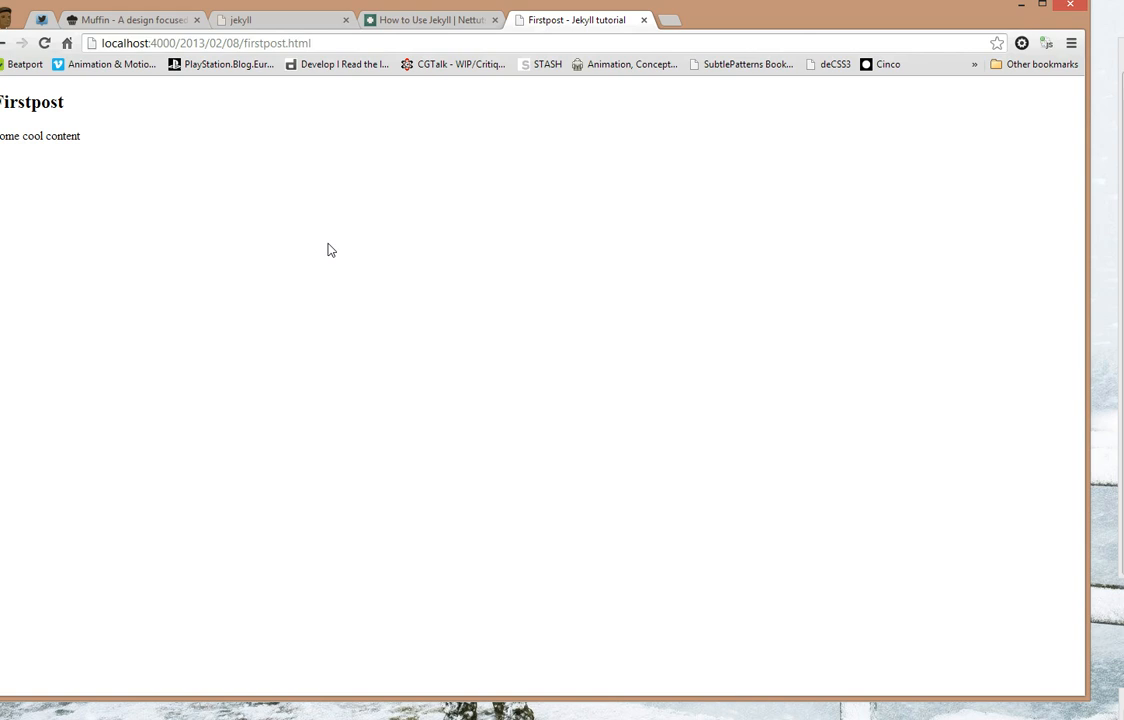
double_click(32, 102)
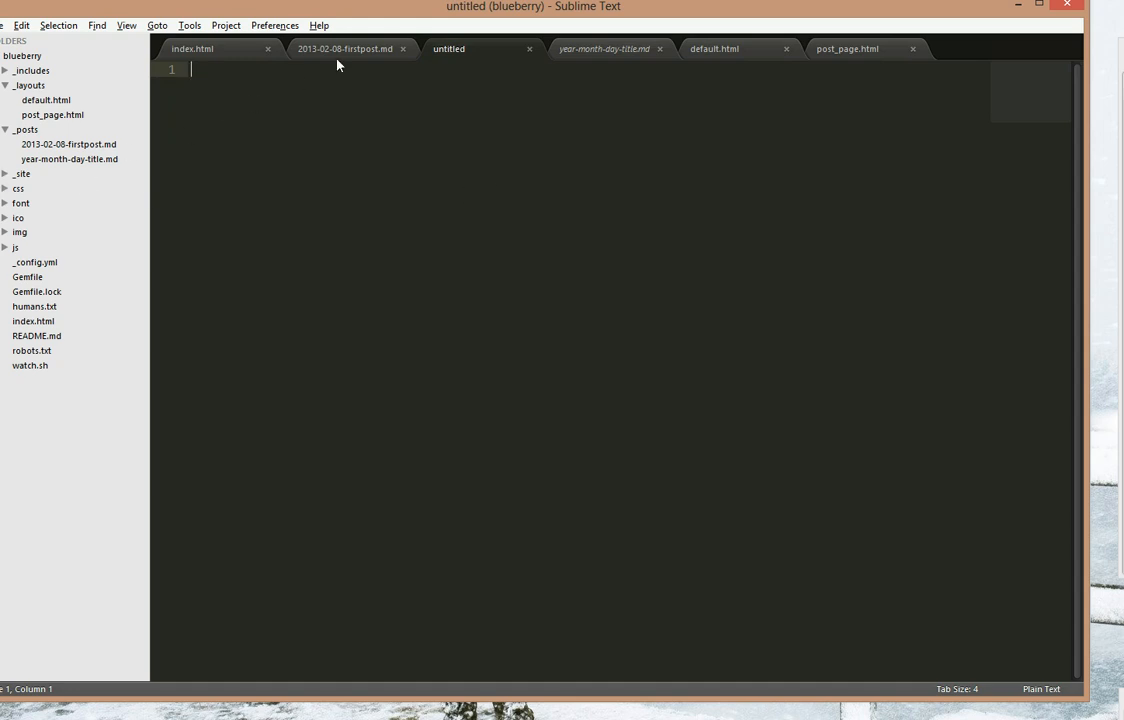
- Retitle the copied post Secondpost, change its body to 'Some more cool content', and save
click(345, 48)
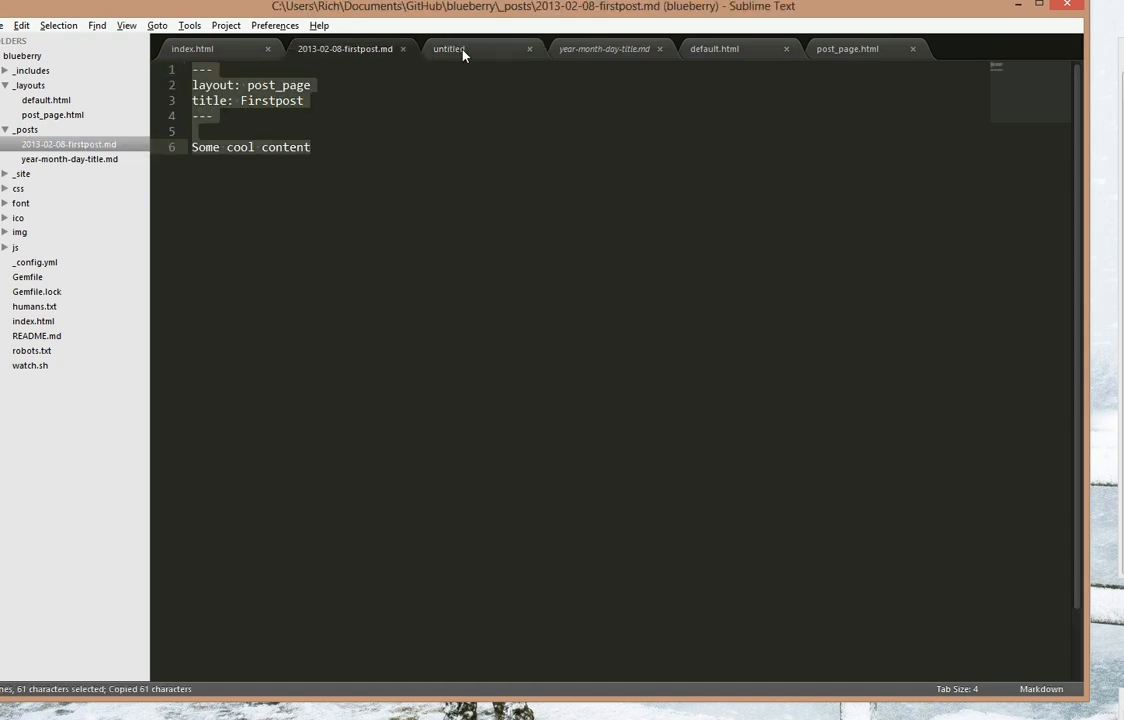
click(449, 48)
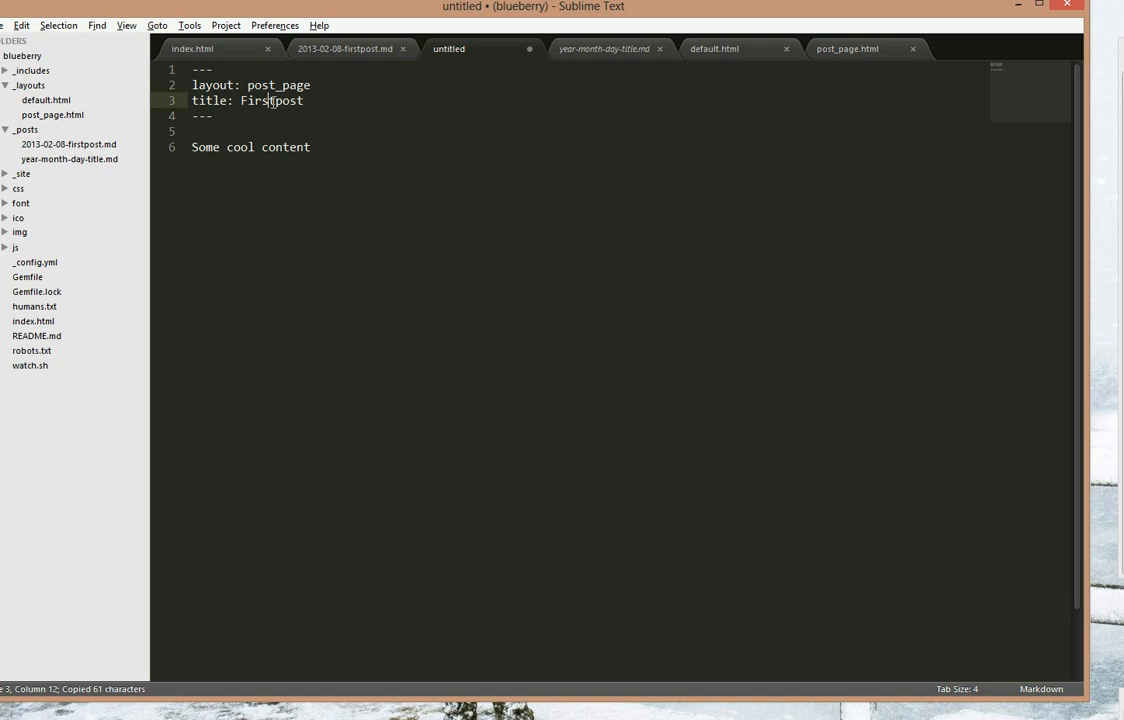
key(BackSpace)
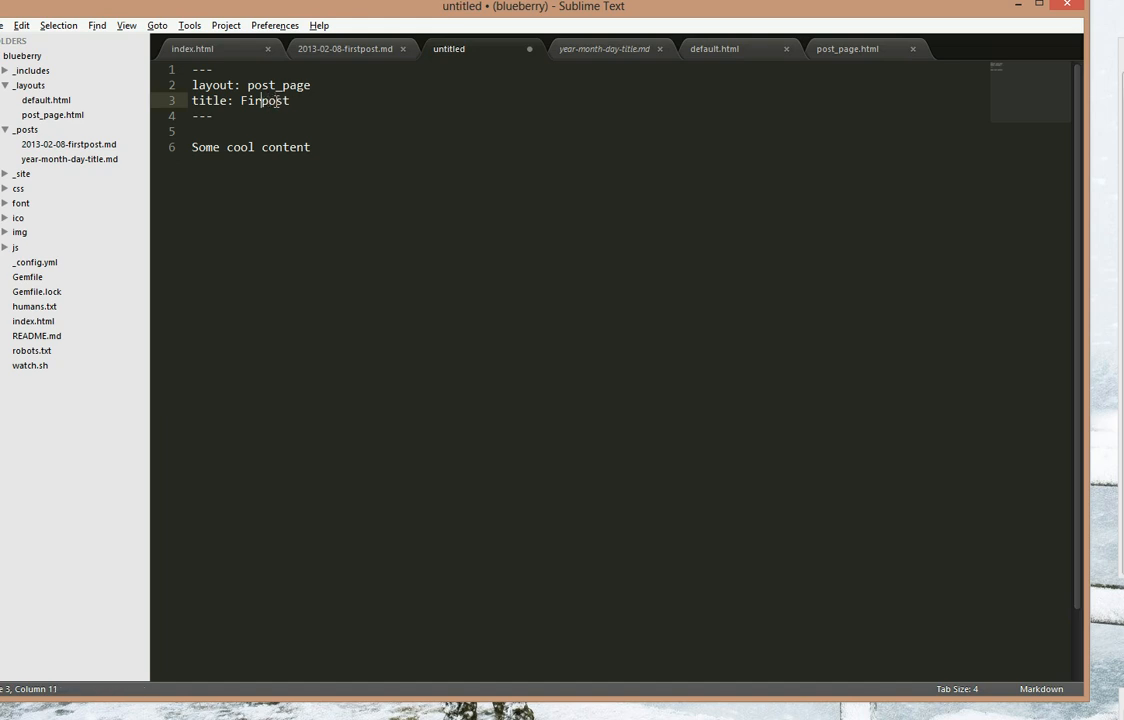
text(Secondpost)
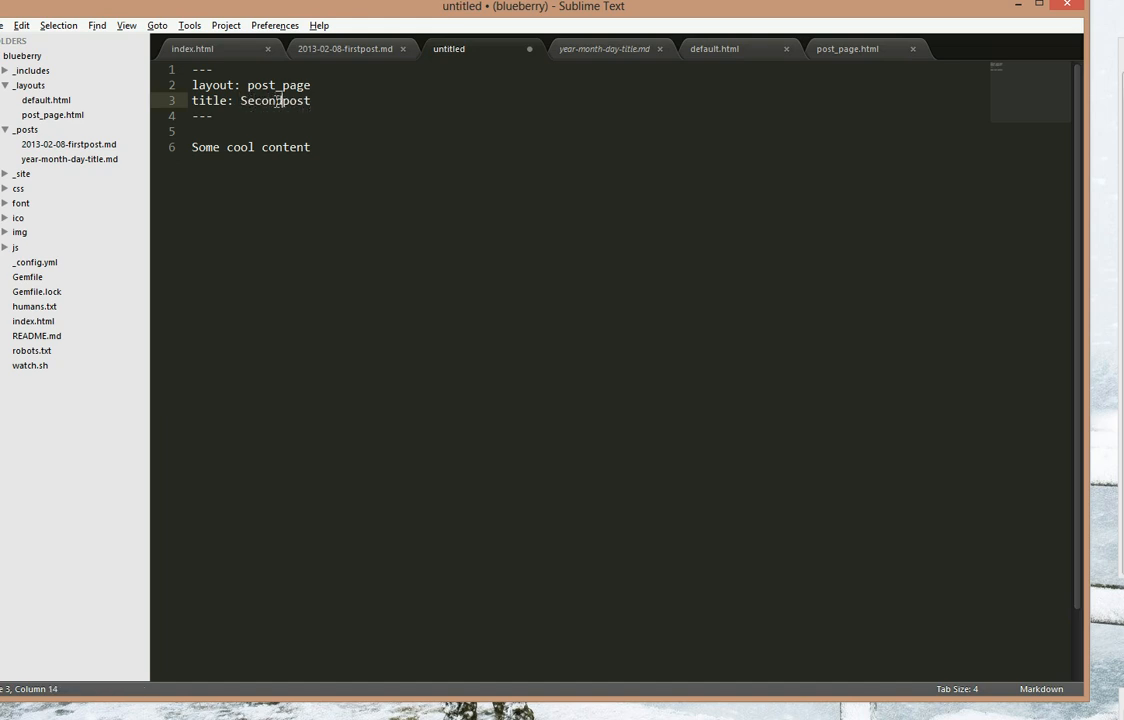
click(227, 147)
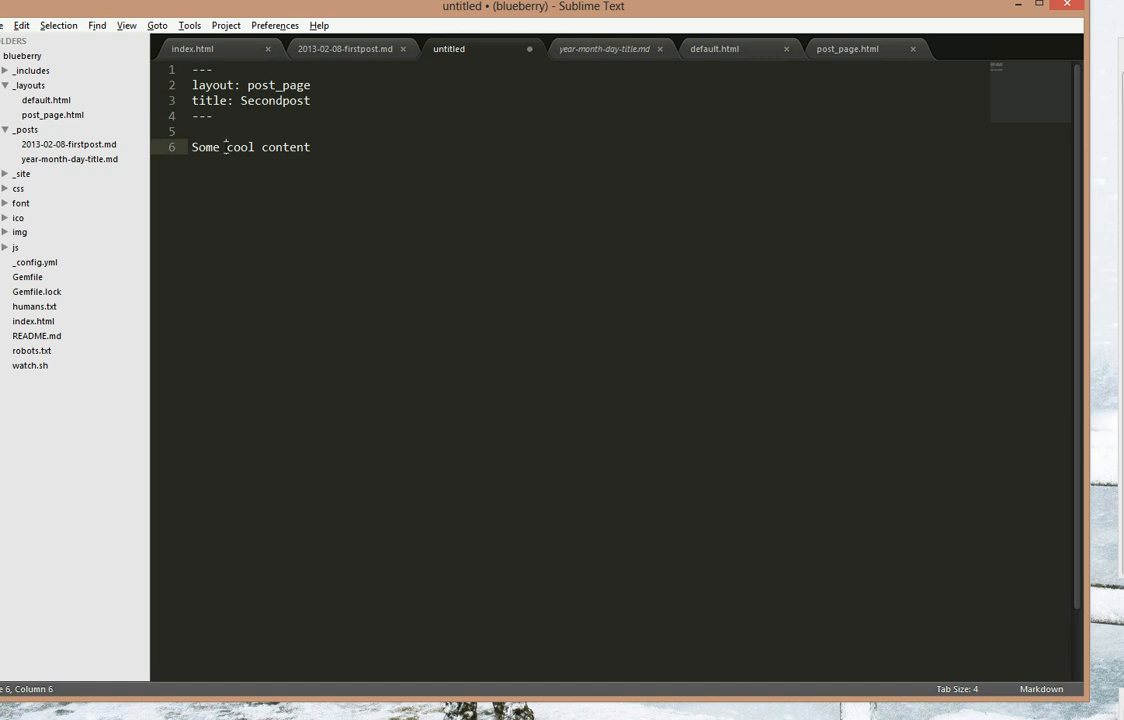
text(more)
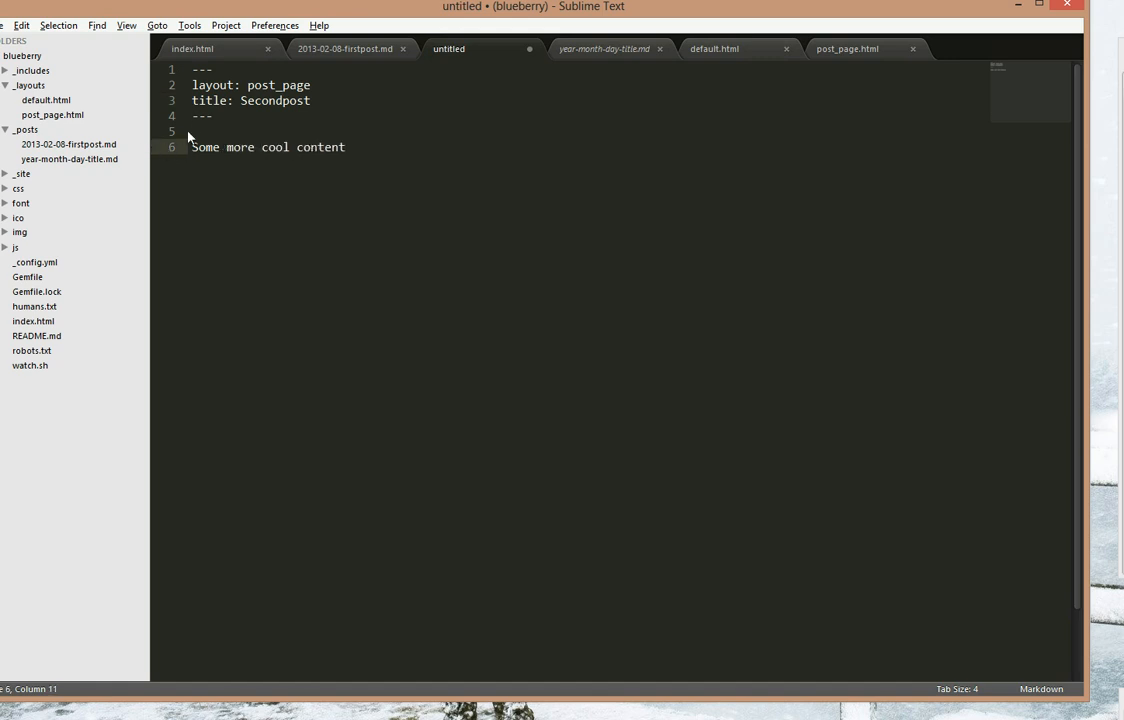
key(ctrl+s)
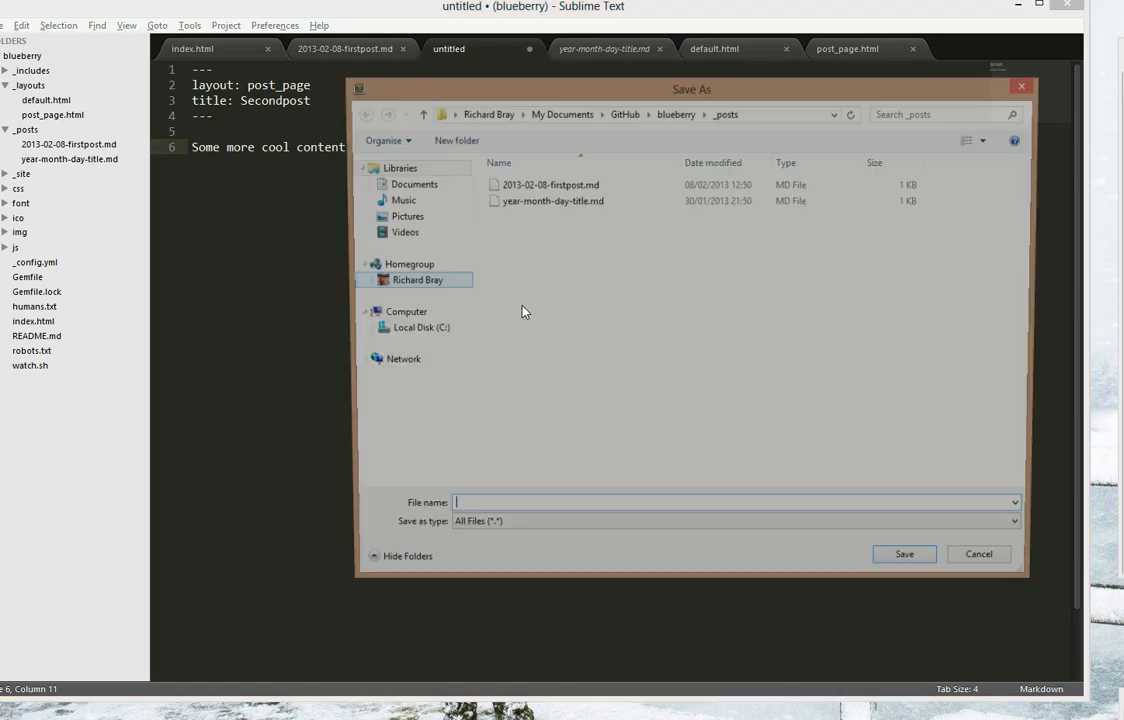
- Name the copied post 2013-03-10-secondpost.md and save it into _posts
text(201)
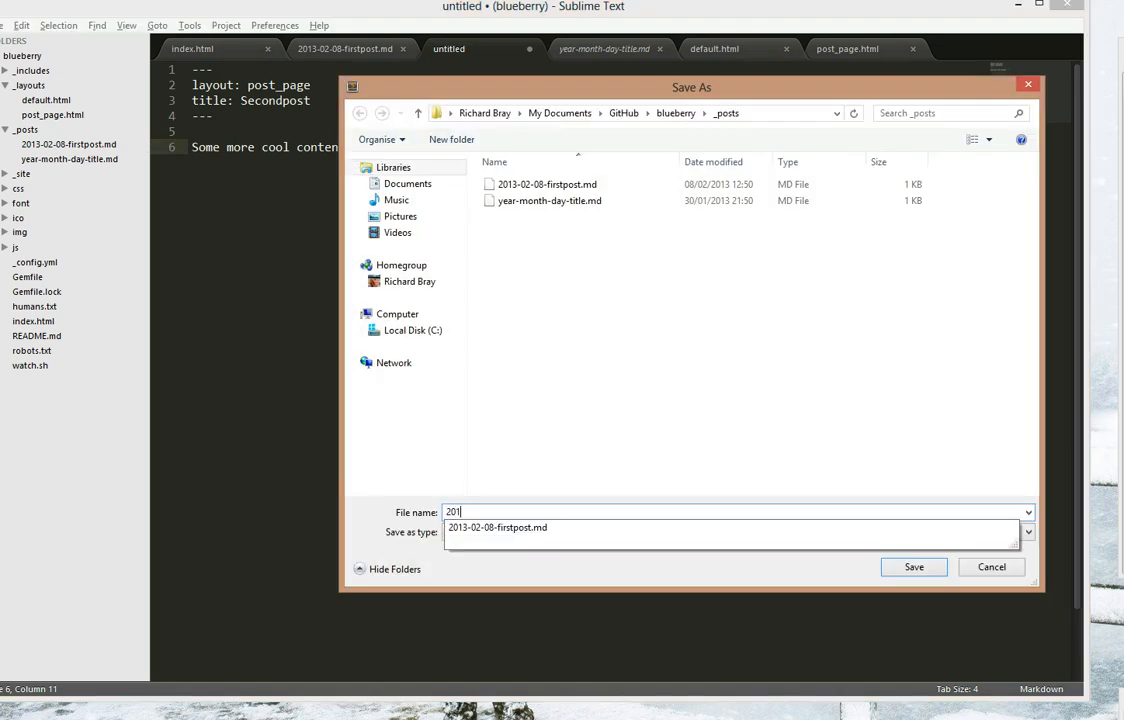
text(3-03-1)
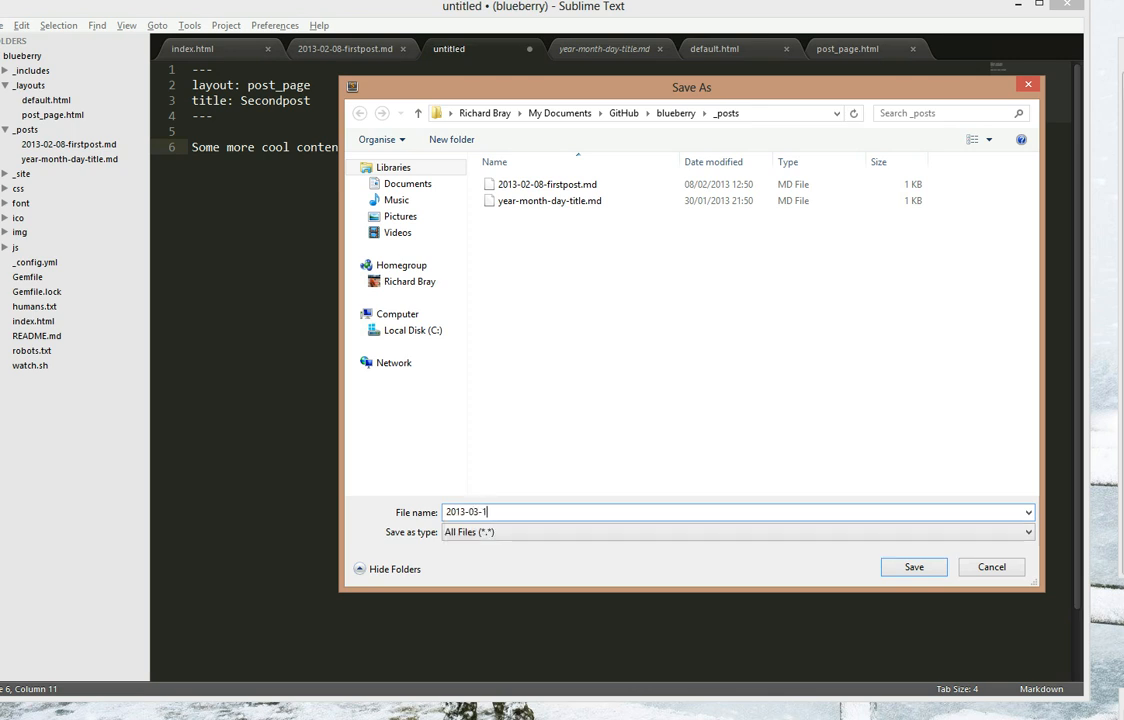
text(0)
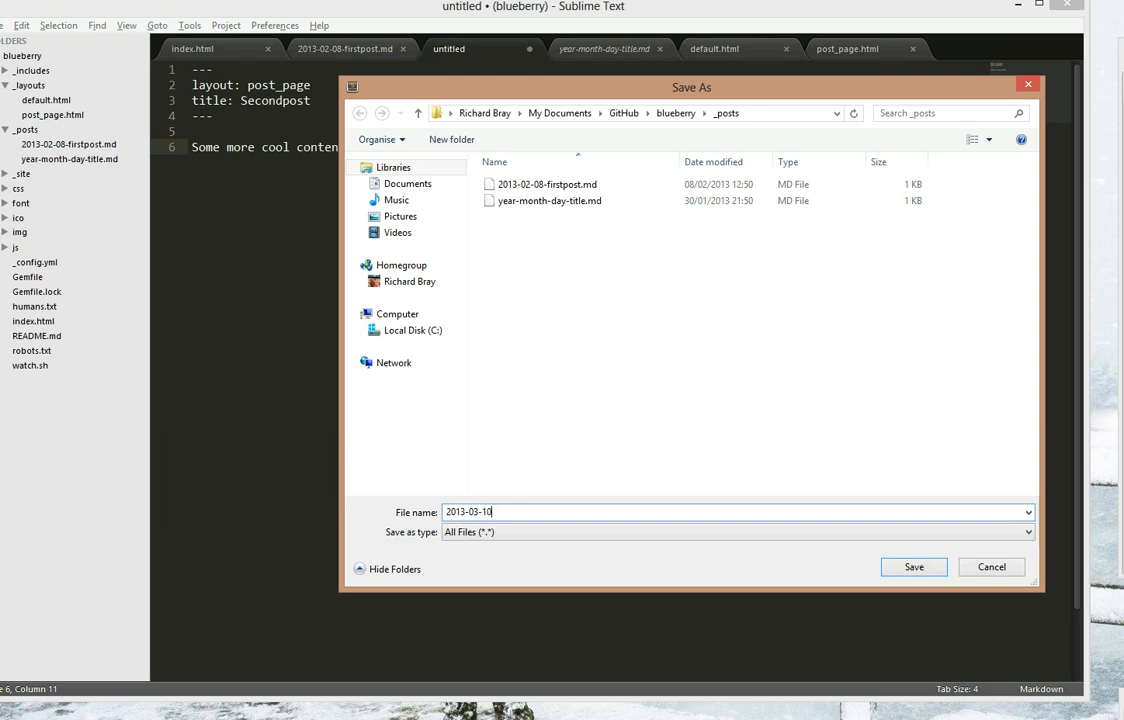
text(=second)
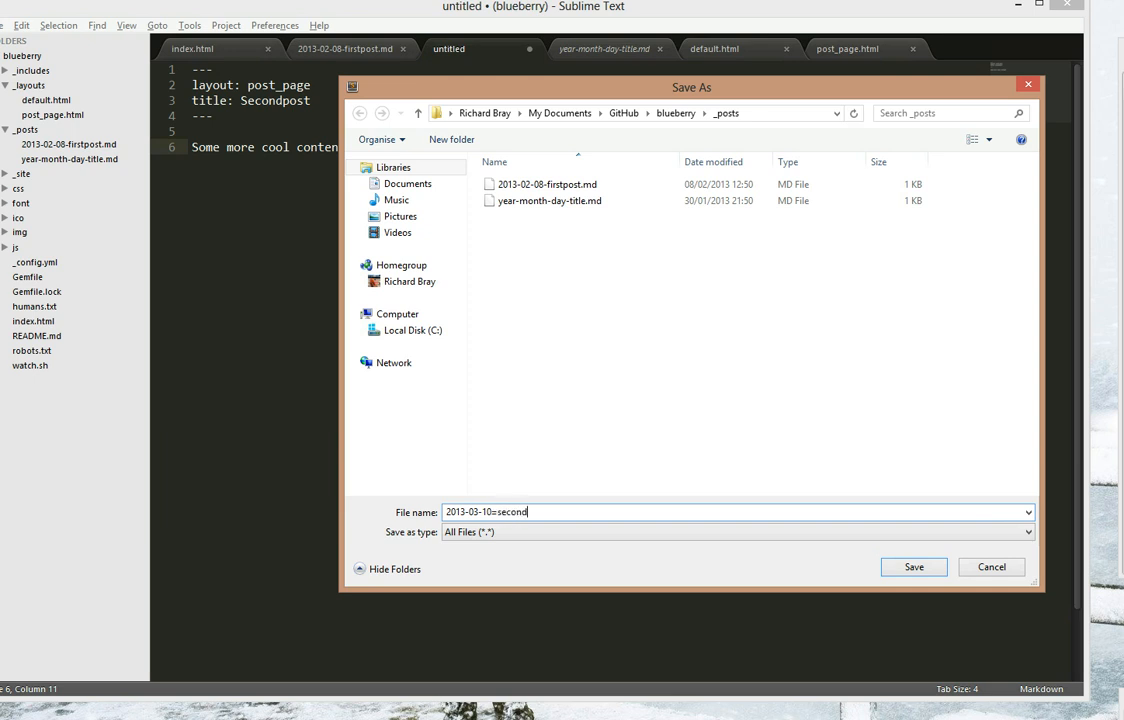
text(post.md)
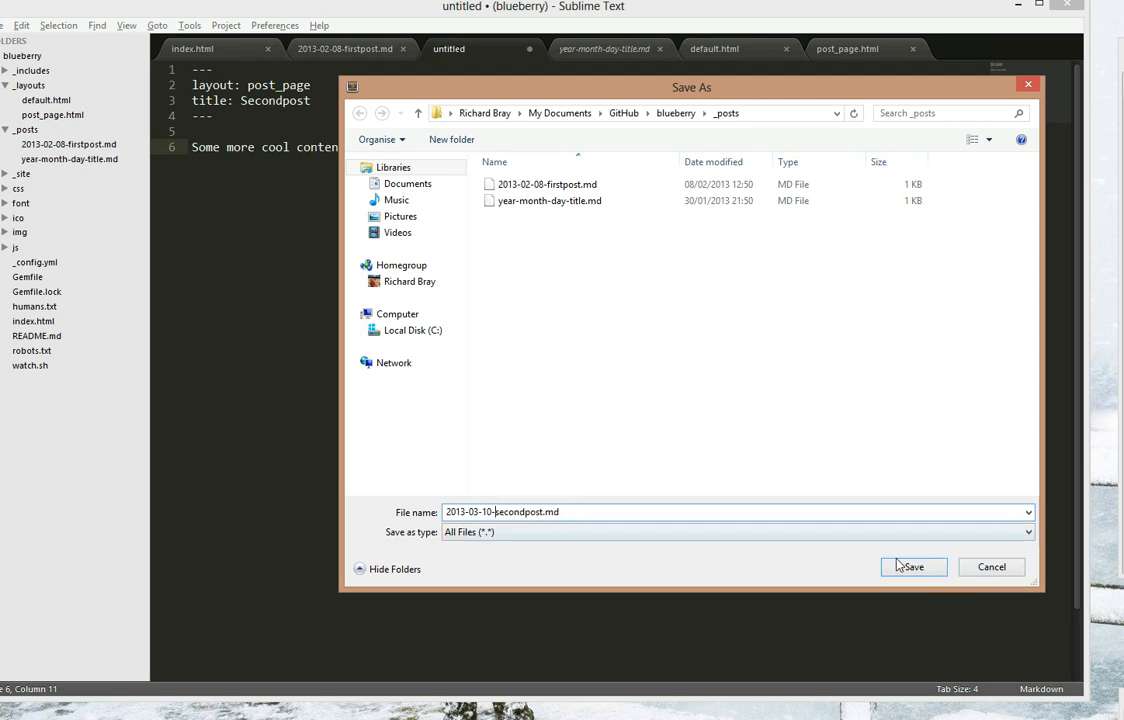
click(911, 567)
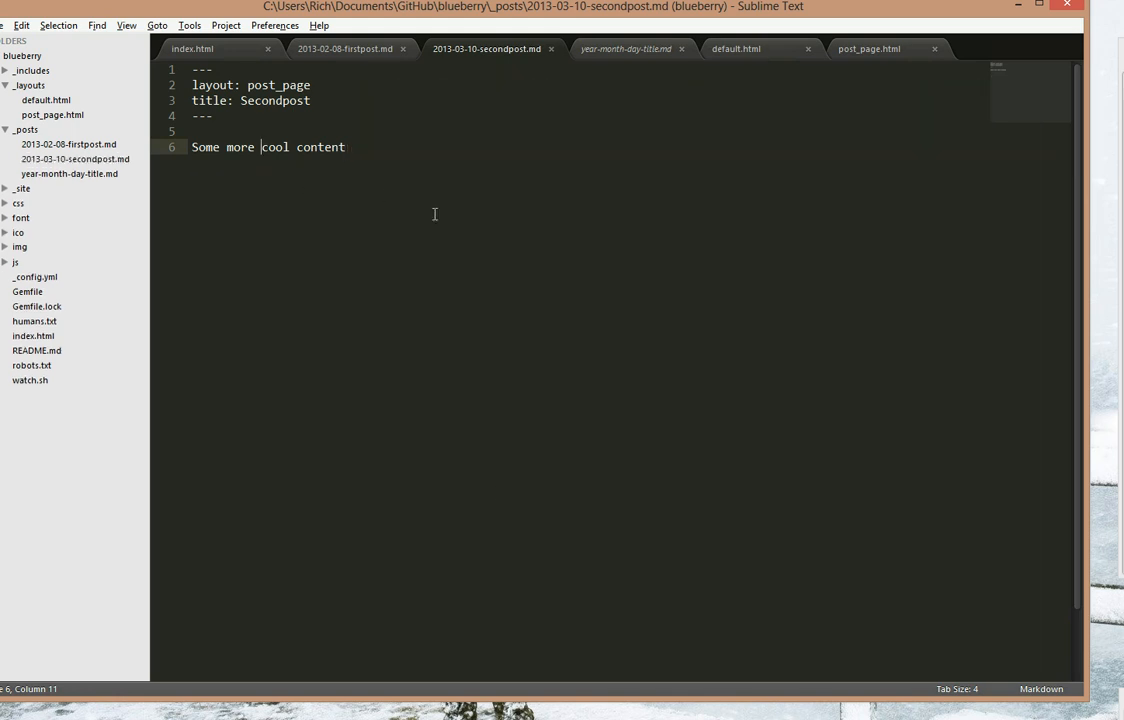
key(alt+tab)
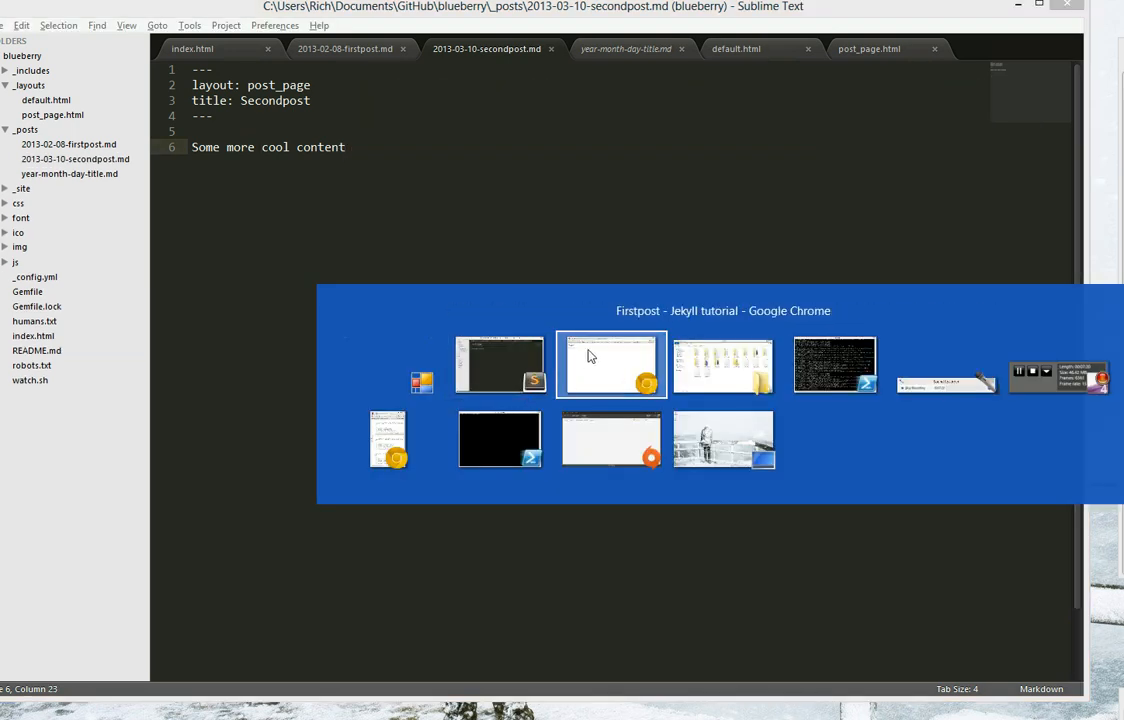
- Switch to Chrome to view localhost:4000/2013/03/10/secondpost.html
click(611, 364)
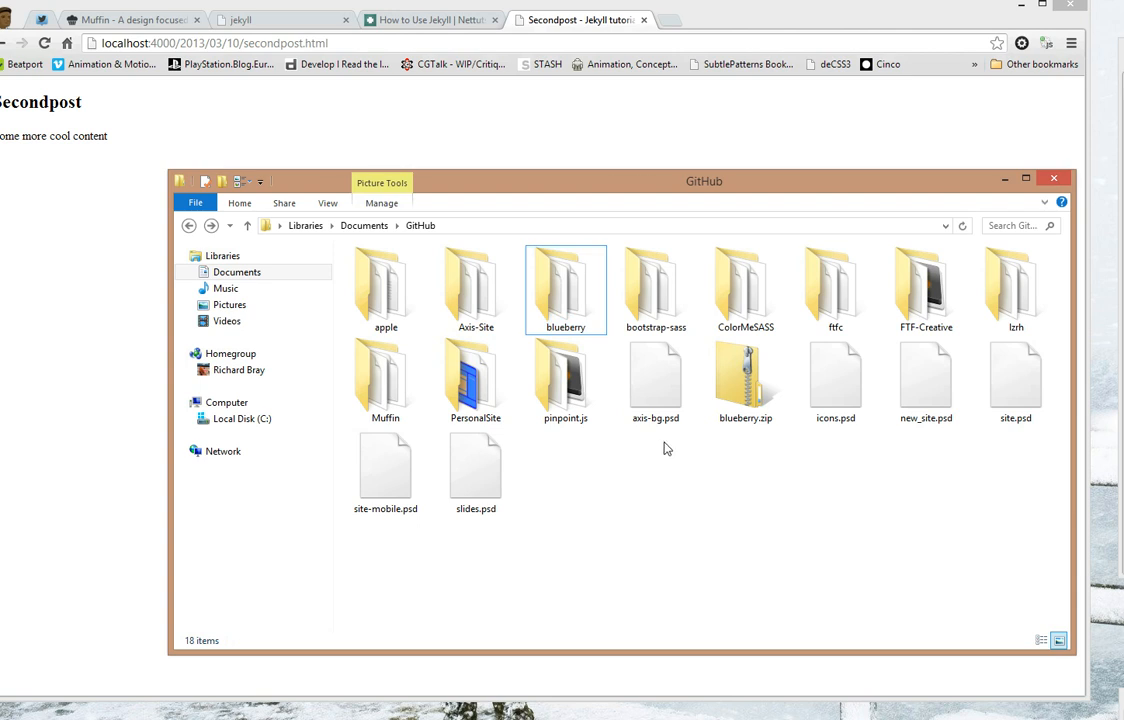
- Browse blueberry/_site/2013/03/10 to find secondpost.html, then return to the Muffin page
double_click(565, 290)
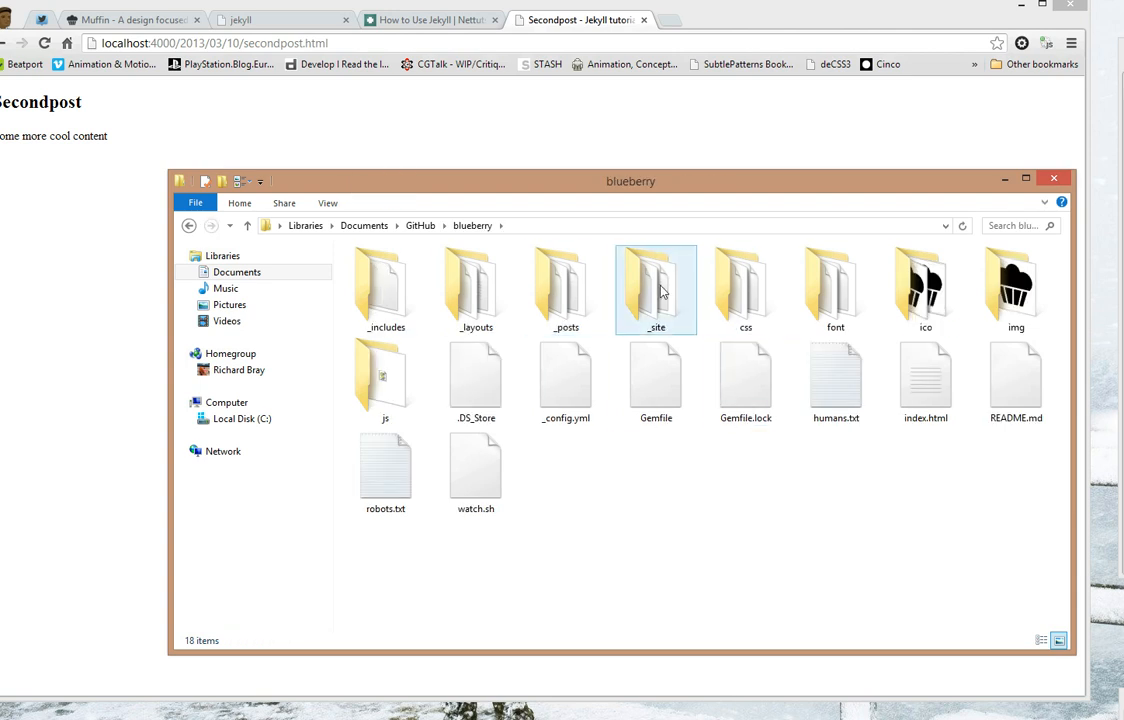
double_click(656, 287)
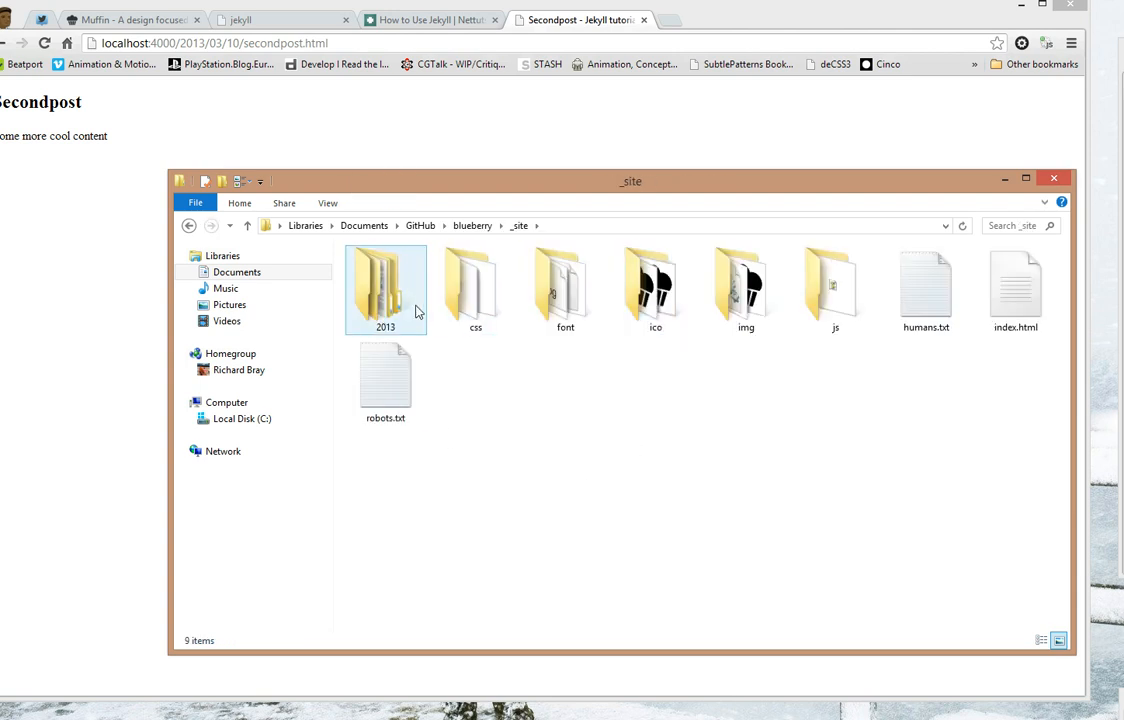
double_click(385, 285)
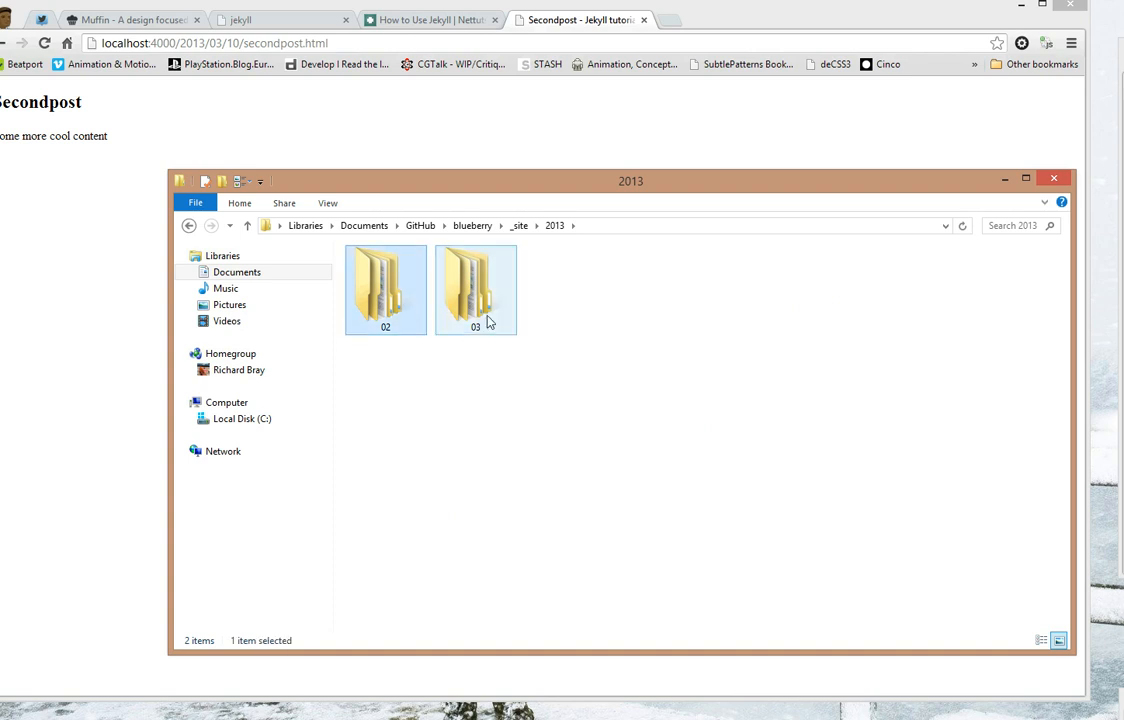
double_click(475, 289)
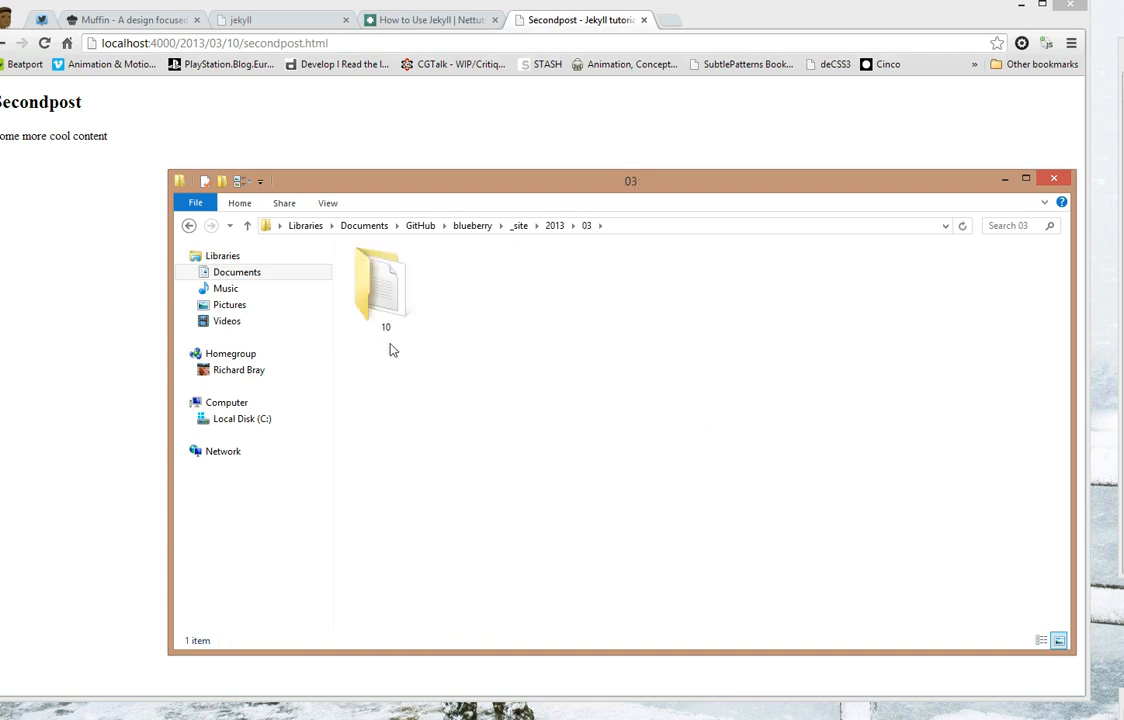
double_click(385, 285)
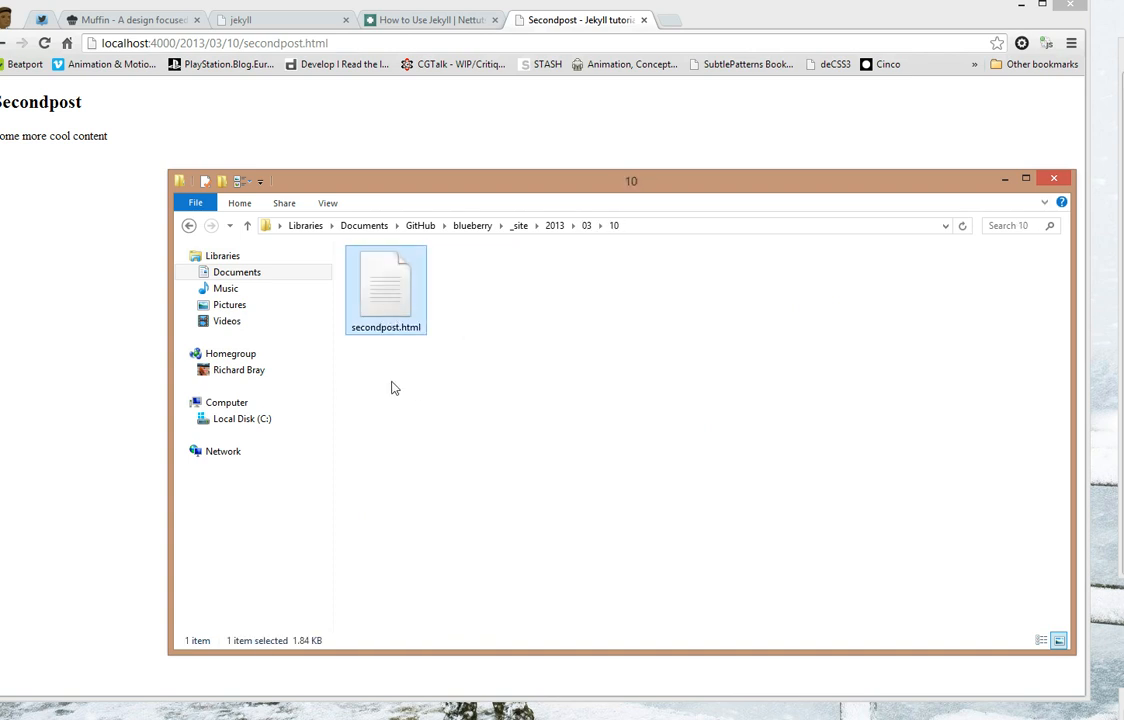
click(189, 225)
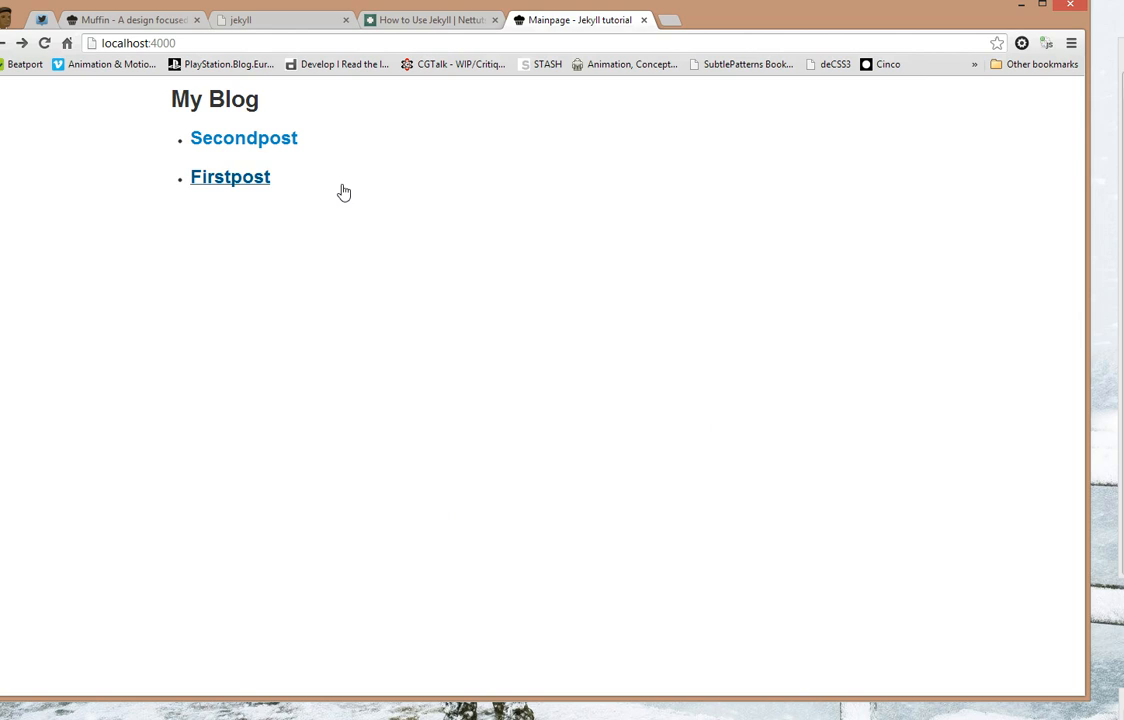
mouse_move(335, 243)
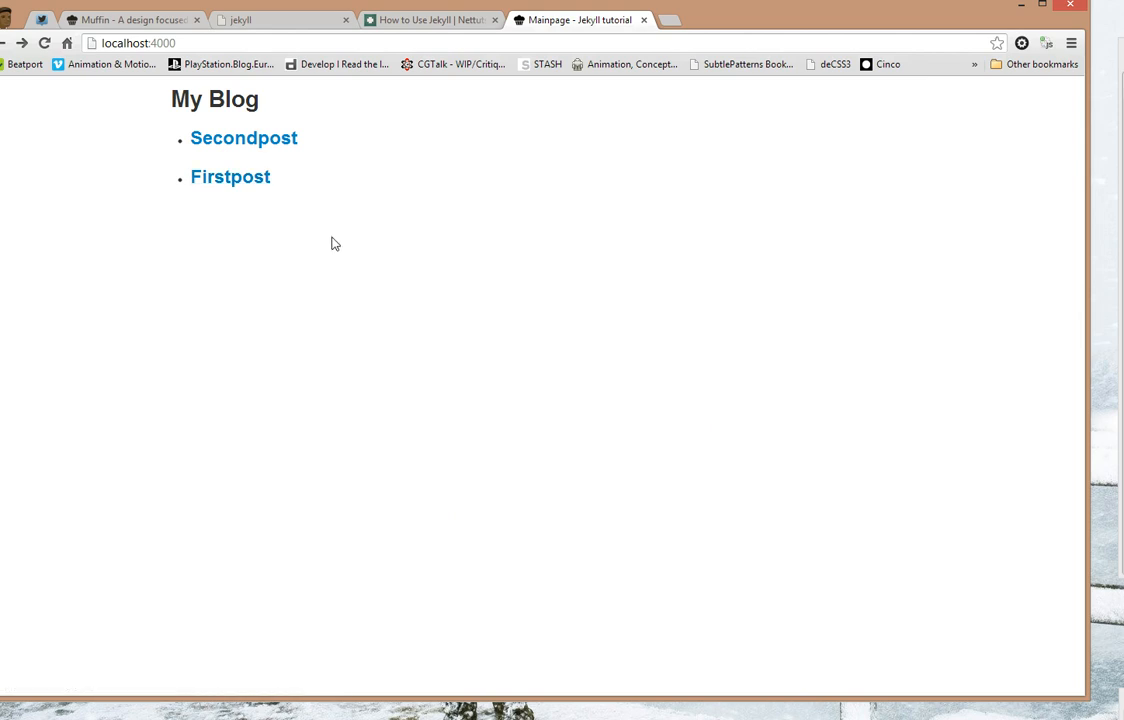
mouse_move(288, 227)
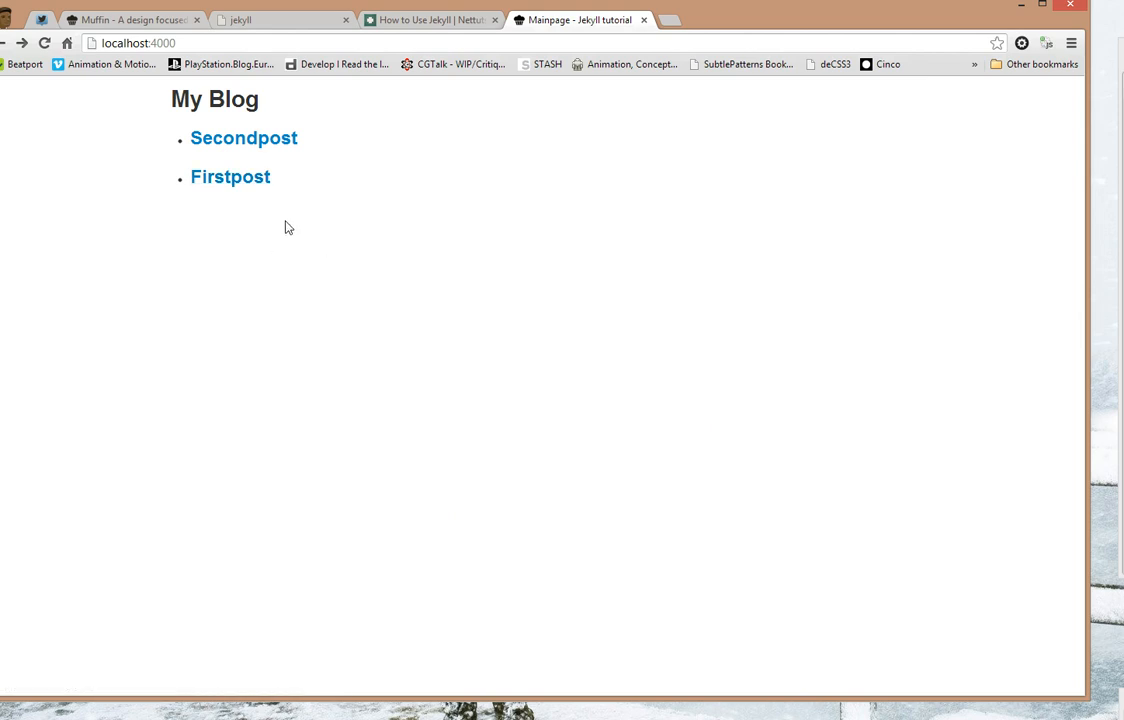
click(130, 19)
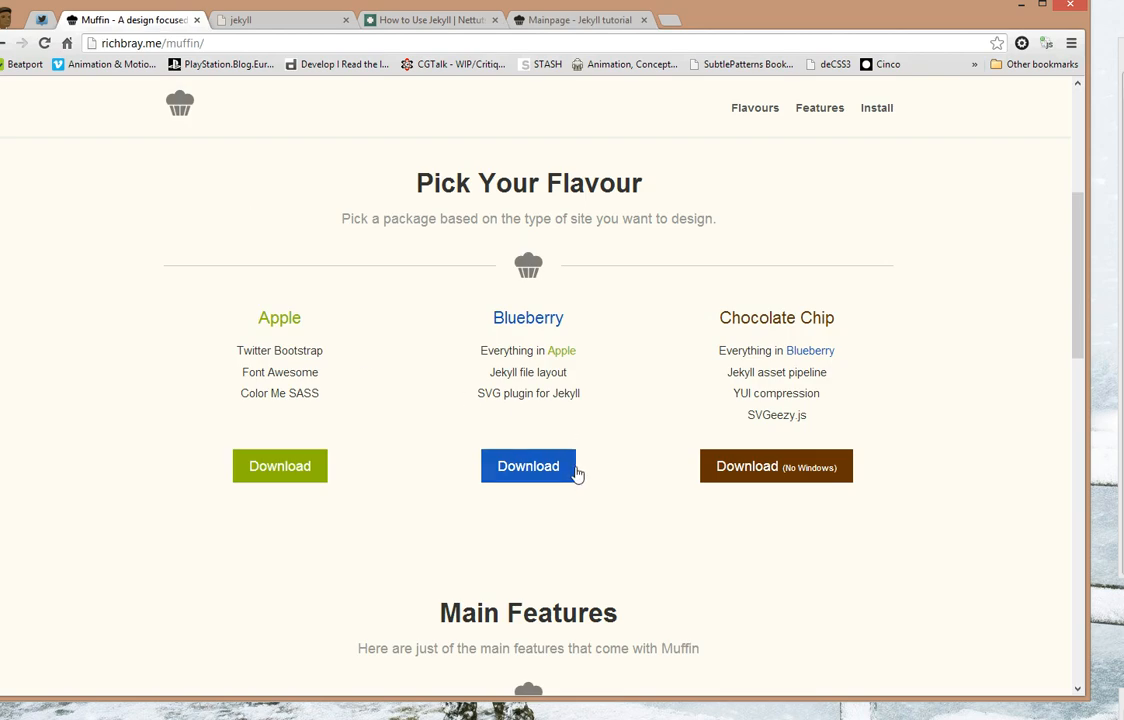
mouse_move(448, 408)
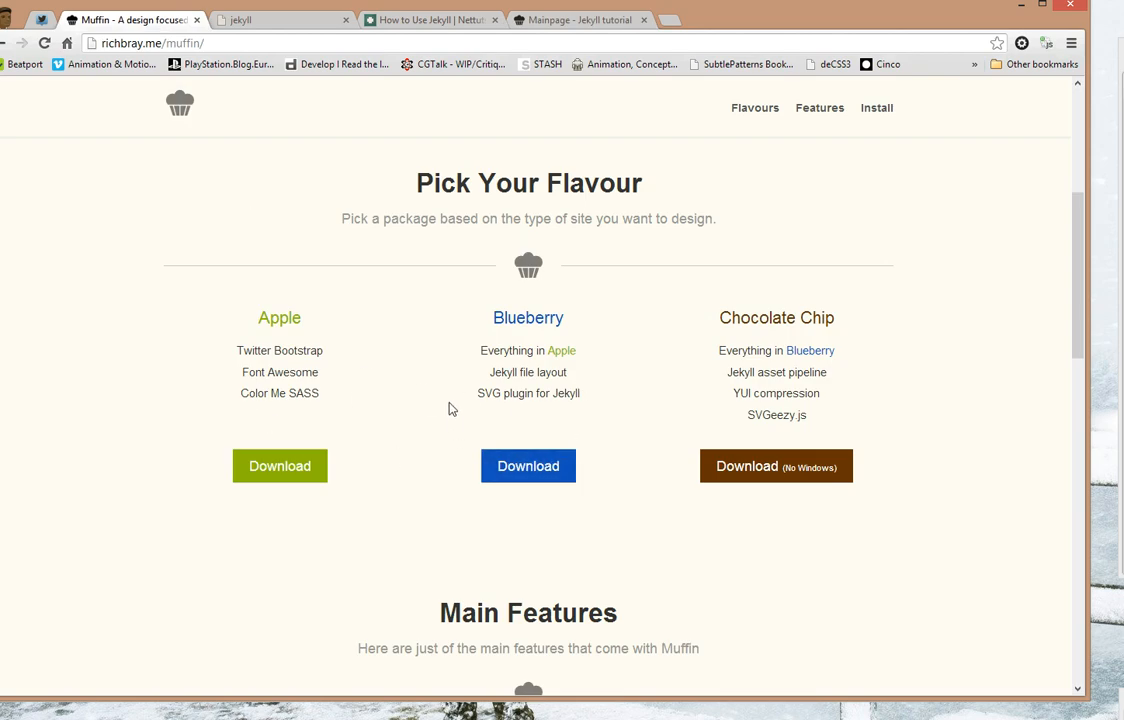
mouse_move(884, 715)
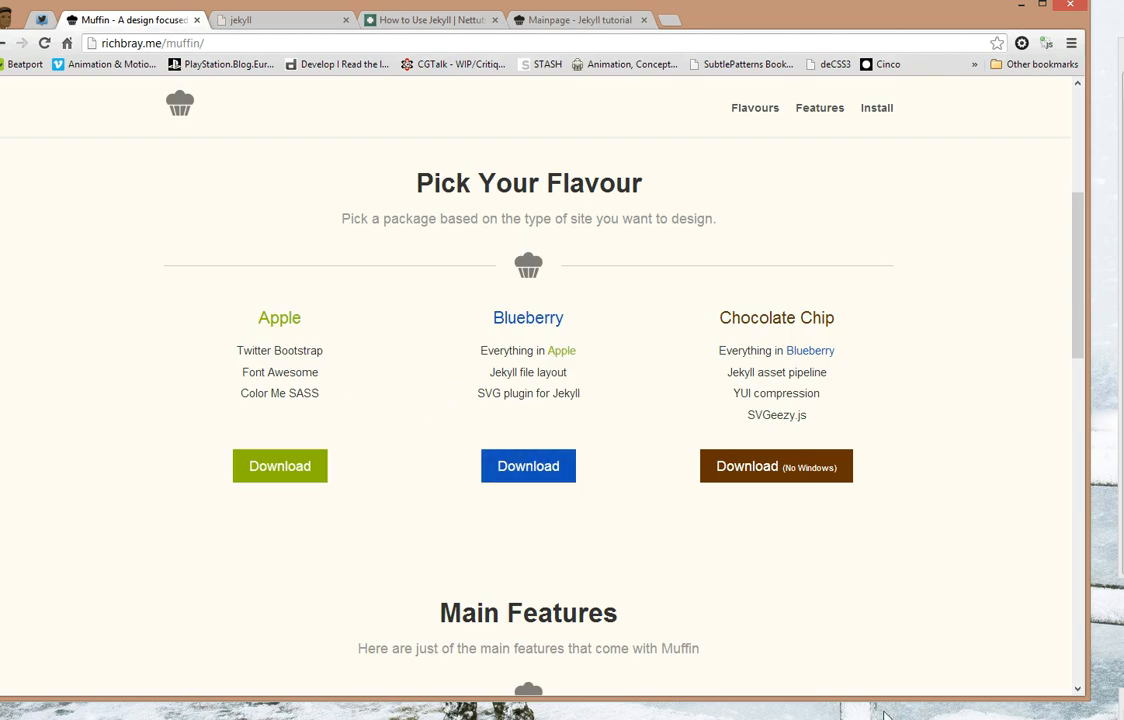